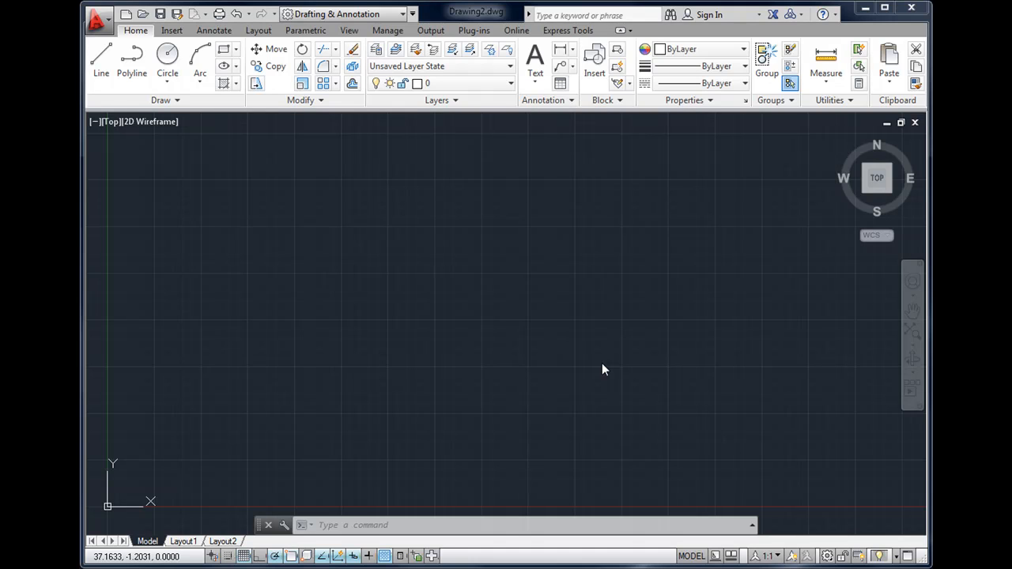
mouse_move(522, 316)
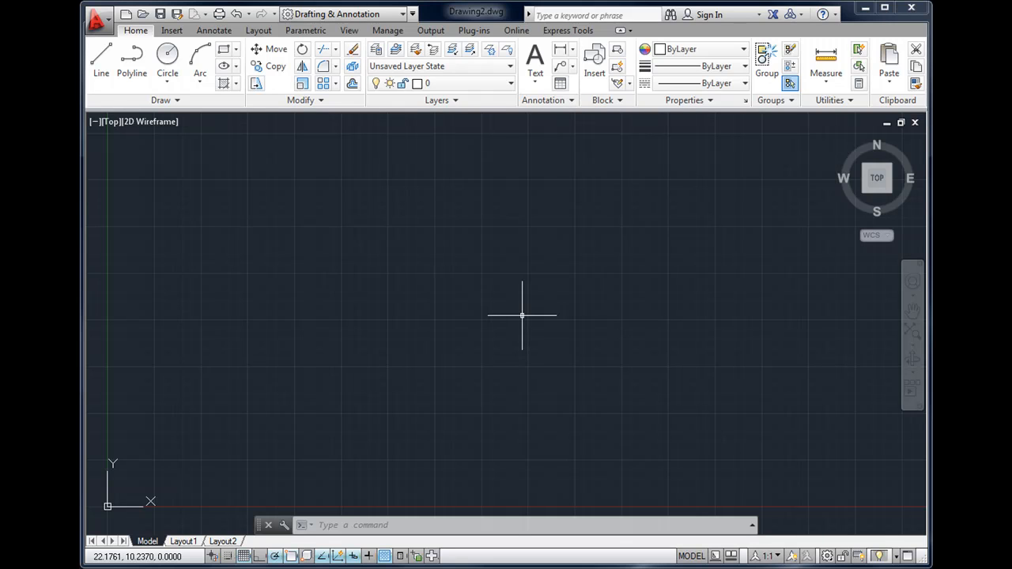
Step: Bring up the Workspace Switching list on the Quick Access Toolbar, with Drafting & Annotation still current
right_click(522, 317)
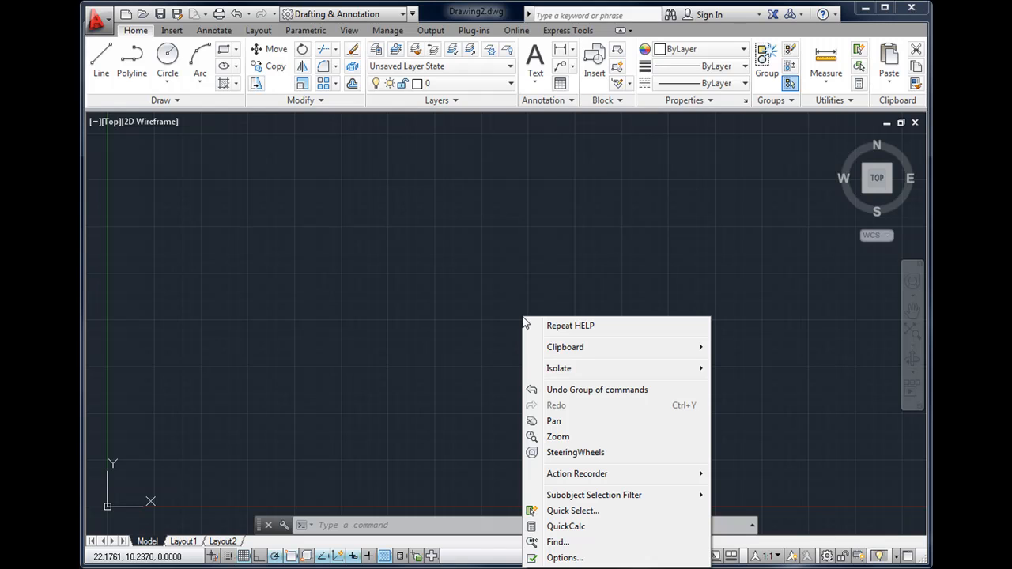
mouse_move(476, 297)
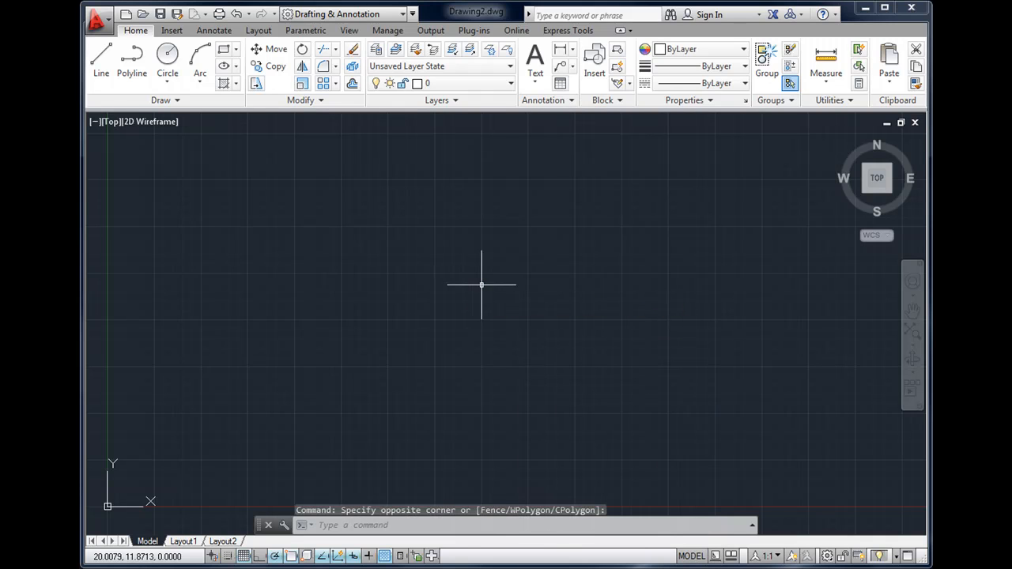
mouse_move(449, 289)
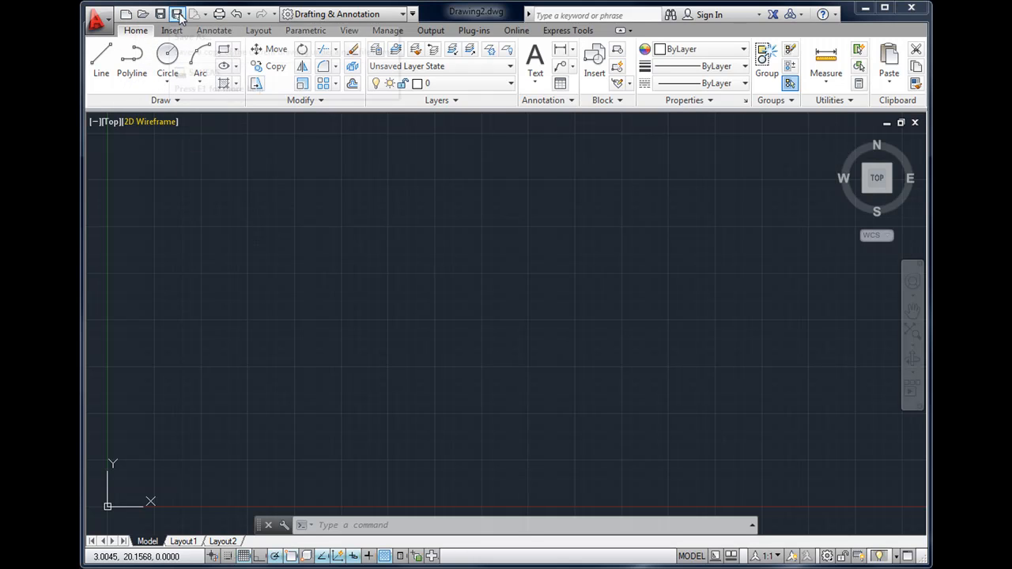
left_click(412, 14)
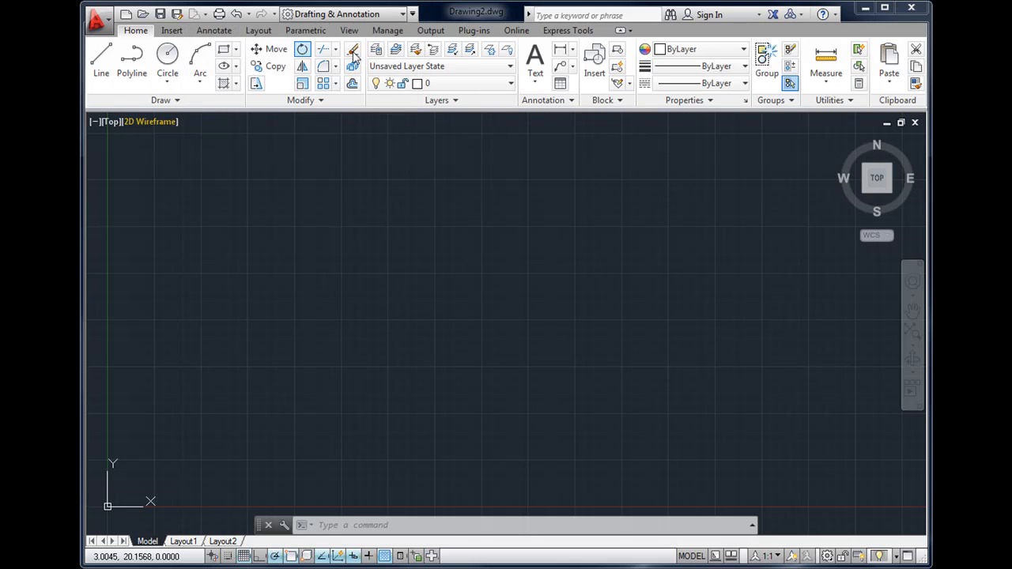
left_click(399, 13)
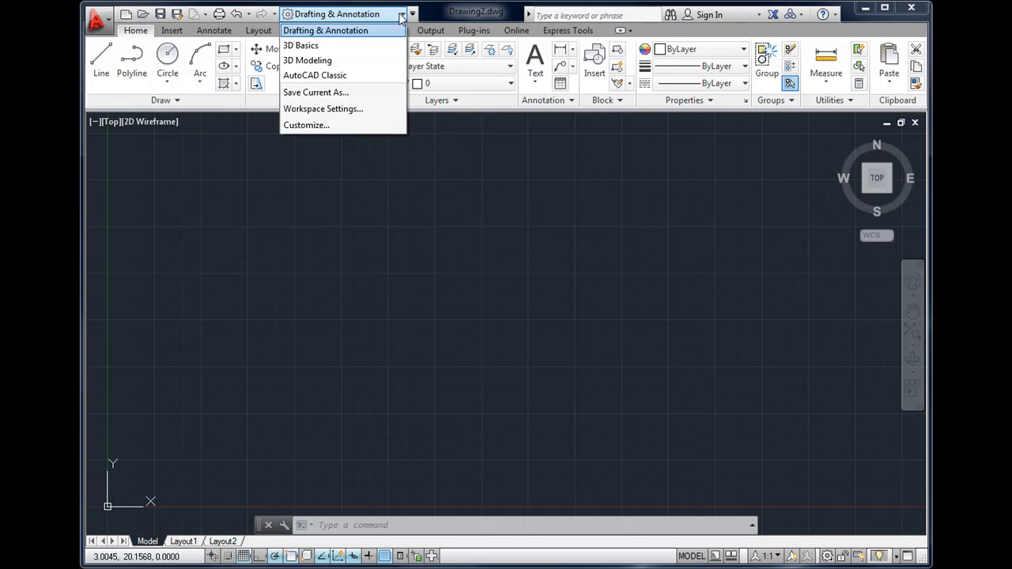
mouse_move(392, 22)
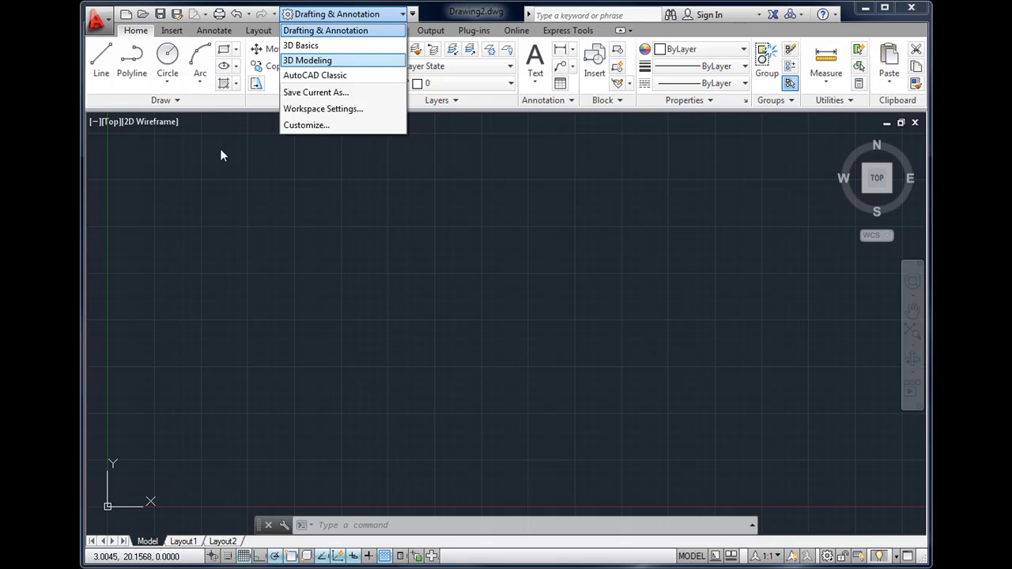
mouse_move(314, 76)
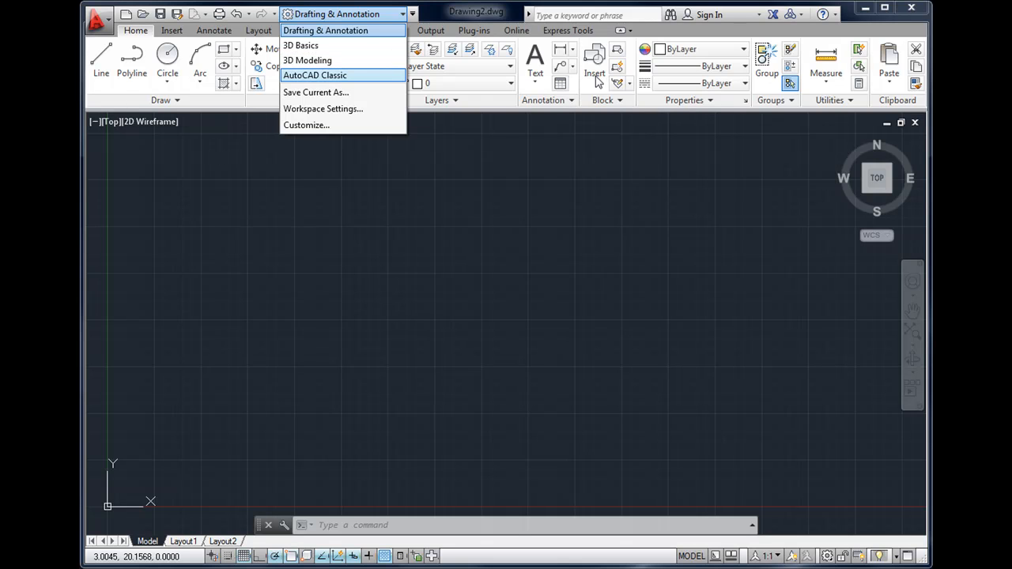
mouse_move(340, 124)
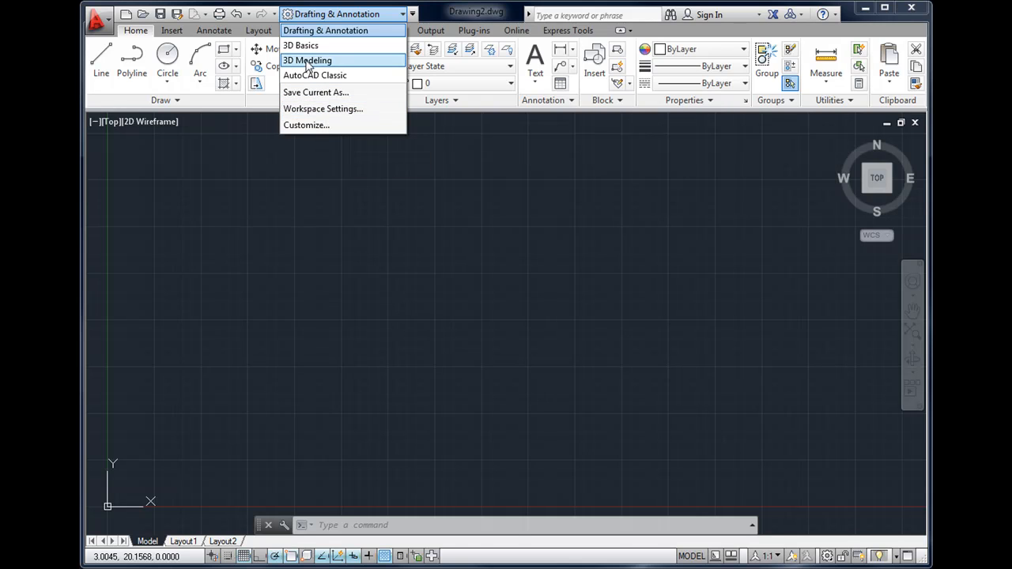
mouse_move(309, 60)
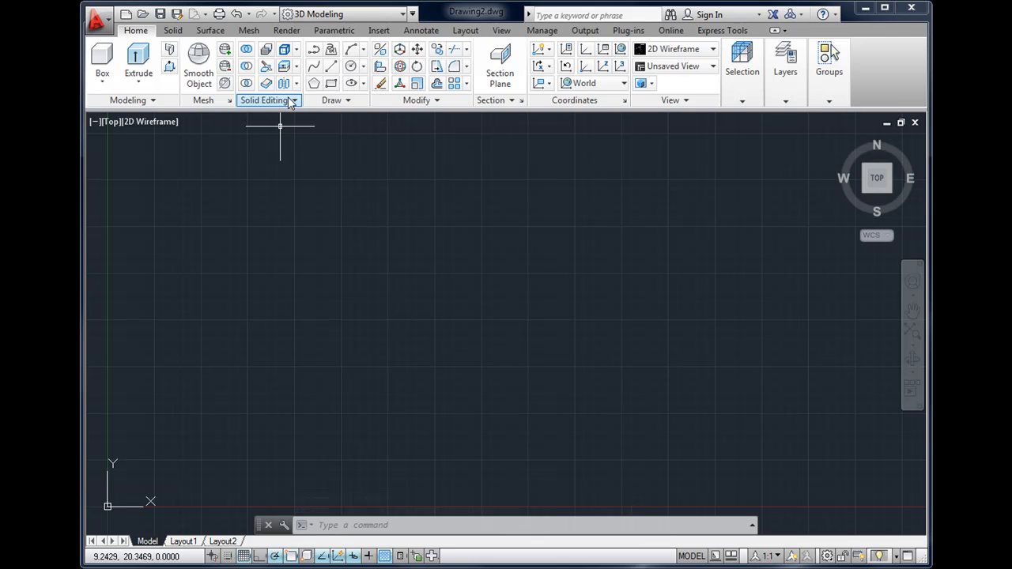
mouse_move(322, 133)
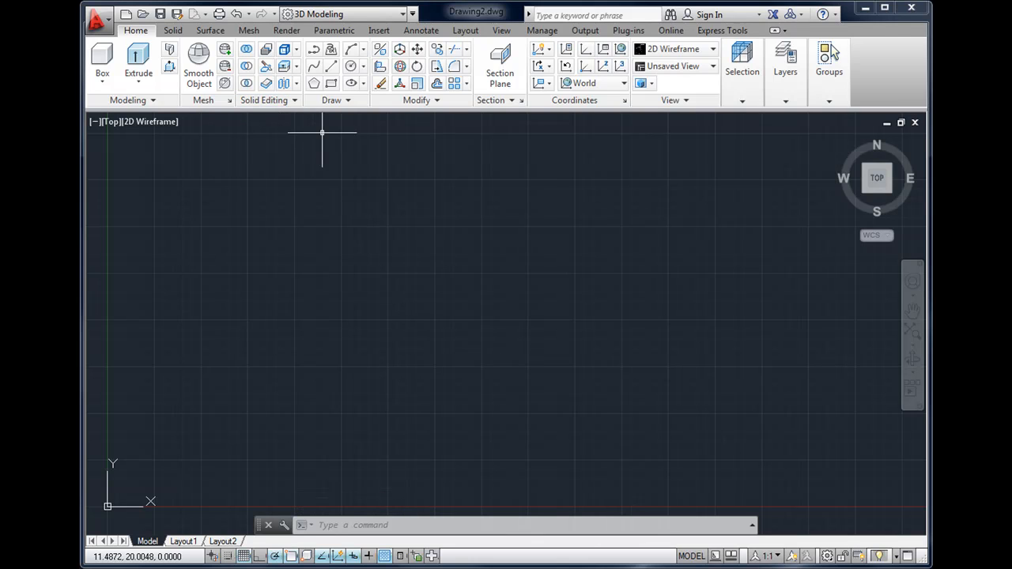
mouse_move(294, 135)
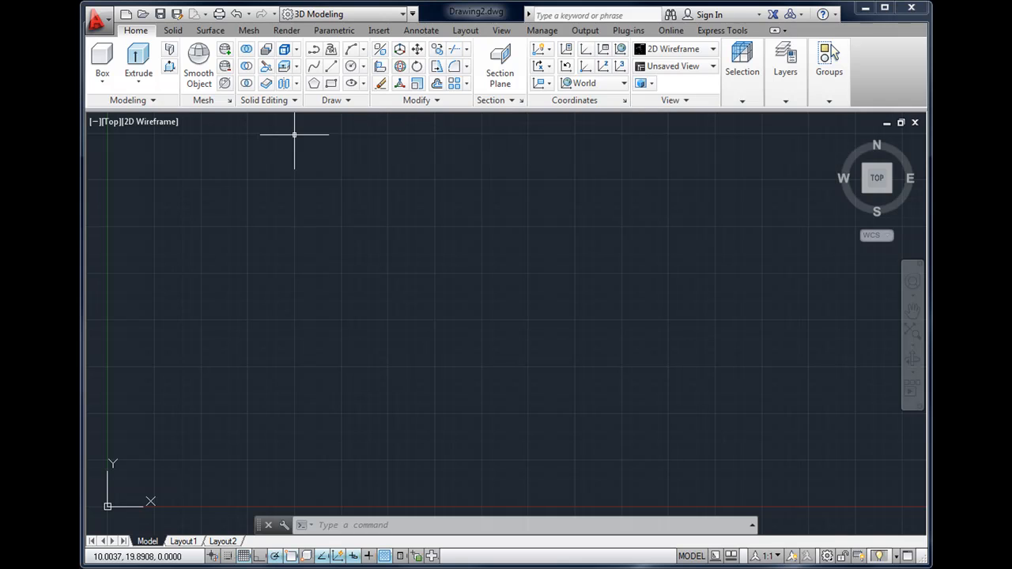
mouse_move(452, 127)
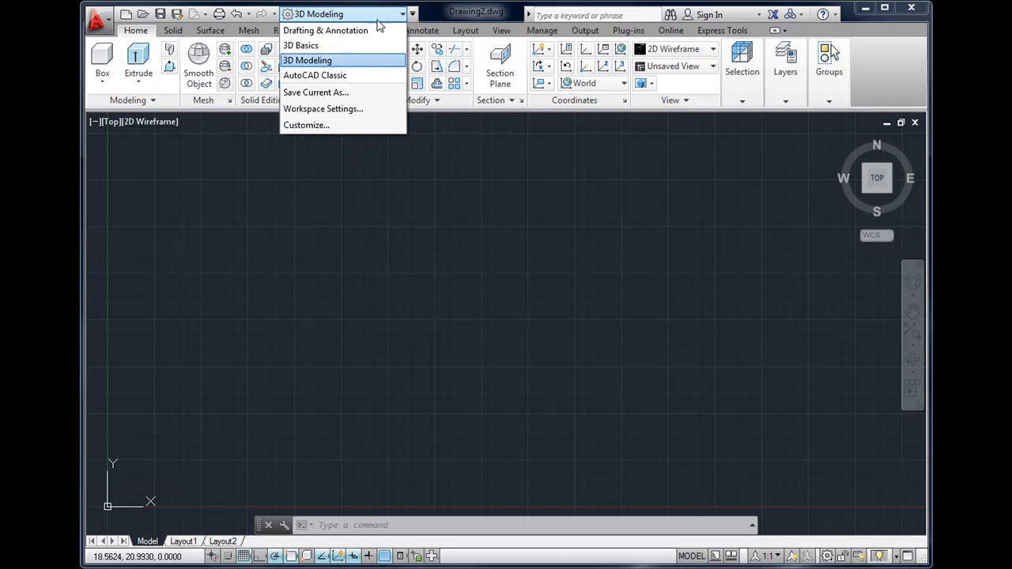
mouse_move(326, 30)
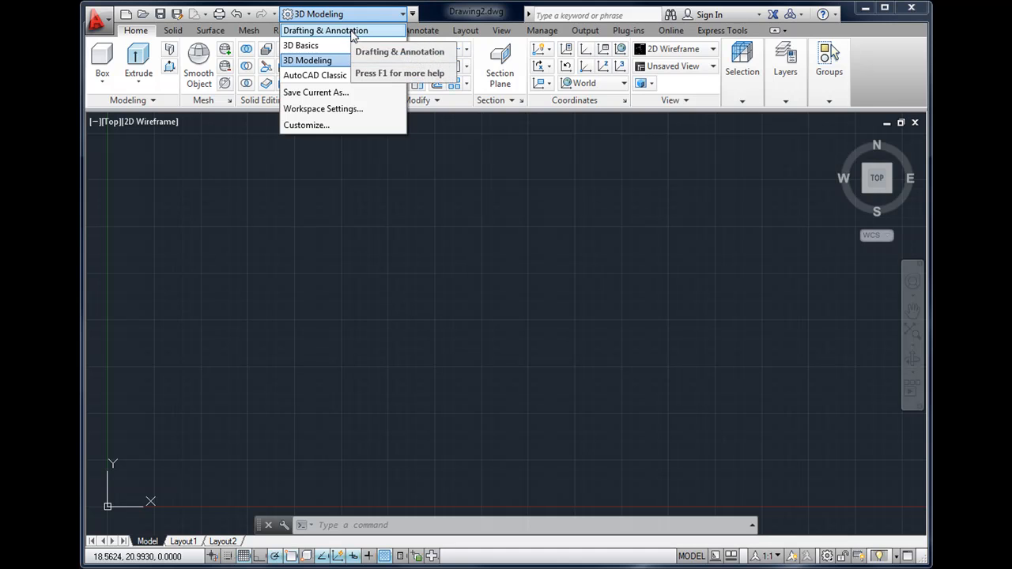
Step: Switch the workspace back to Drafting & Annotation from 3D Modeling
left_click(335, 30)
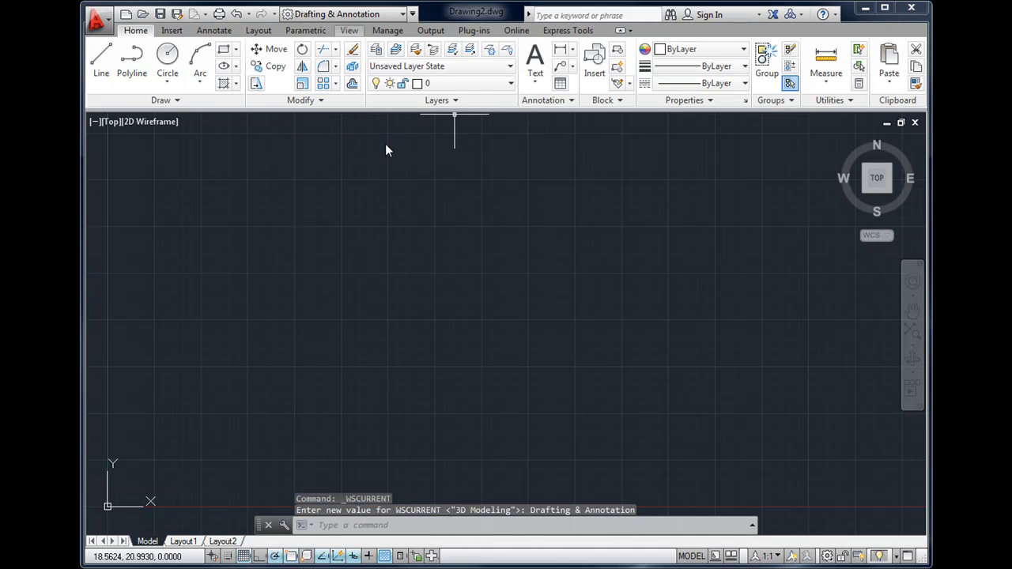
mouse_move(383, 143)
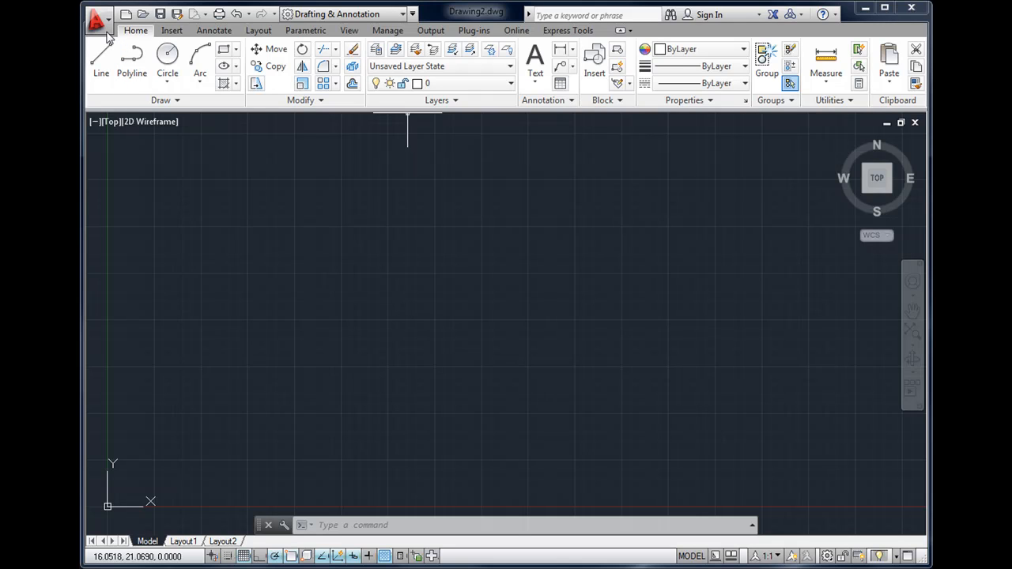
left_click(92, 16)
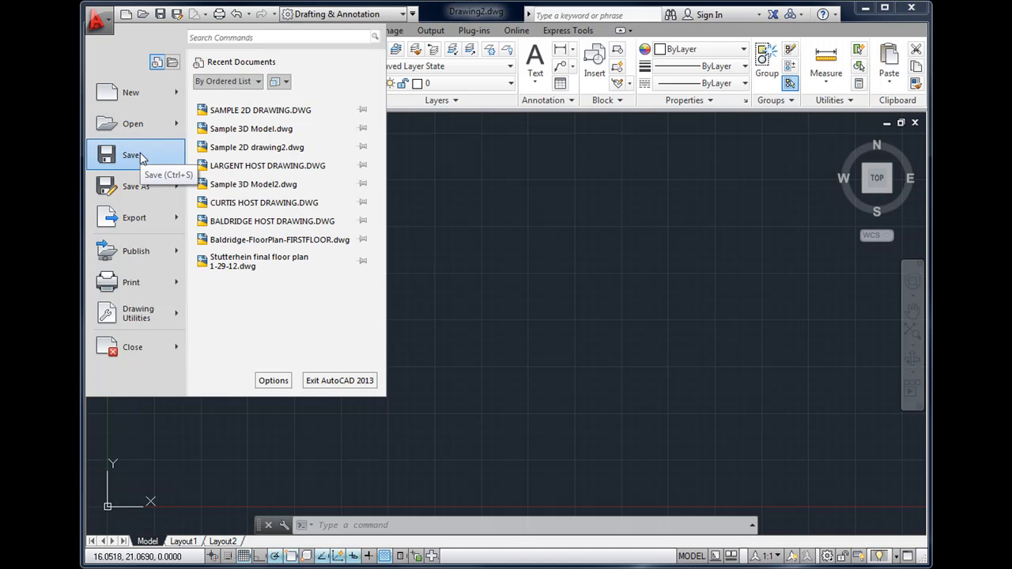
mouse_move(141, 105)
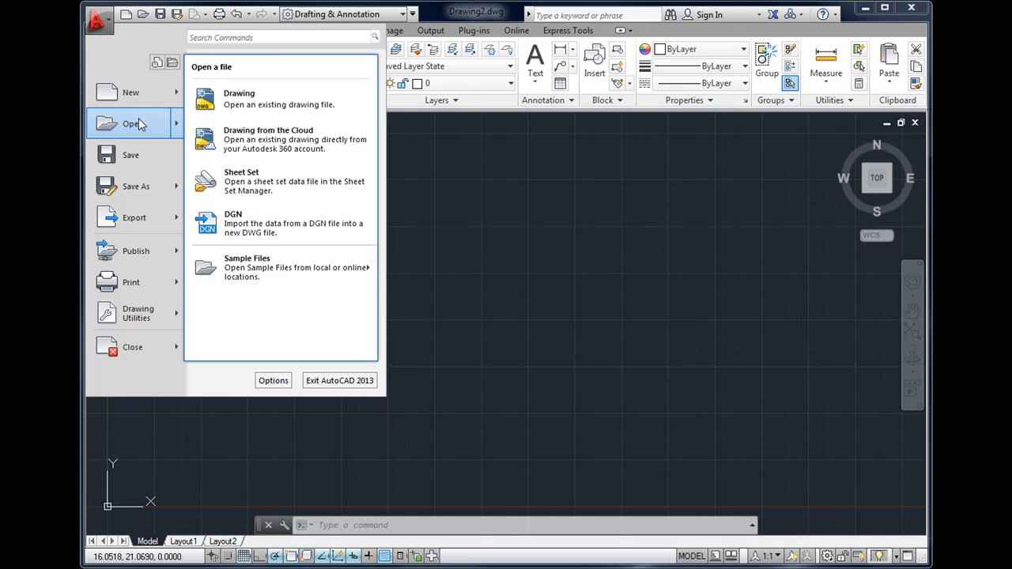
mouse_move(139, 155)
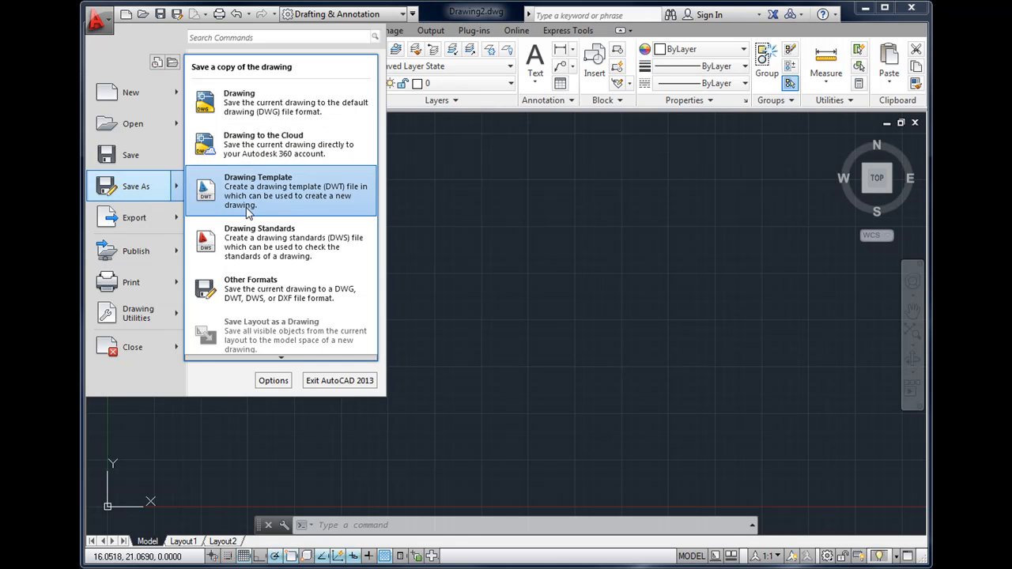
mouse_move(186, 231)
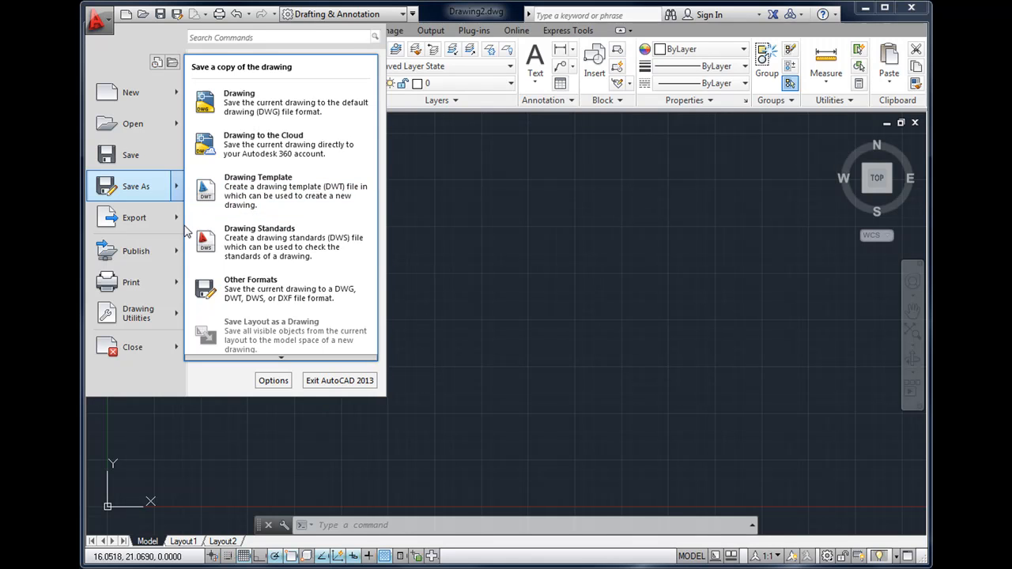
left_click(134, 219)
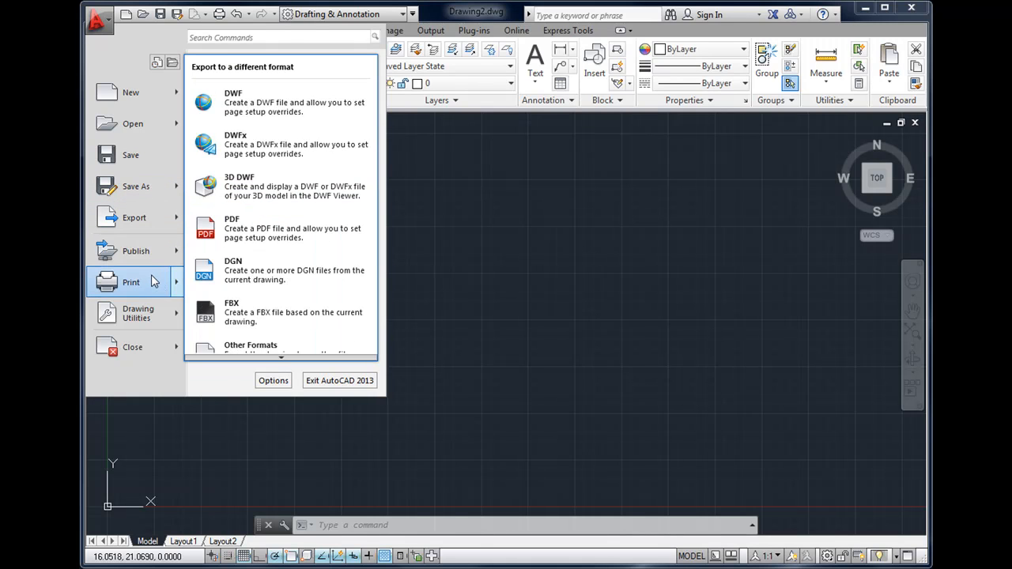
mouse_move(135, 250)
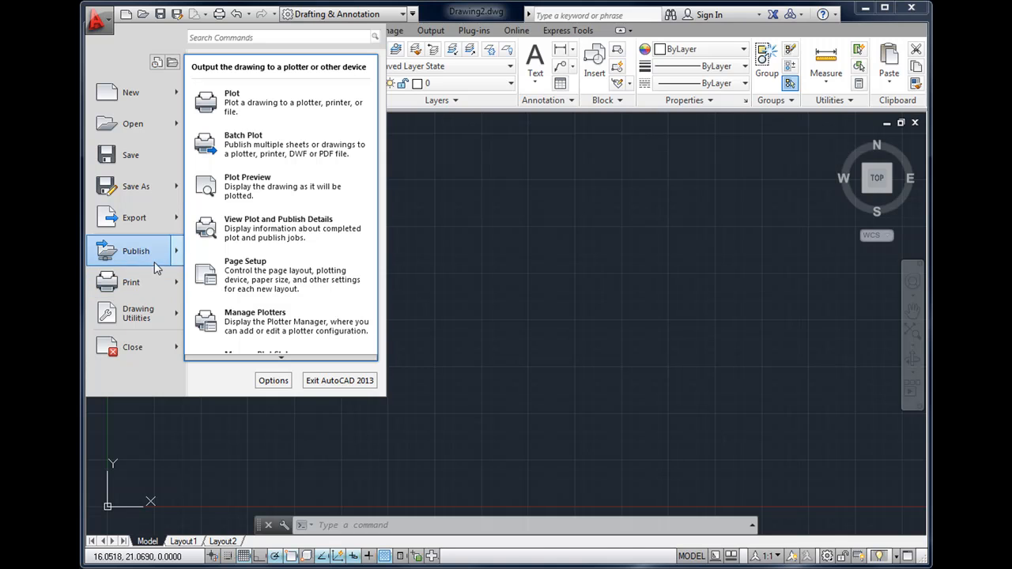
left_click(135, 218)
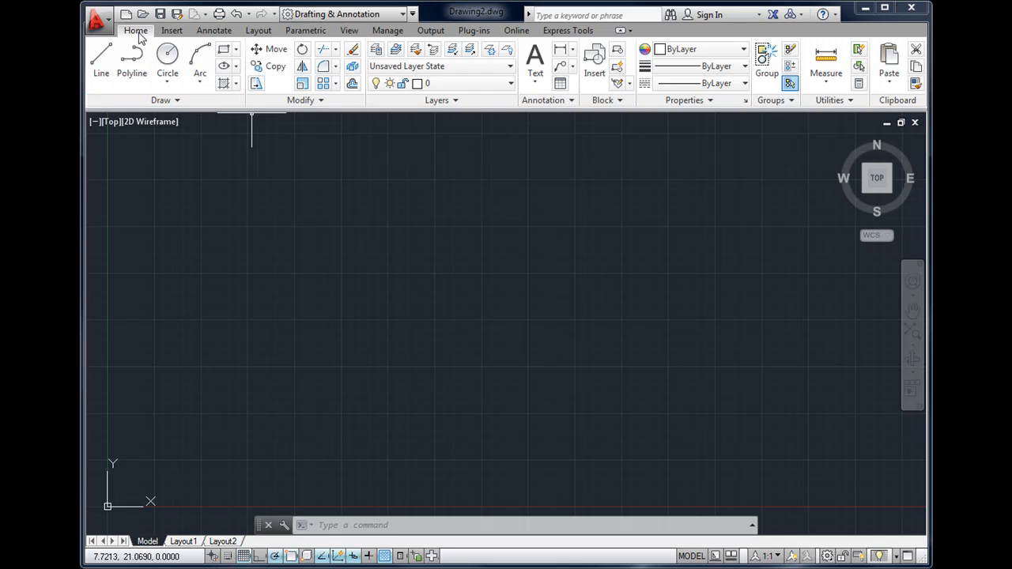
left_click(165, 30)
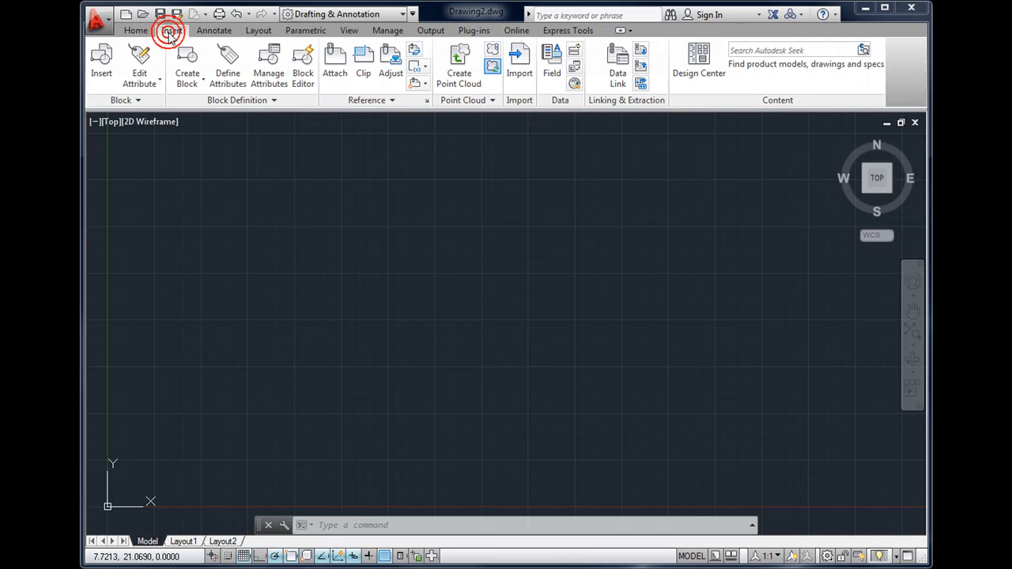
left_click(213, 30)
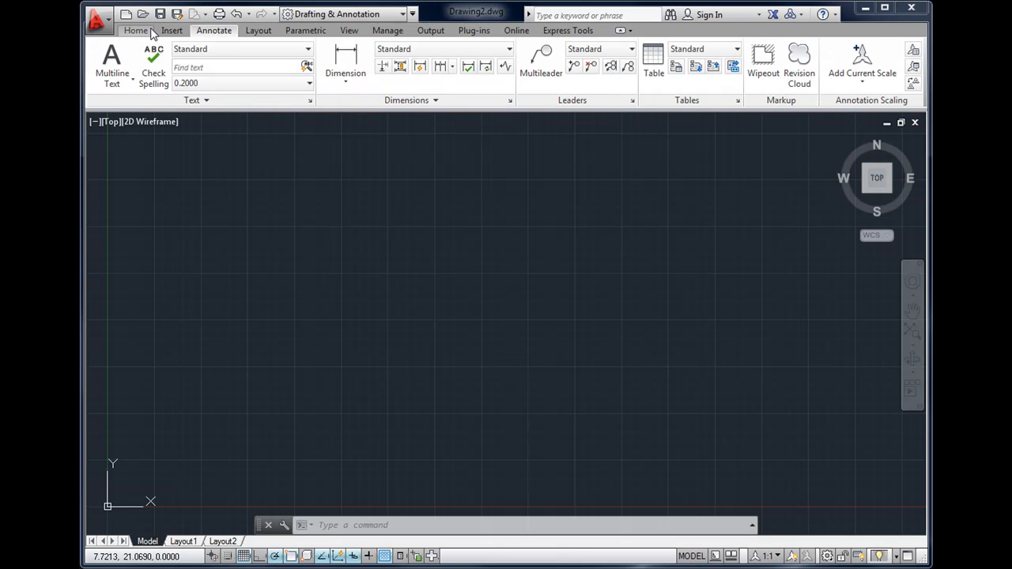
left_click(136, 31)
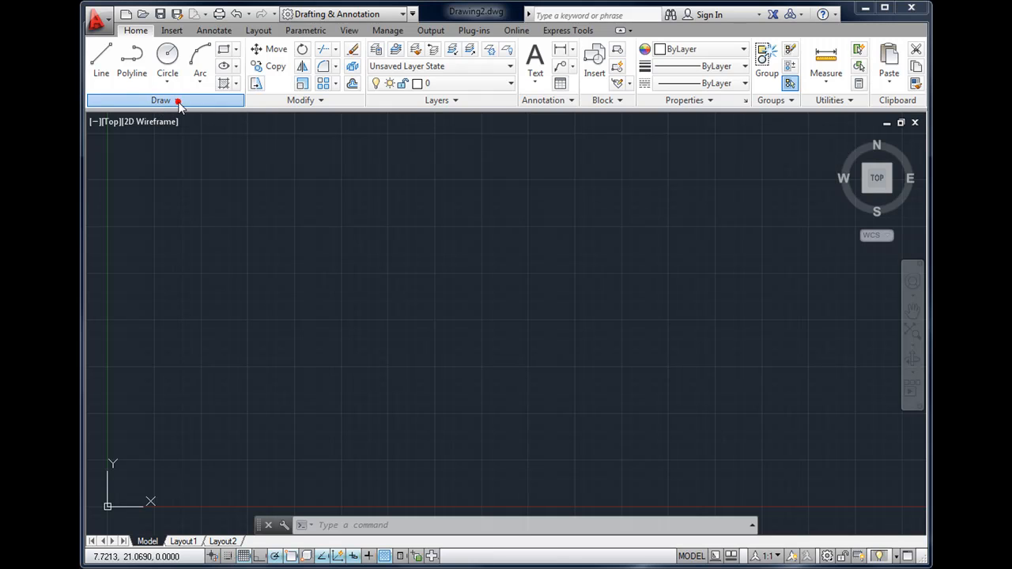
left_click(161, 101)
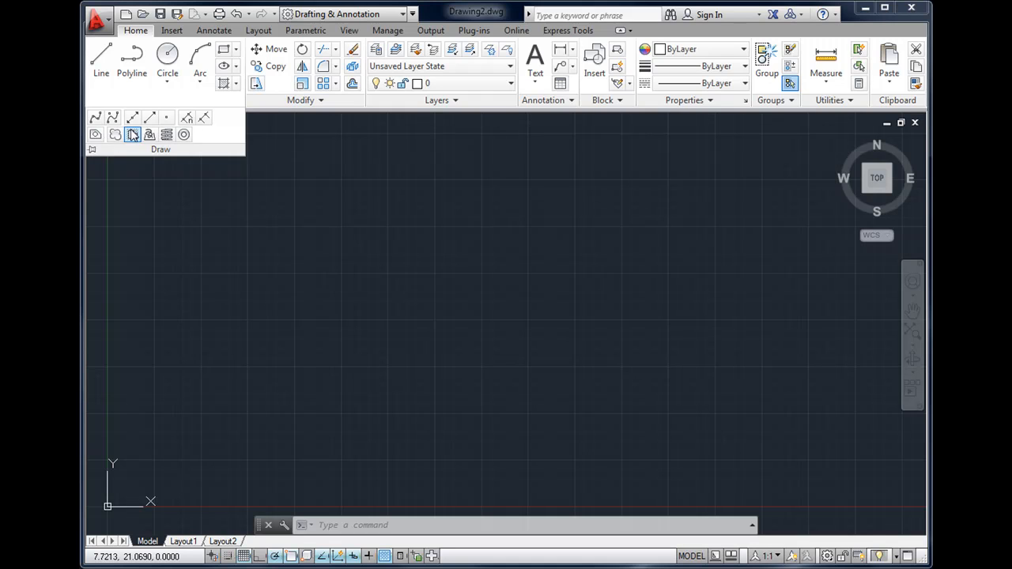
mouse_move(133, 135)
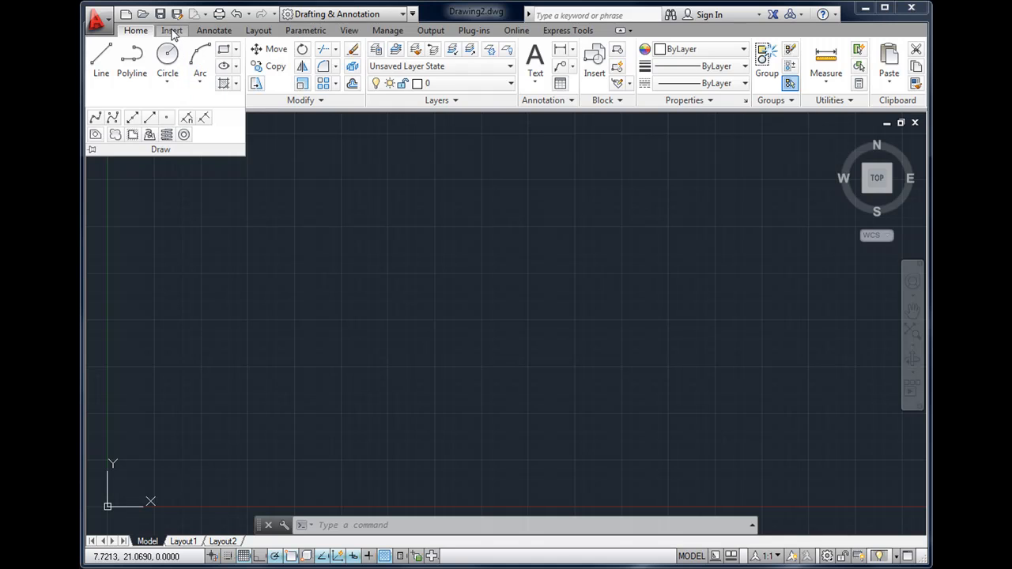
left_click(168, 30)
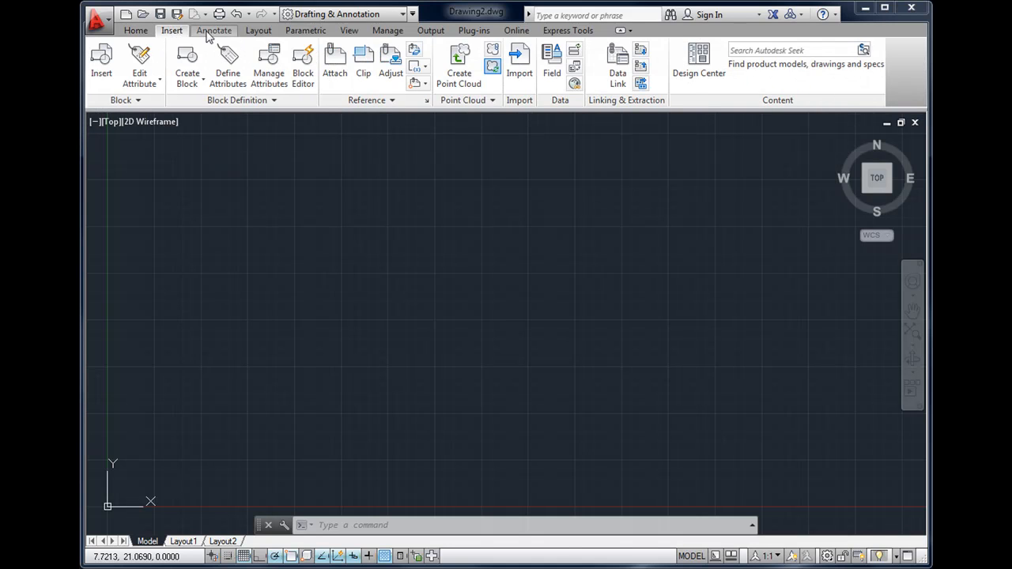
left_click(213, 30)
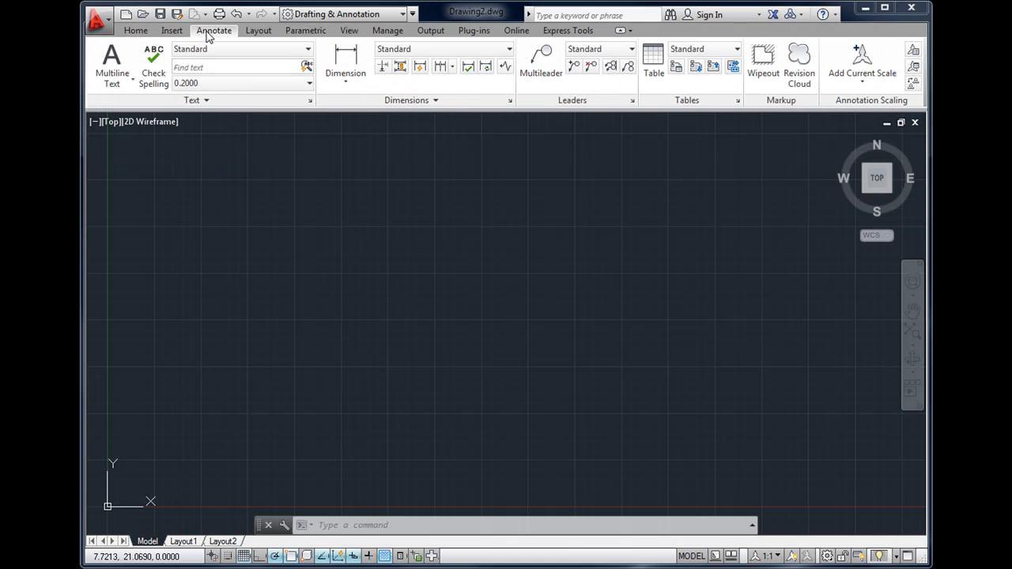
left_click(134, 30)
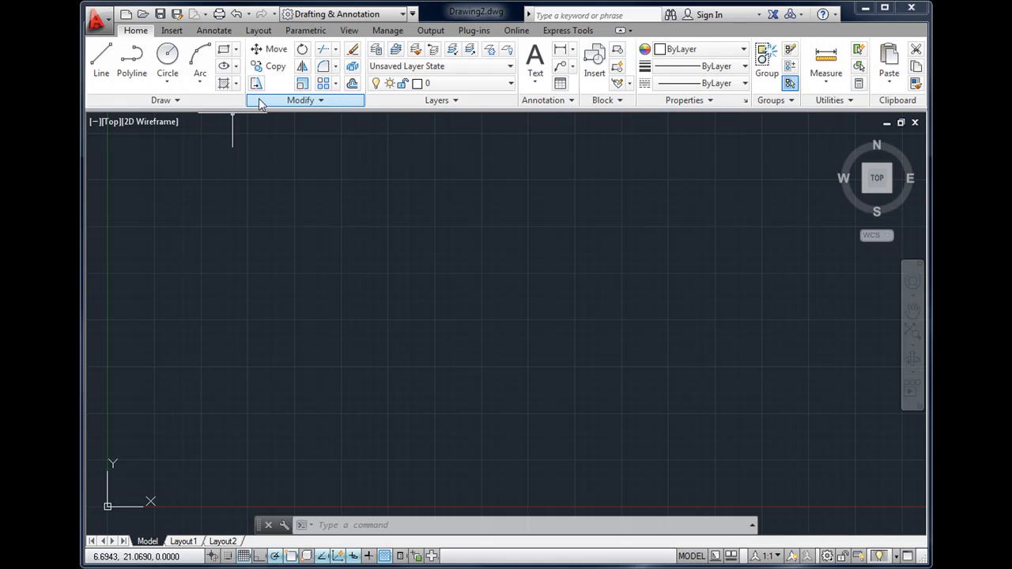
mouse_move(203, 193)
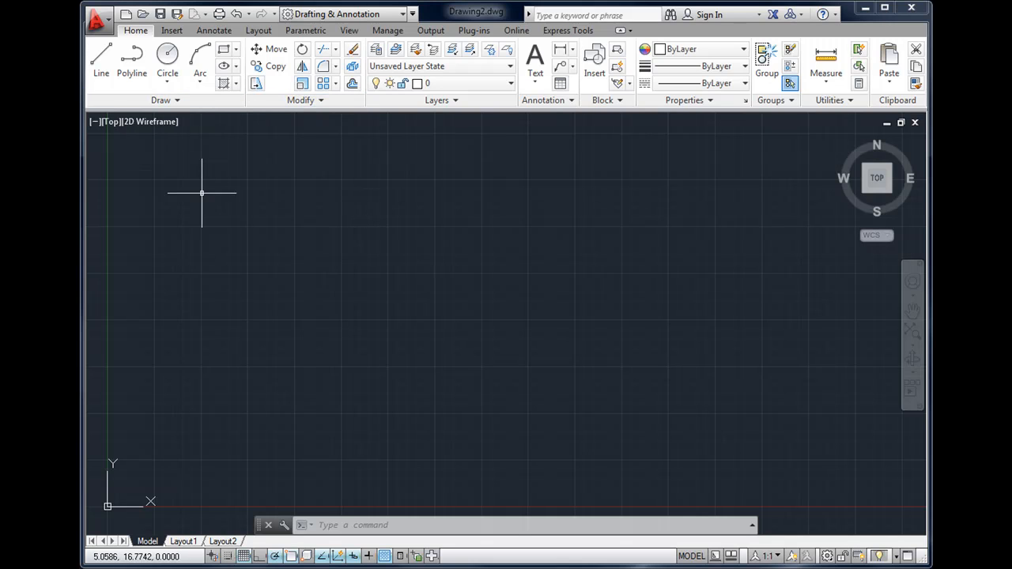
mouse_move(355, 247)
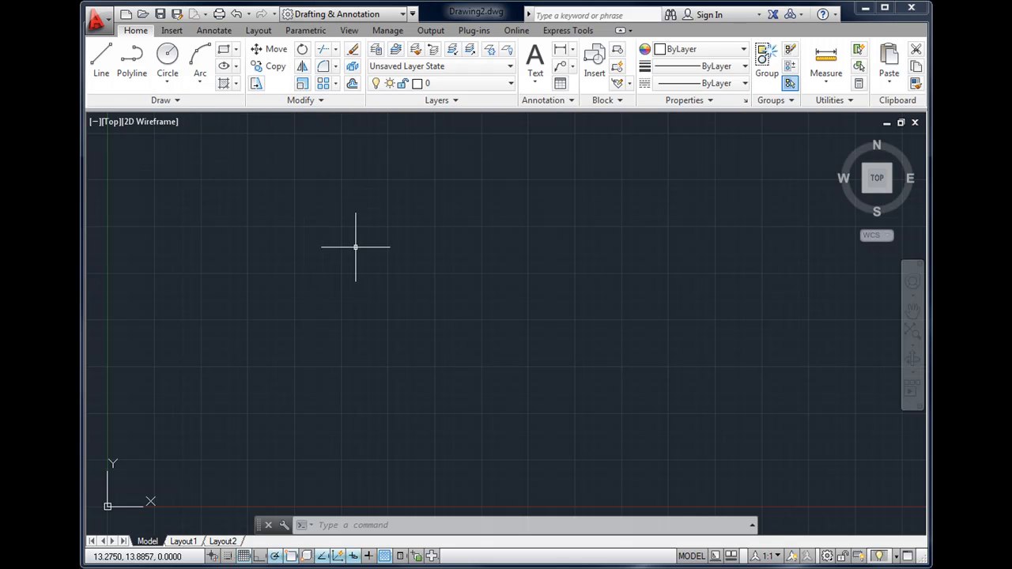
mouse_move(310, 300)
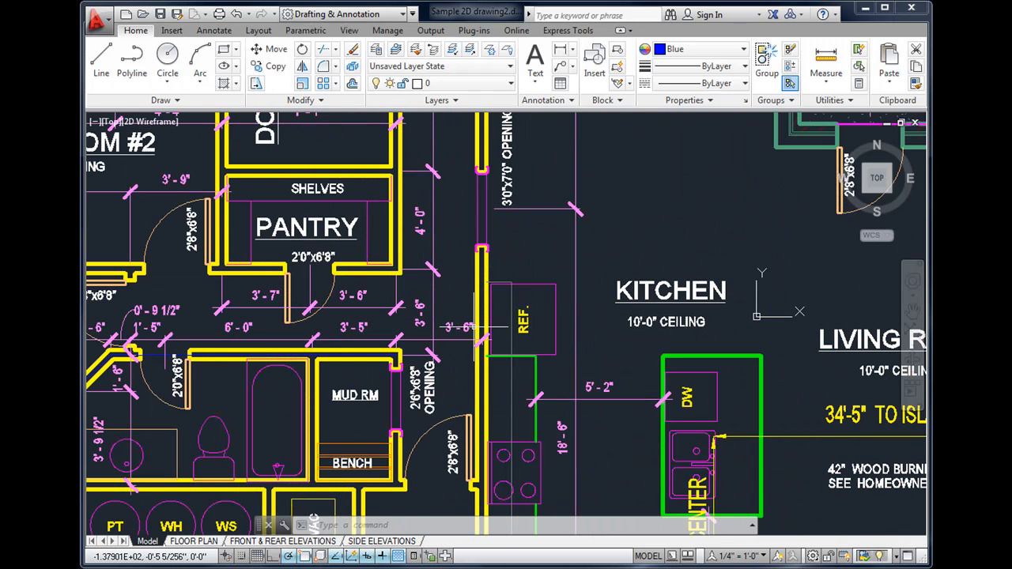
Step: Zoom around the schematic's gas, air/moisture separator and engine areas with the mouse wheel
scroll("down", 3)
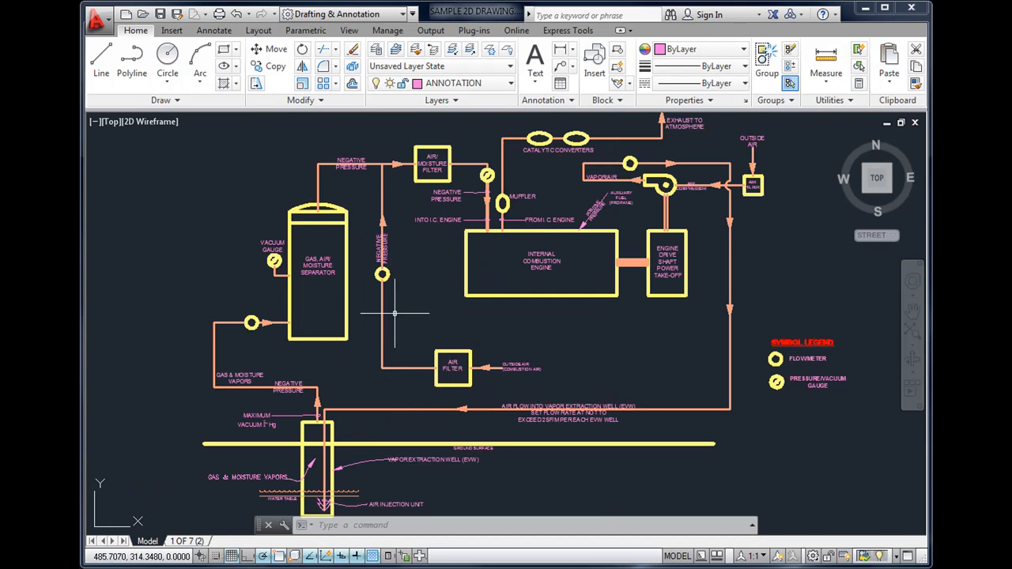
mouse_move(429, 298)
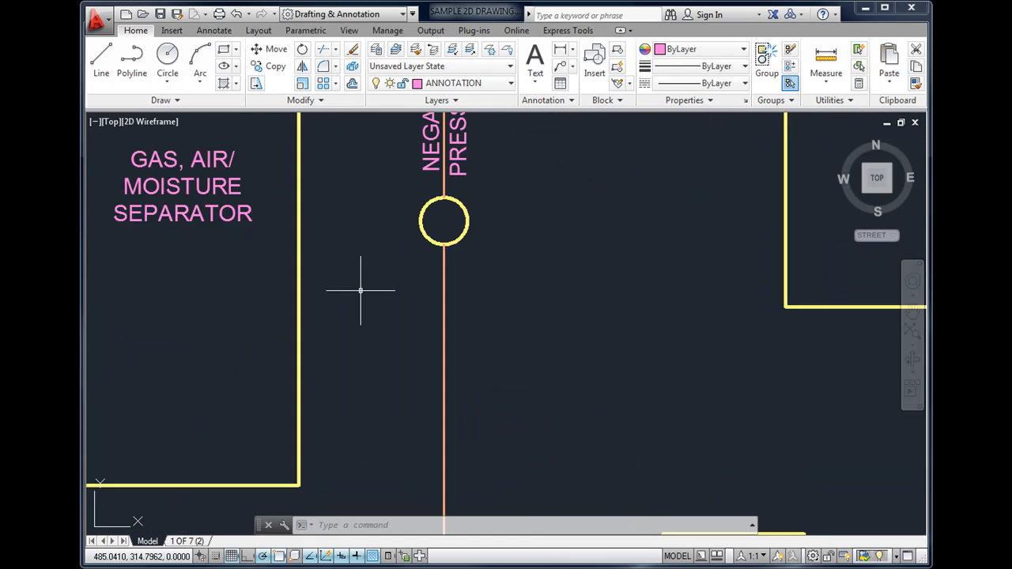
scroll("down", 3)
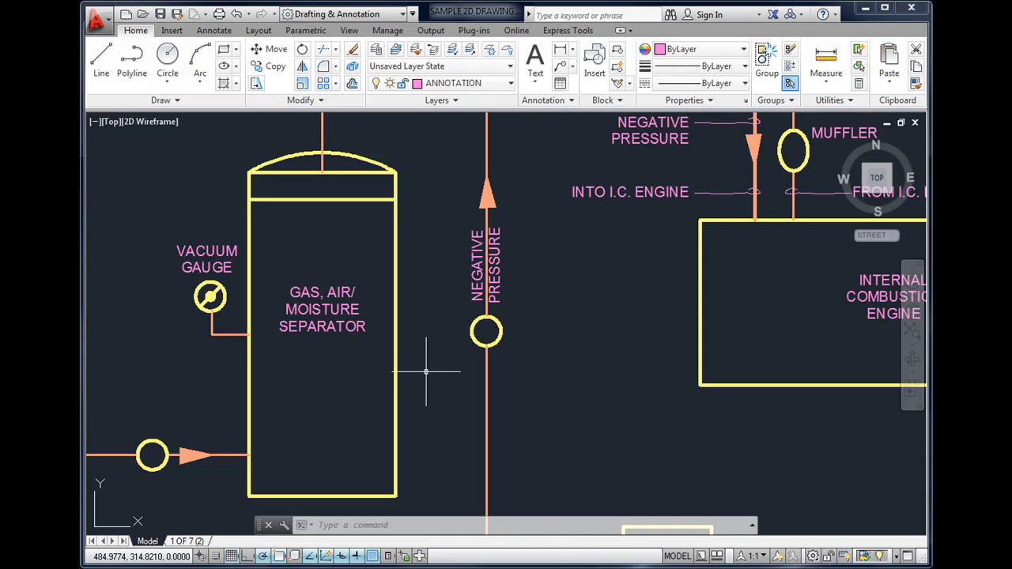
mouse_move(315, 293)
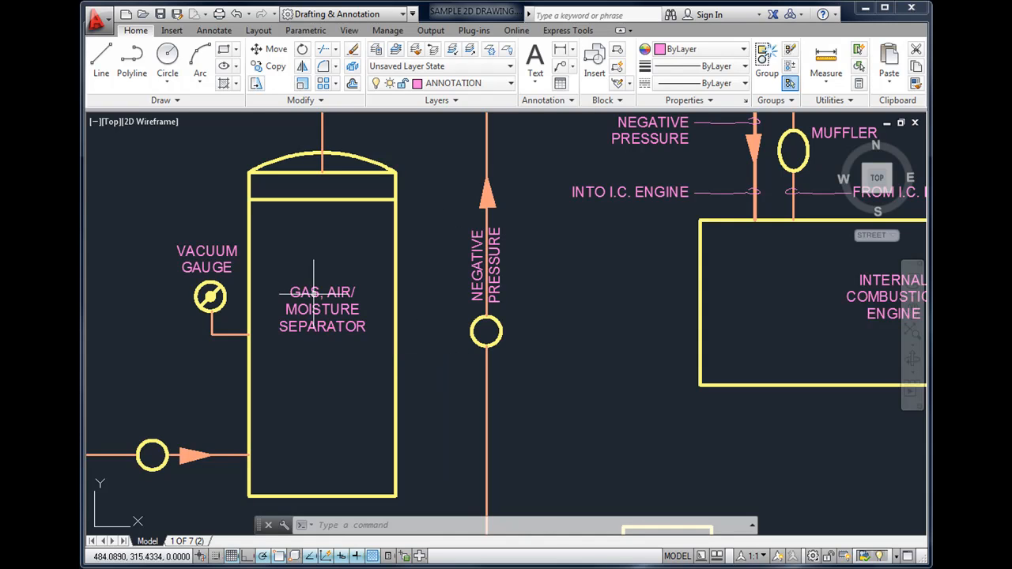
mouse_move(505, 345)
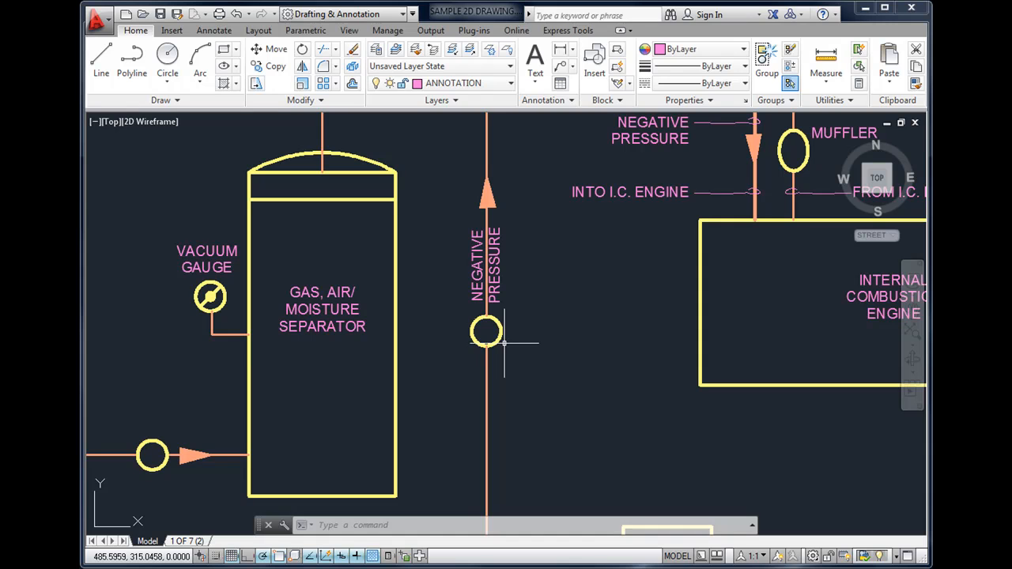
mouse_move(477, 332)
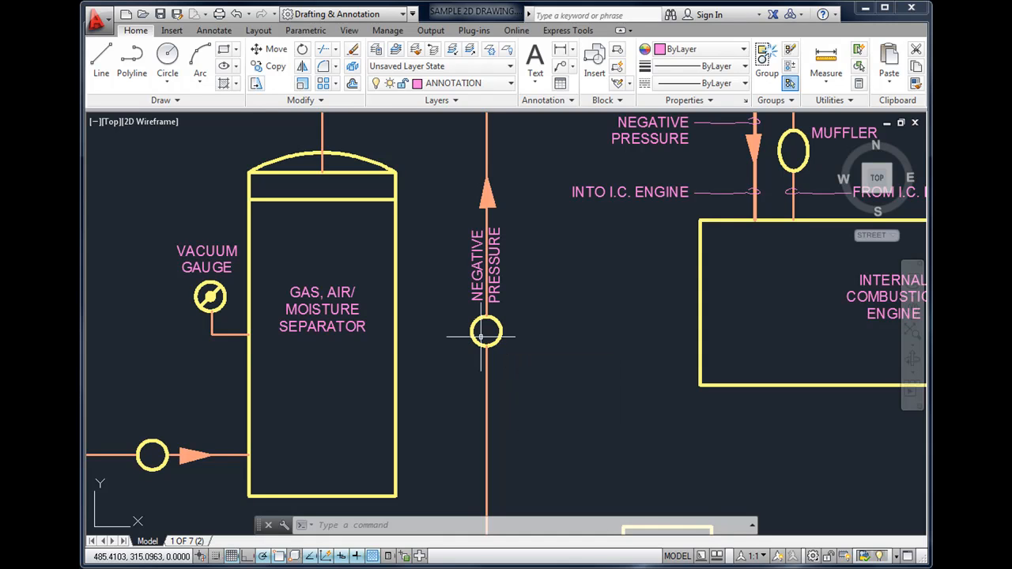
scroll("down", 3)
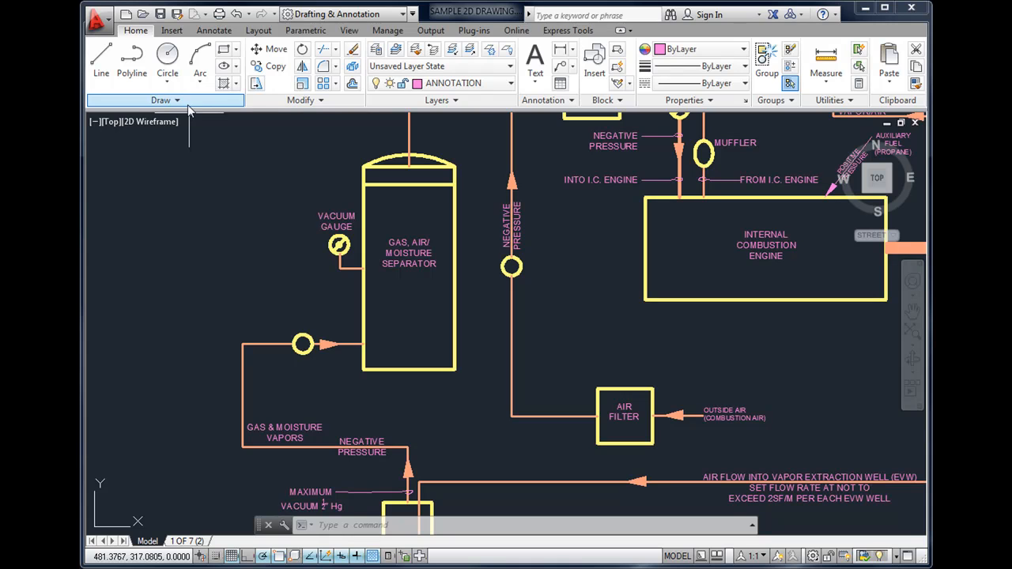
mouse_move(196, 109)
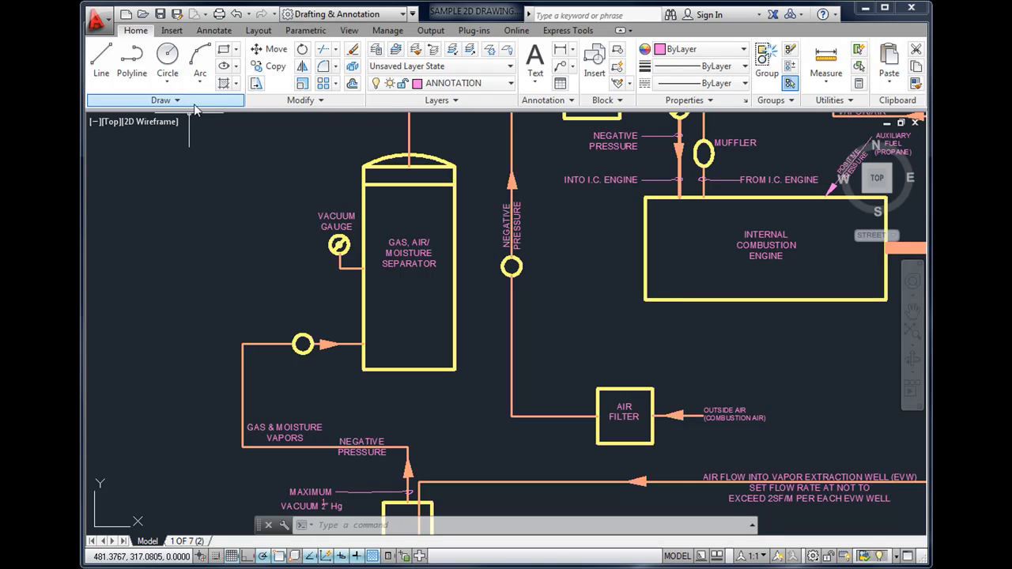
mouse_move(254, 153)
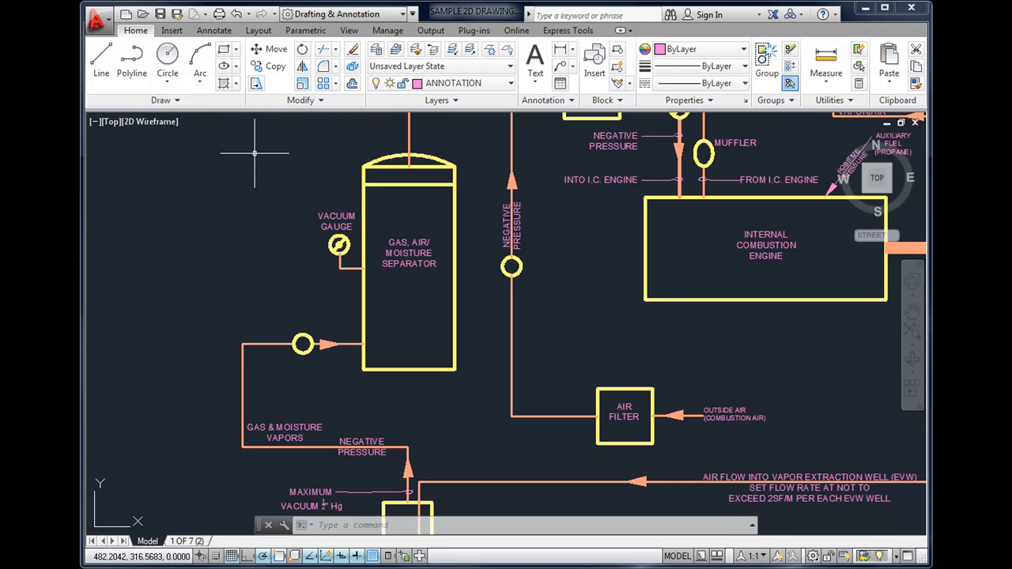
mouse_move(275, 157)
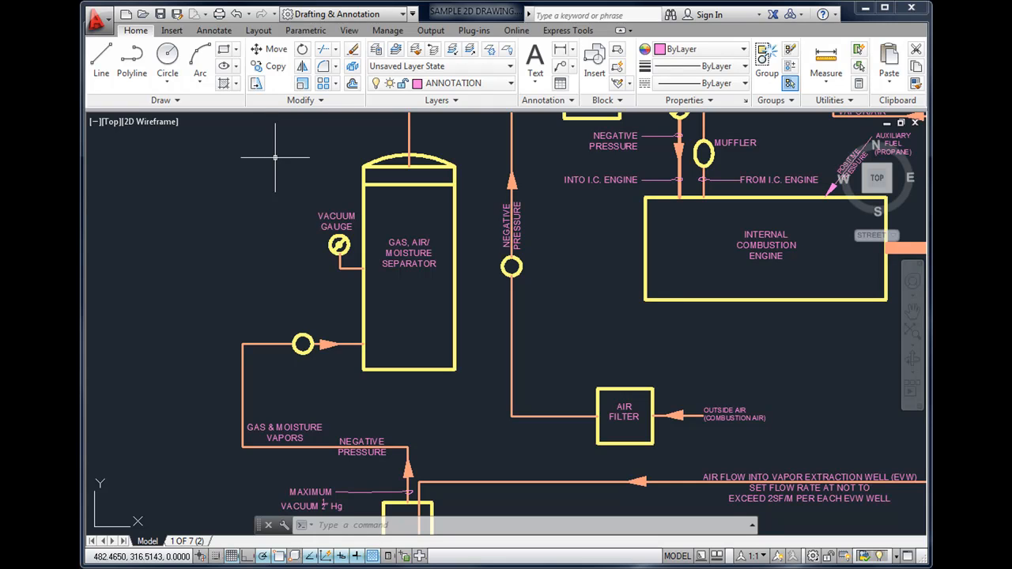
mouse_move(536, 130)
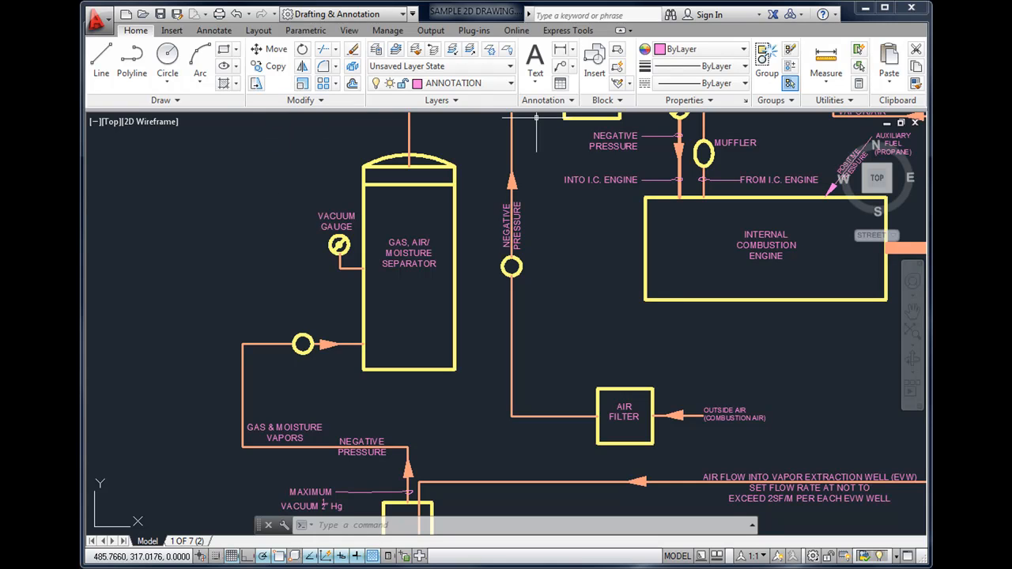
mouse_move(303, 124)
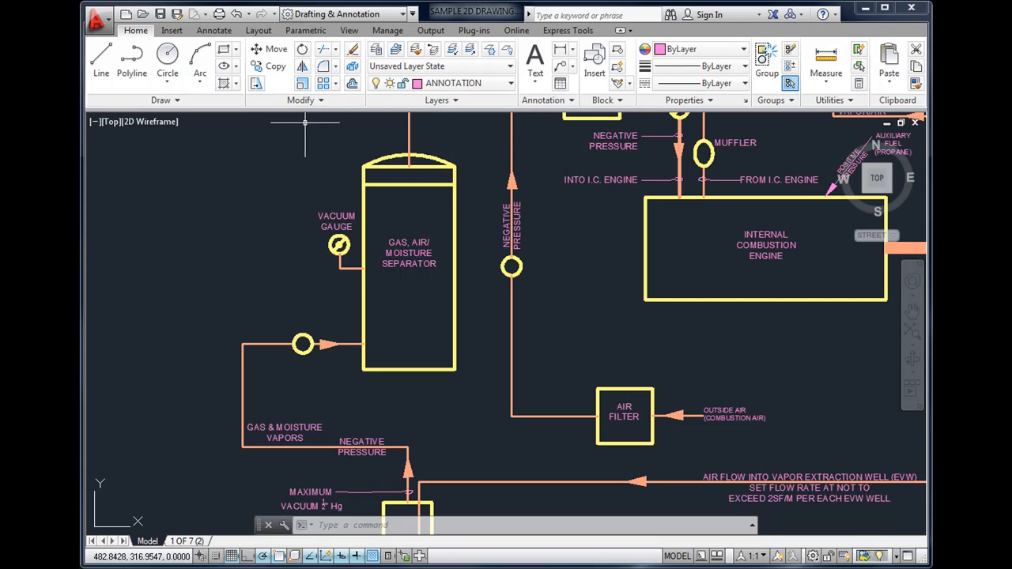
mouse_move(241, 123)
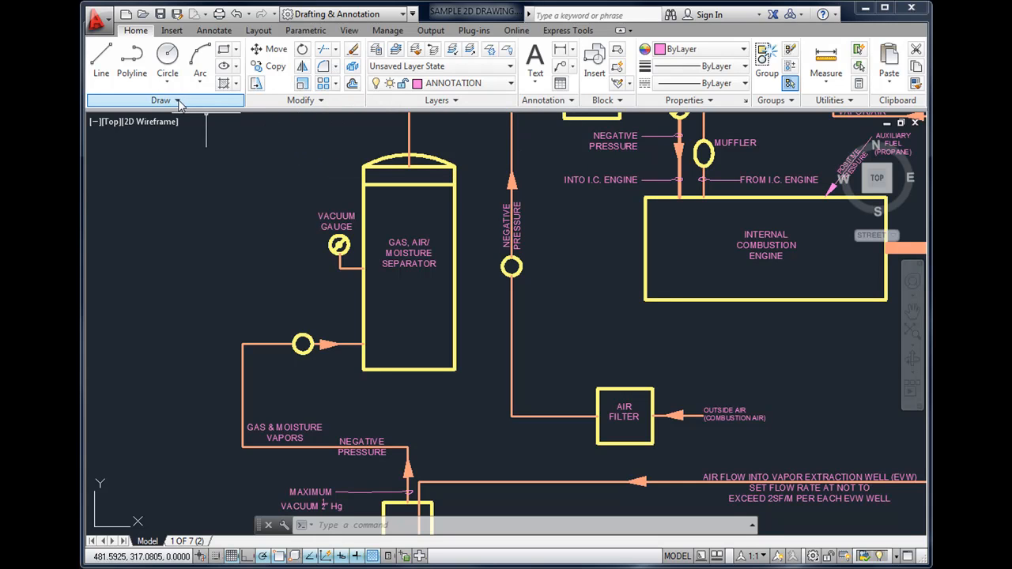
left_click(162, 102)
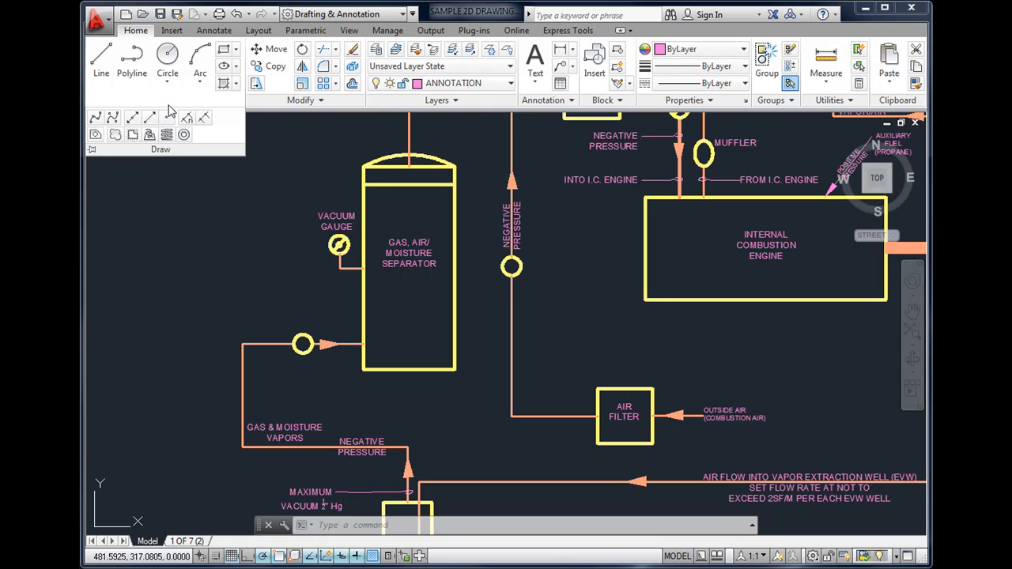
mouse_move(152, 117)
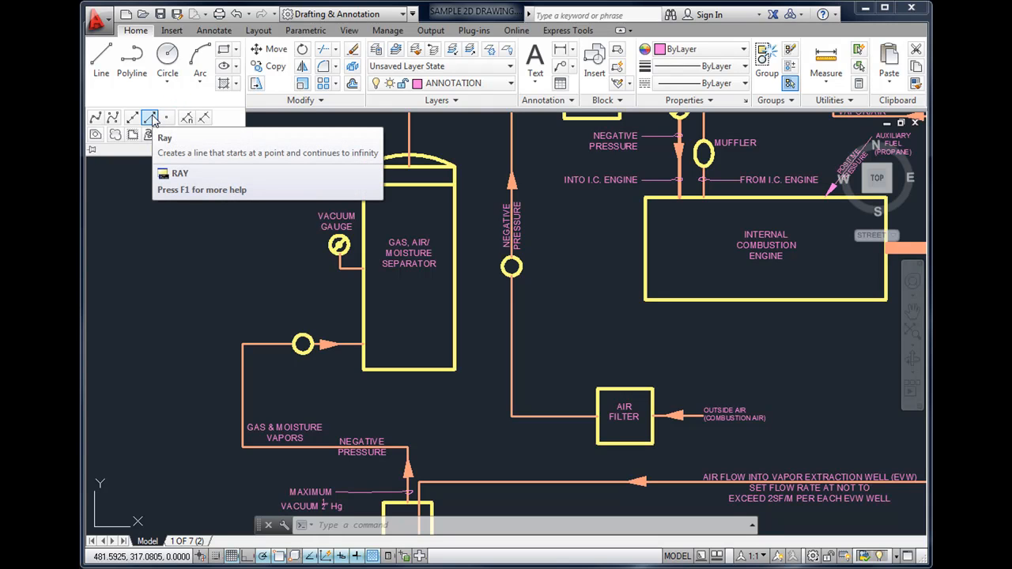
mouse_move(166, 60)
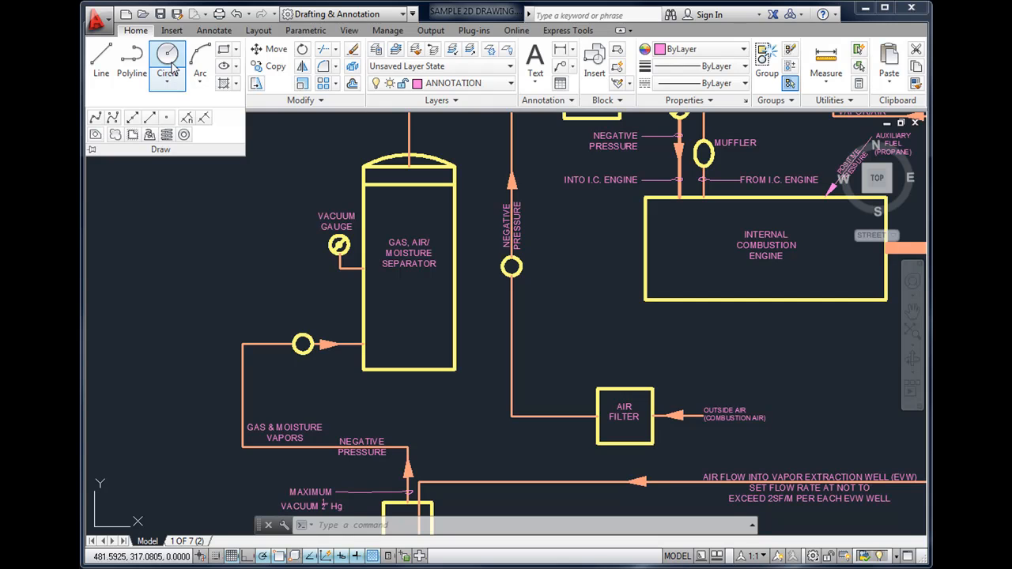
mouse_move(168, 60)
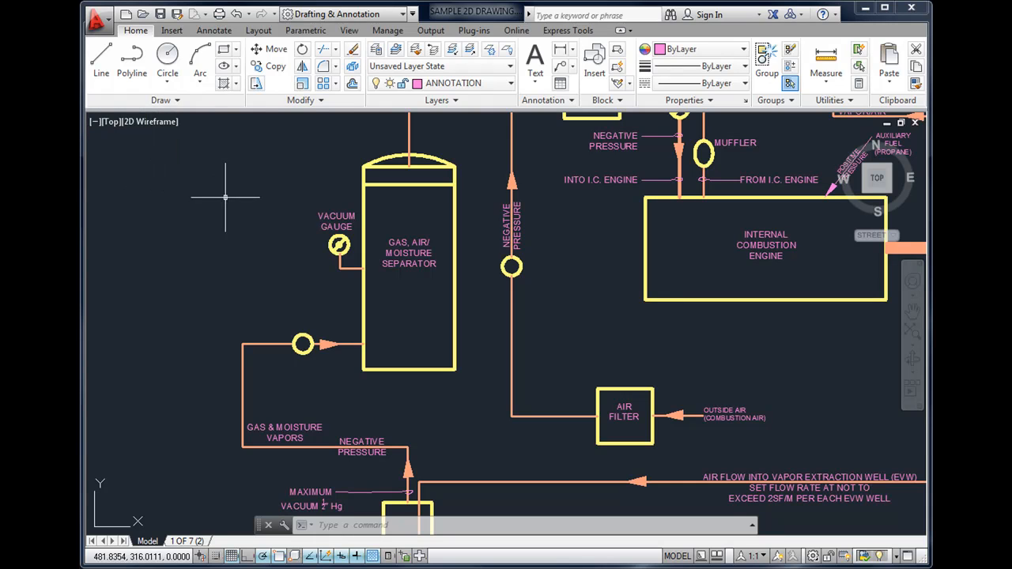
mouse_move(335, 503)
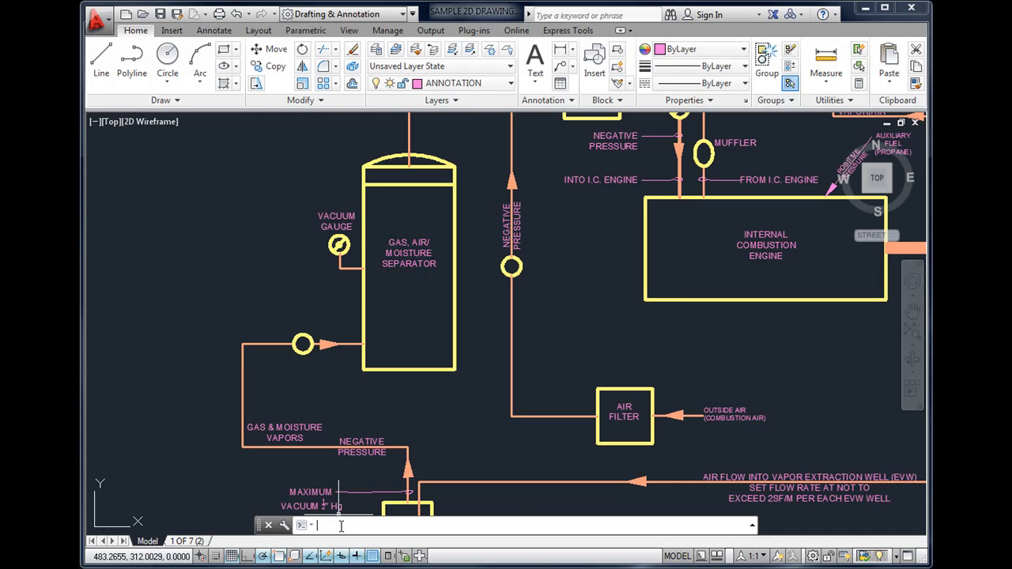
Step: Start CIRCLE (cir) and place its center in the empty lower-left area of the drawing
type("cir")
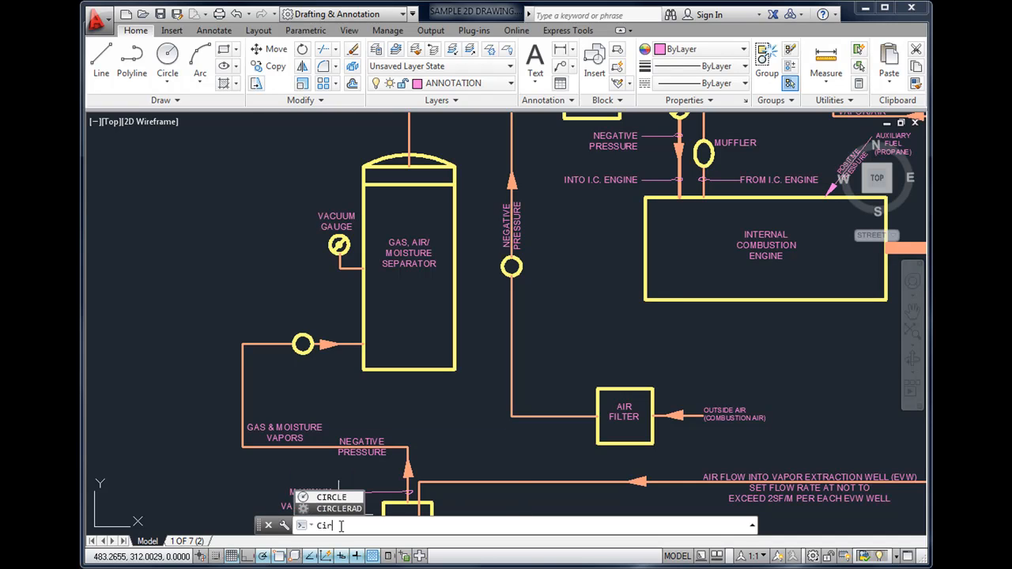
key("Enter")
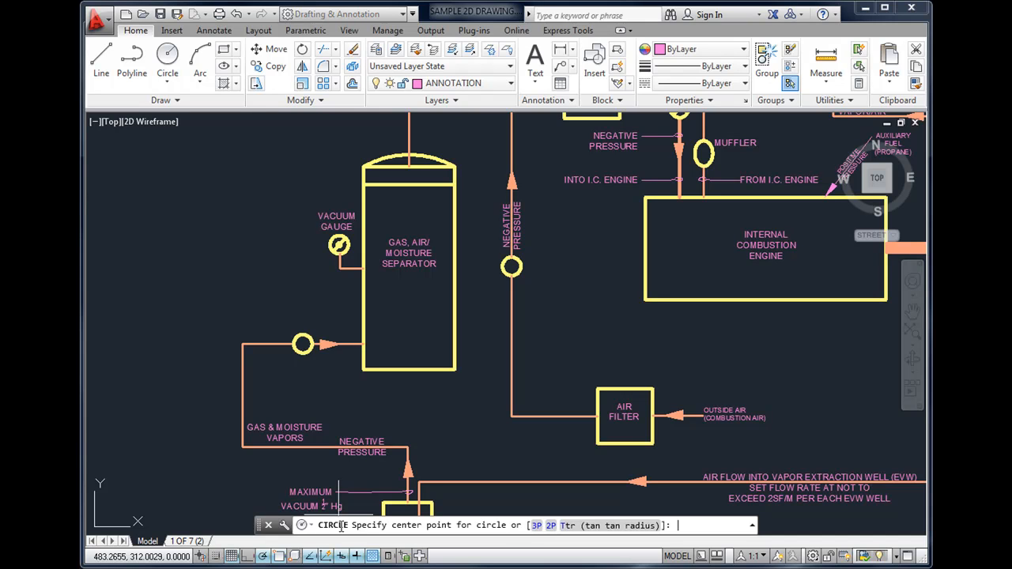
mouse_move(260, 553)
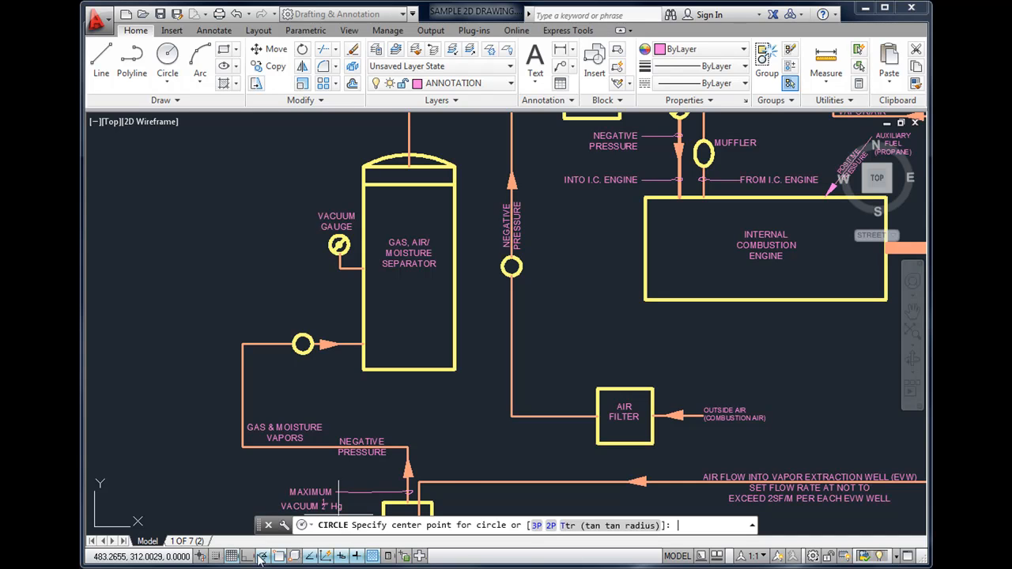
mouse_move(161, 439)
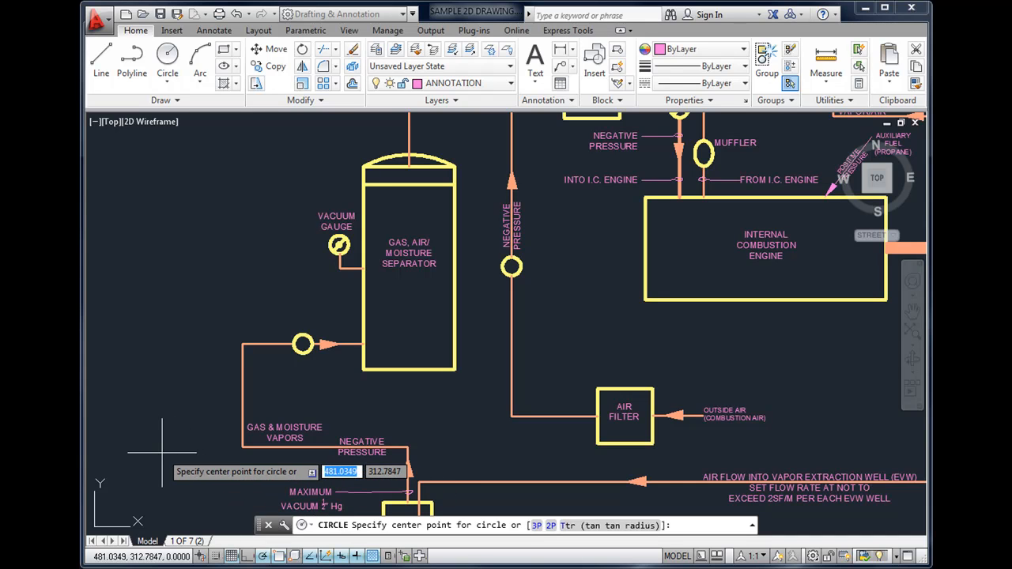
left_click(162, 459)
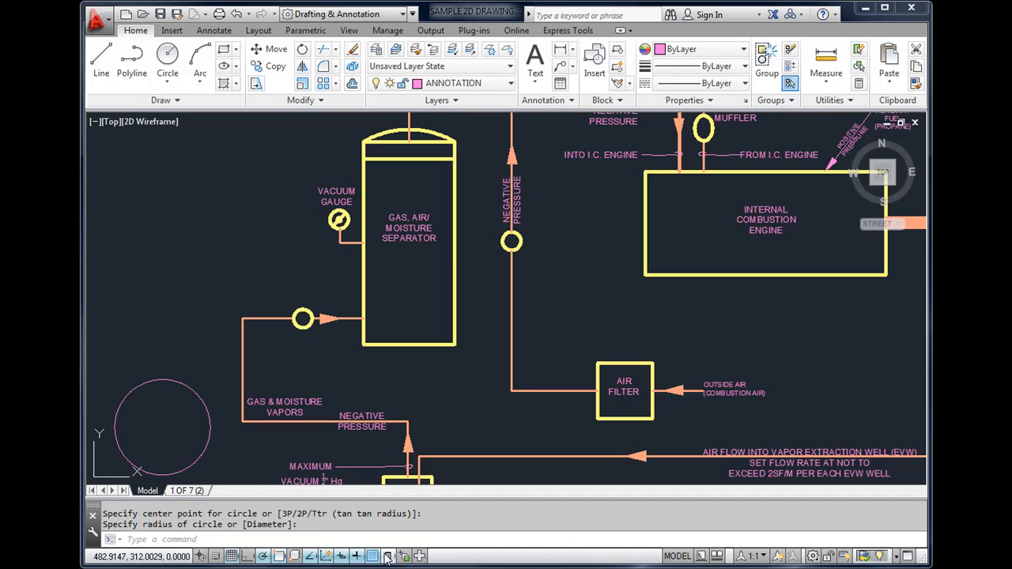
mouse_move(188, 557)
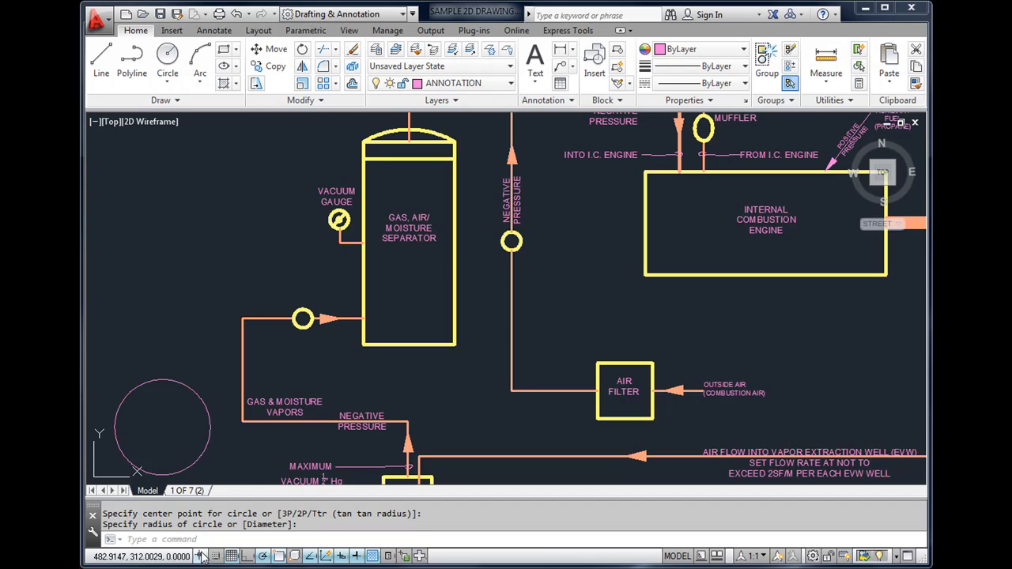
mouse_move(231, 556)
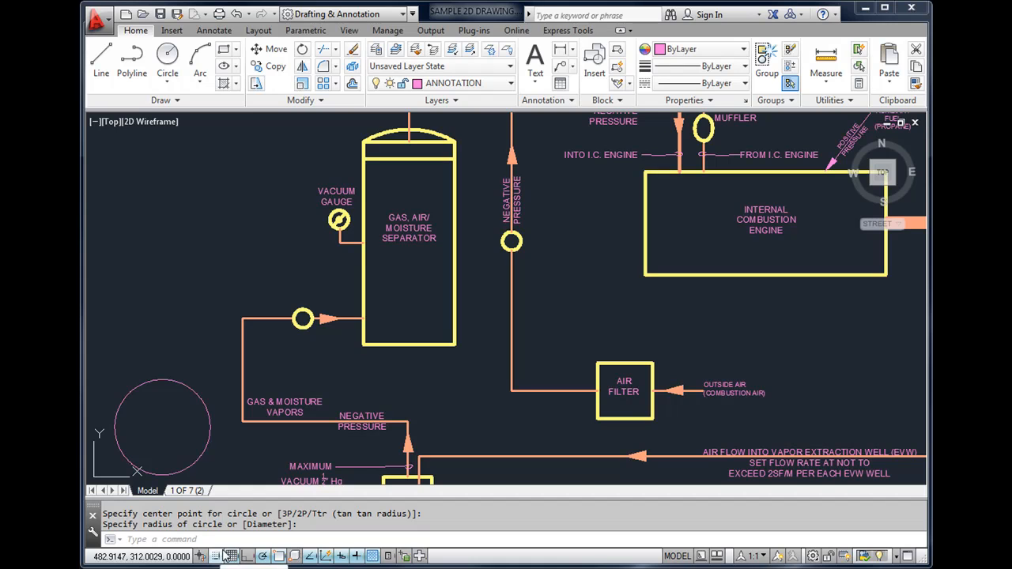
mouse_move(240, 554)
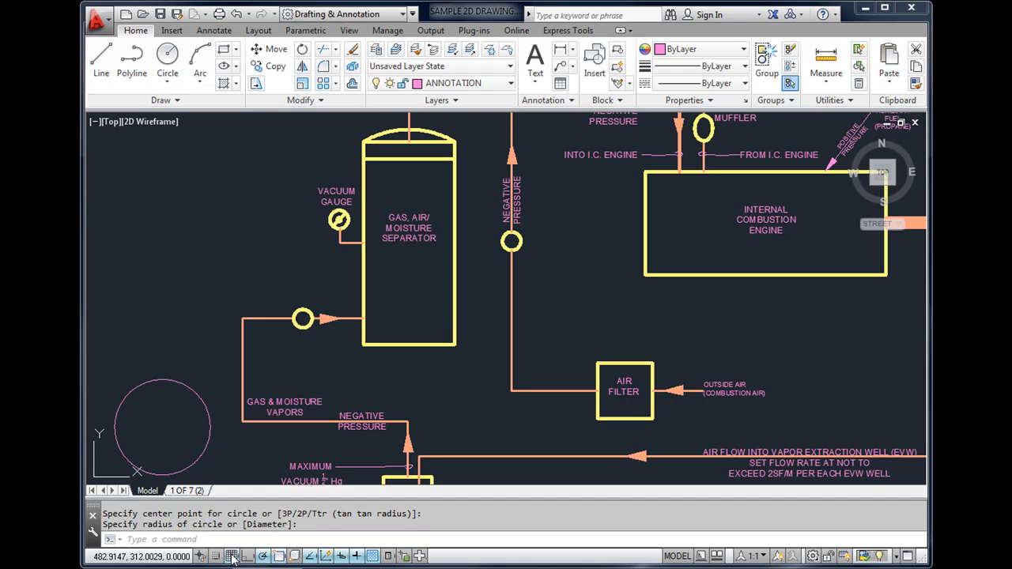
Step: Show the status bar drafting aids as text labels (SNAP, GRID, ORTHO, POLAR) instead of icons
left_click(231, 555)
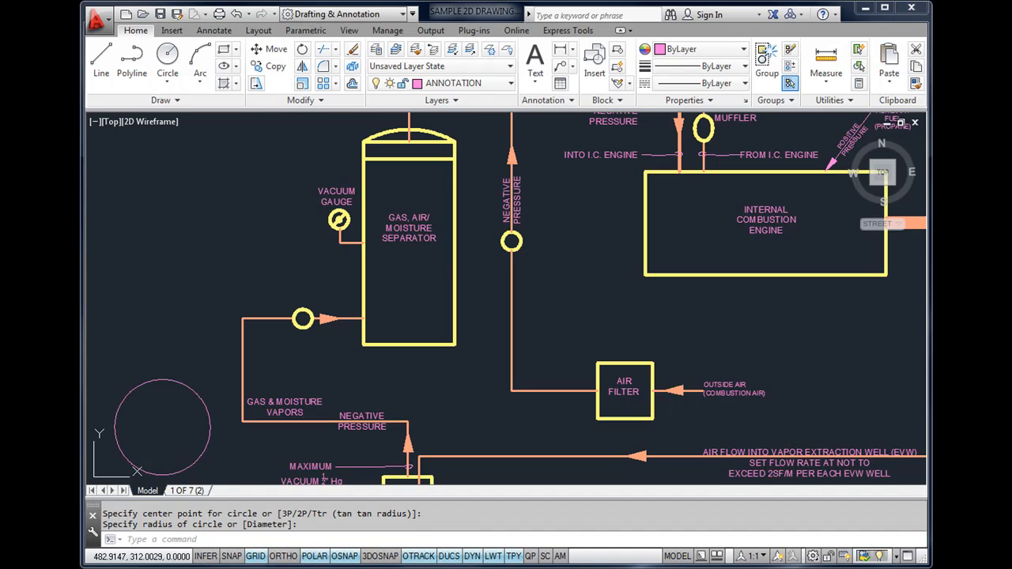
mouse_move(457, 475)
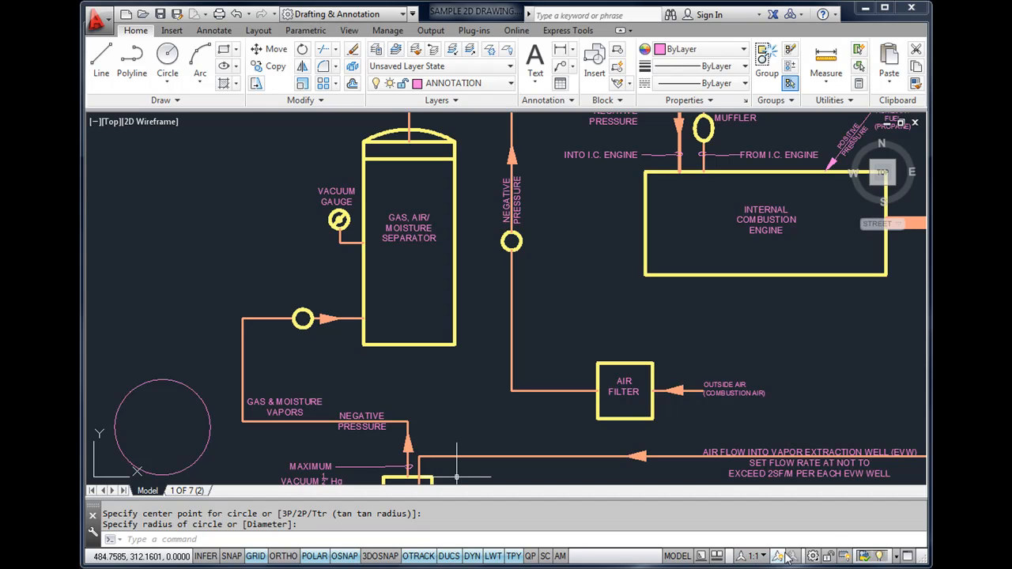
mouse_move(797, 532)
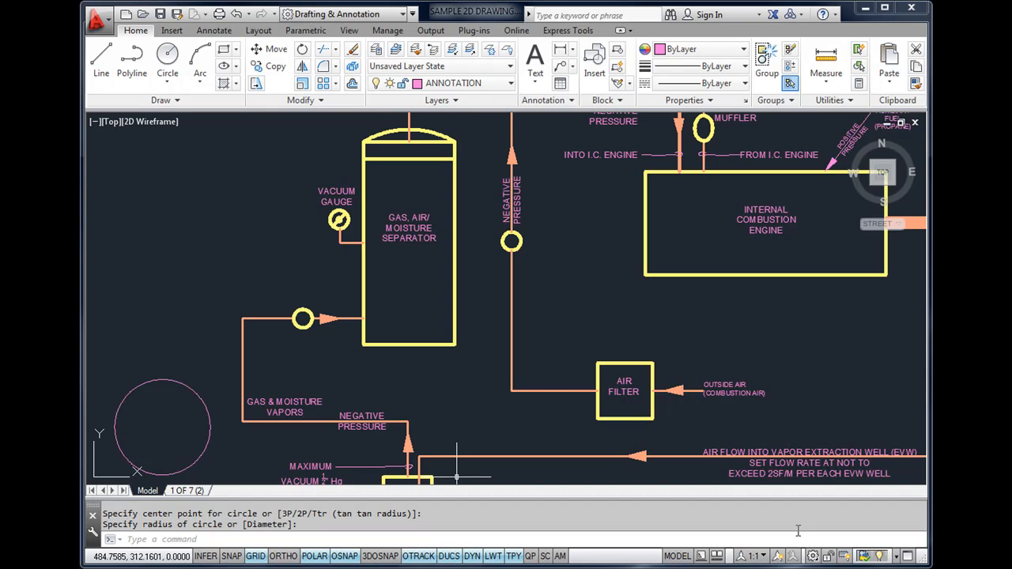
mouse_move(339, 335)
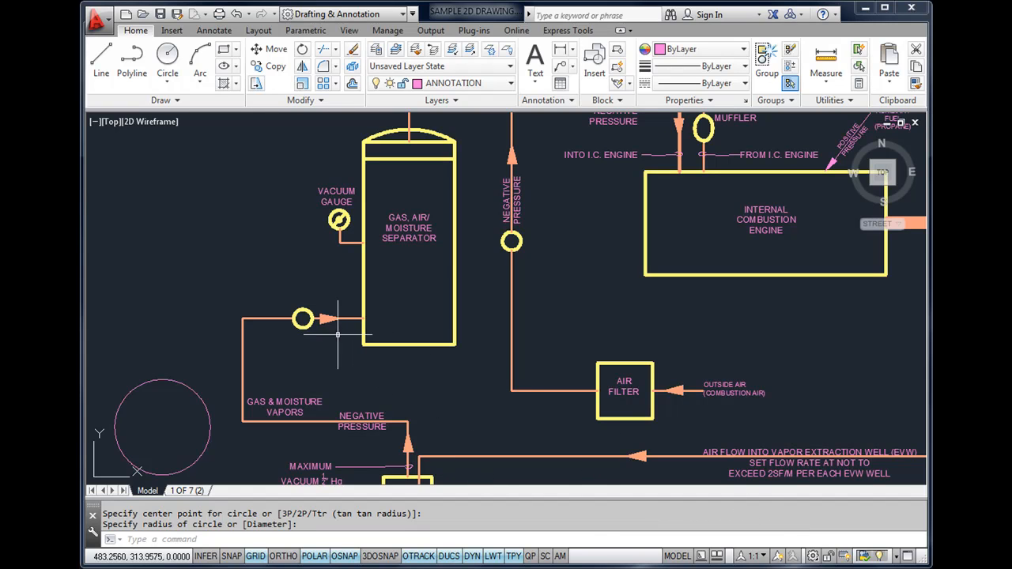
mouse_move(339, 349)
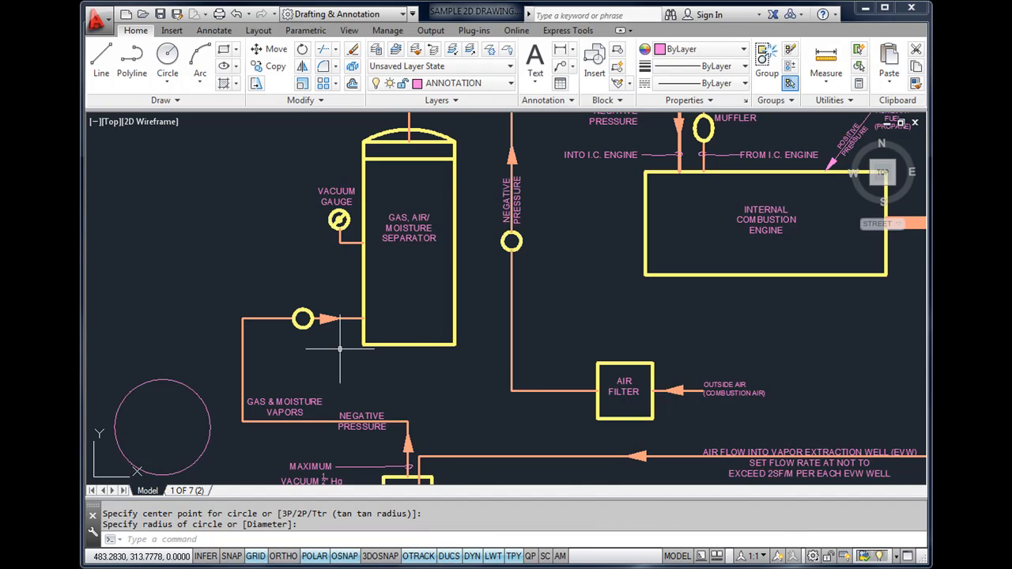
mouse_move(196, 389)
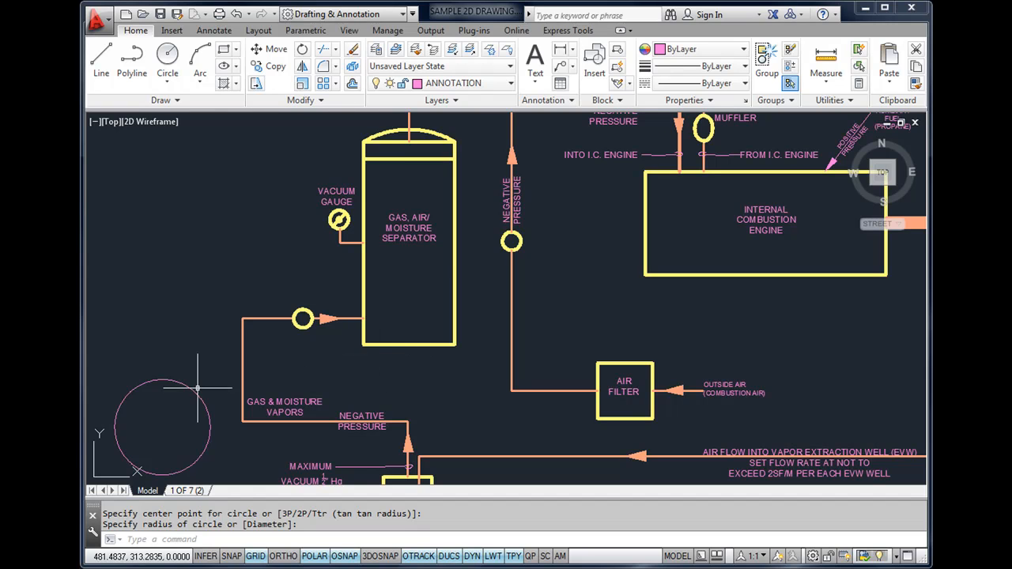
mouse_move(108, 451)
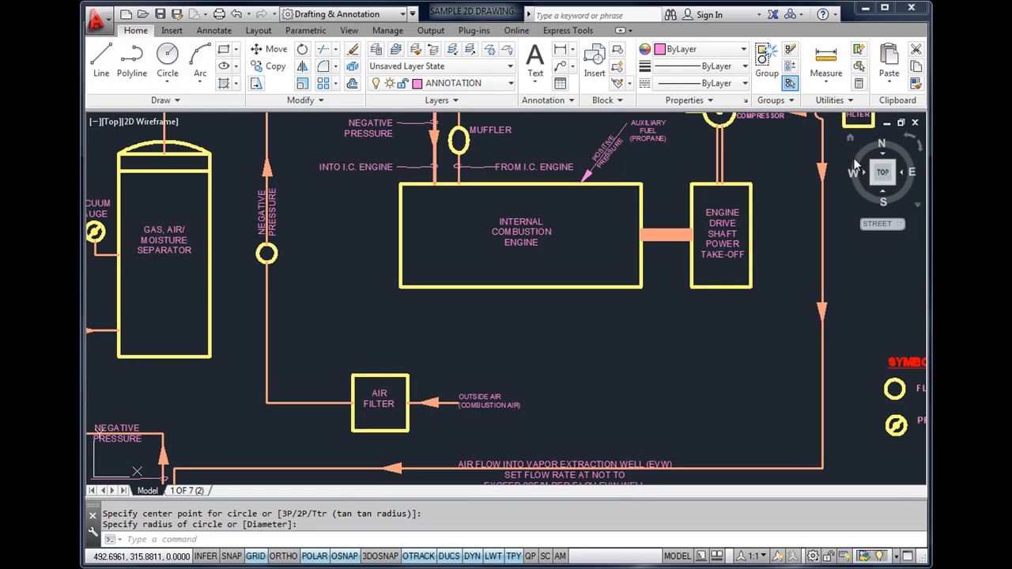
mouse_move(895, 251)
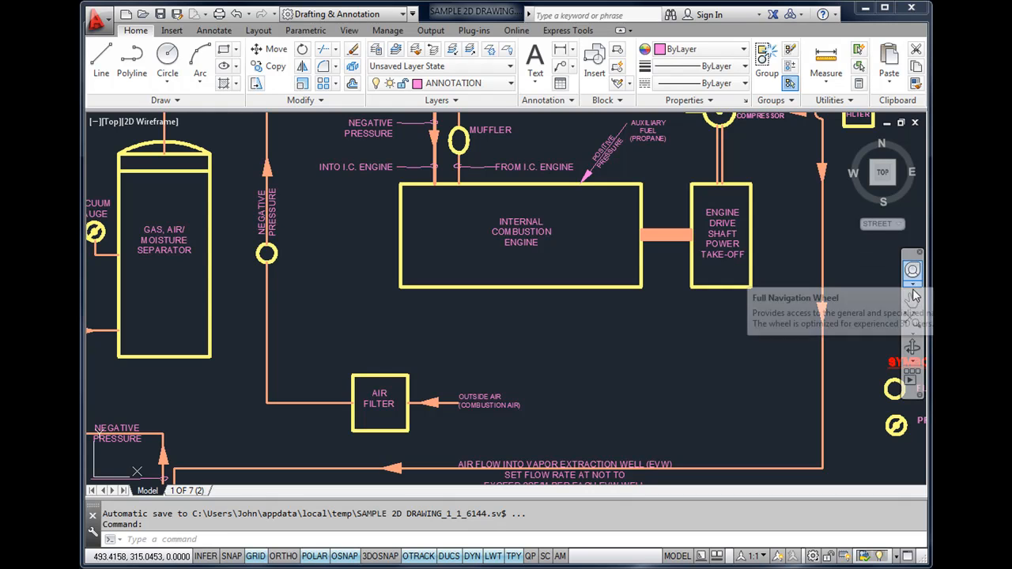
mouse_move(911, 299)
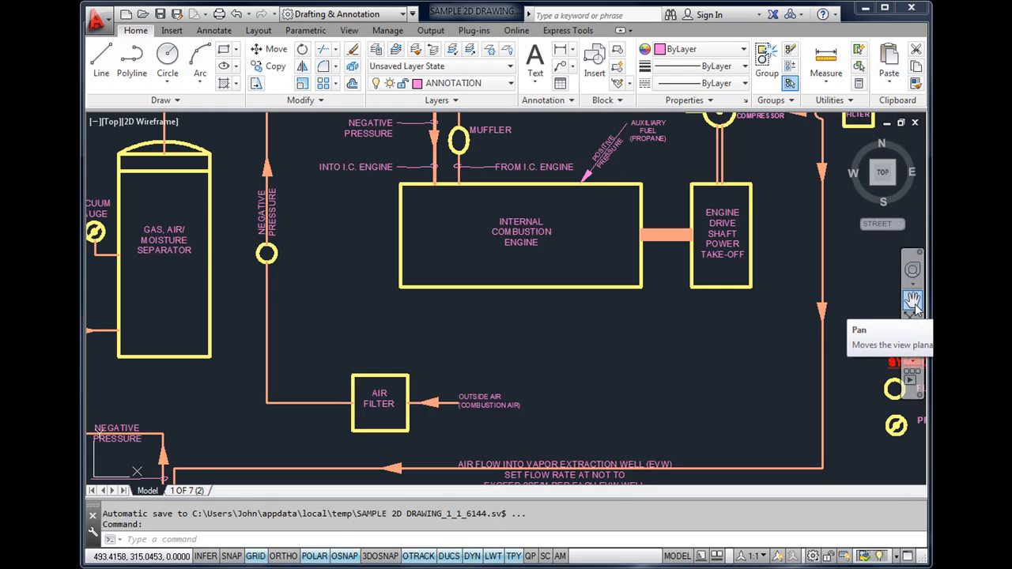
mouse_move(911, 319)
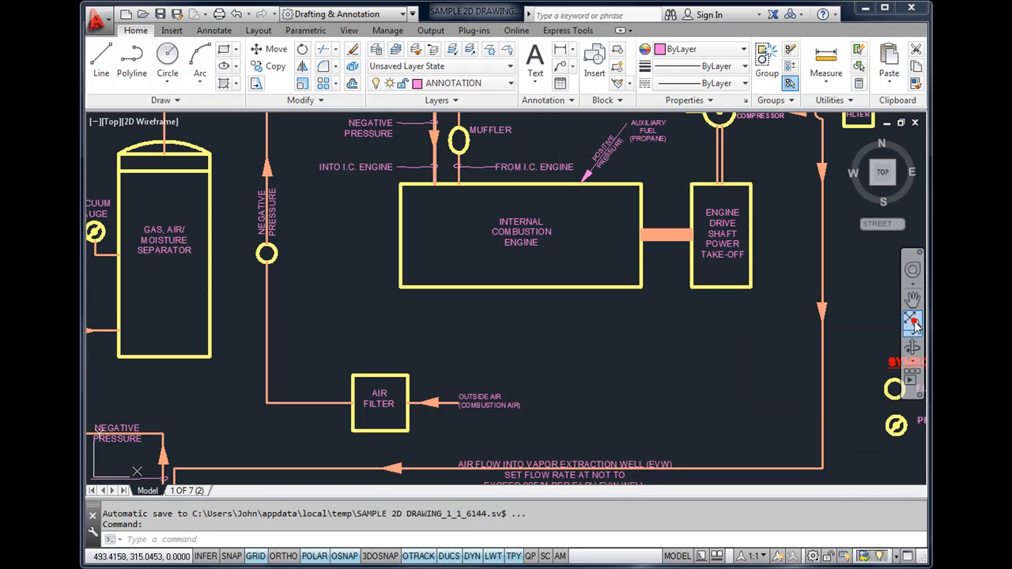
Step: Zoom Extents from the navigation bar so the whole diagram and symbol legend fit the view
left_click(911, 320)
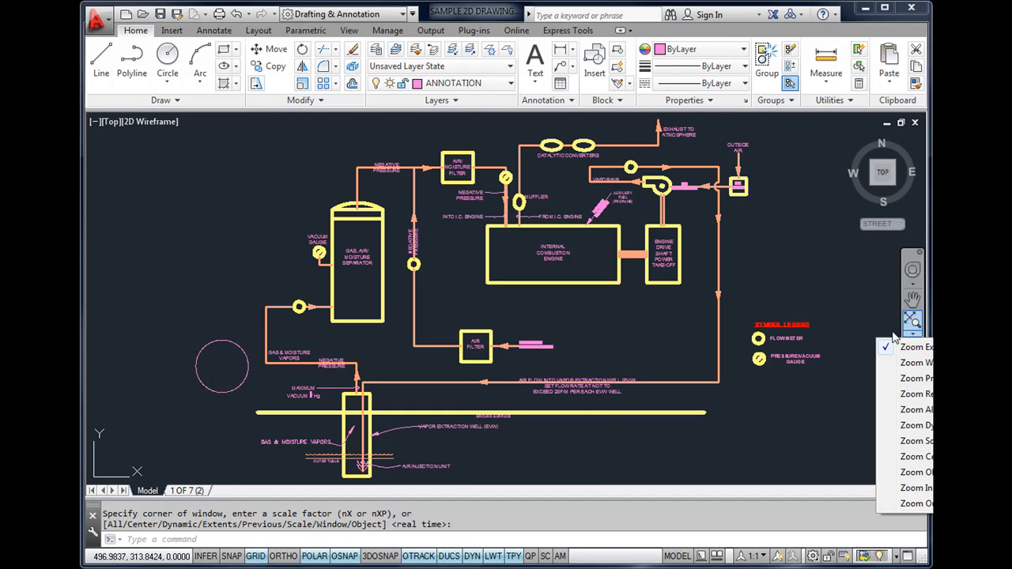
left_click(914, 363)
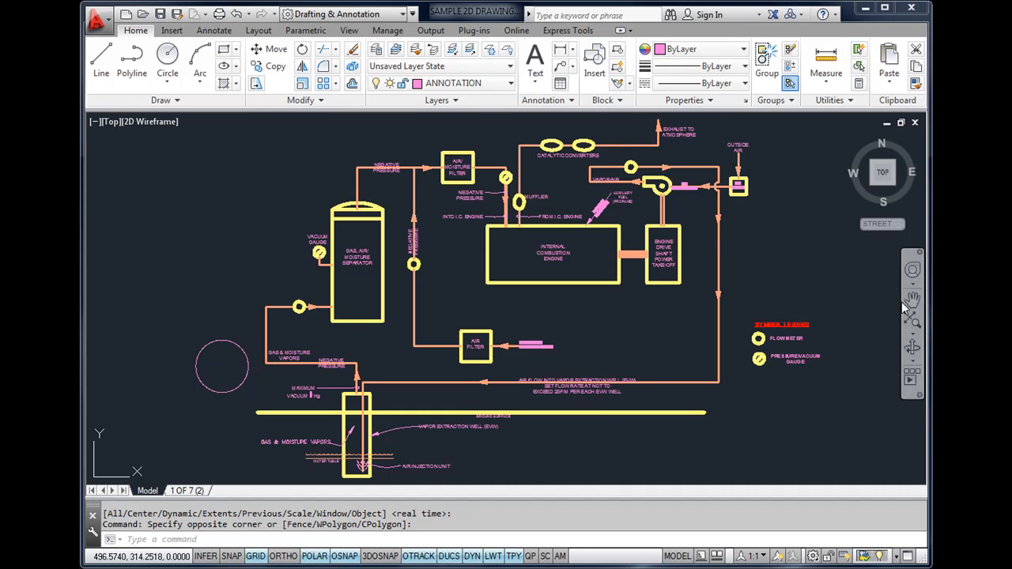
mouse_move(898, 304)
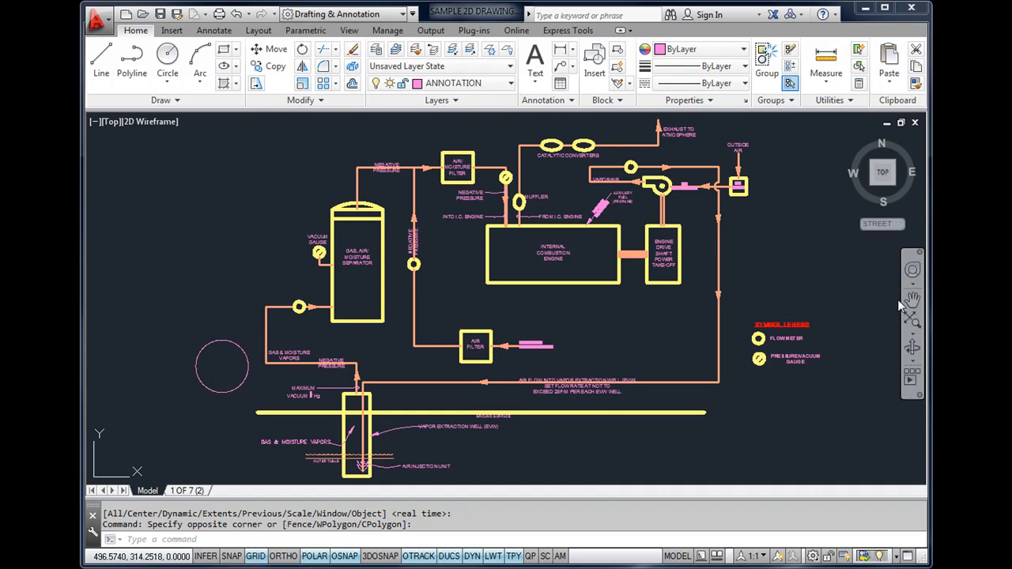
mouse_move(172, 229)
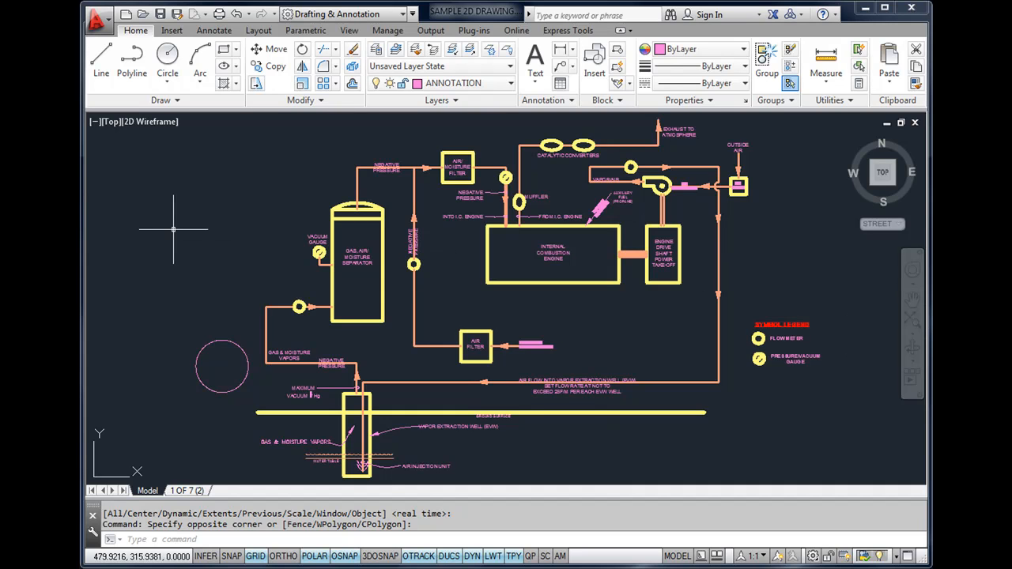
mouse_move(147, 187)
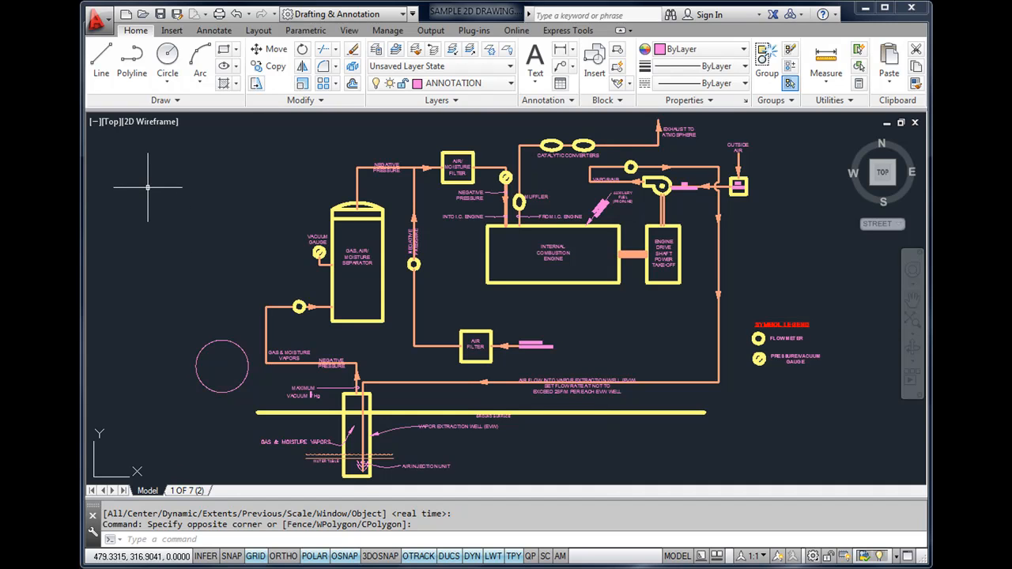
mouse_move(125, 166)
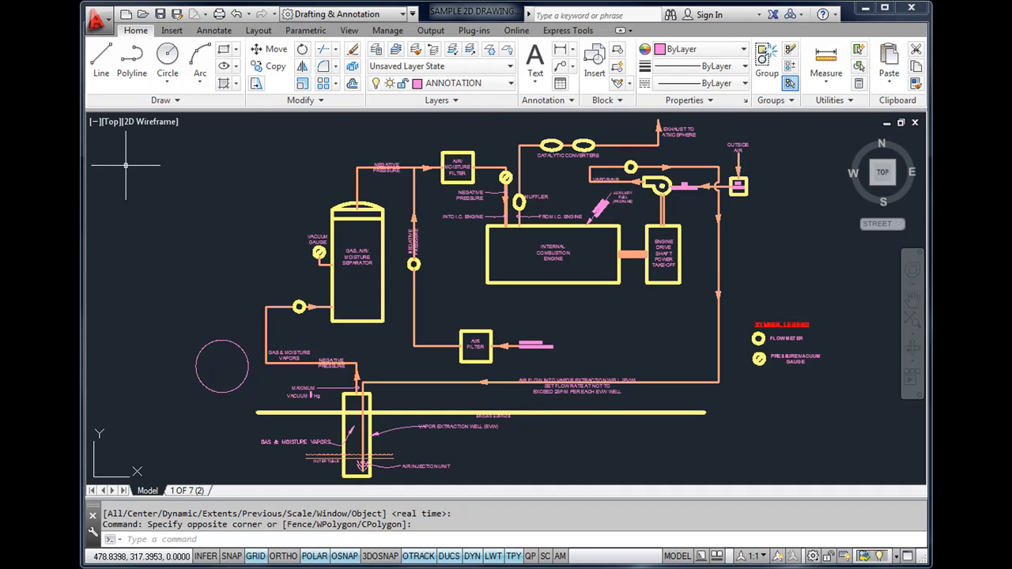
mouse_move(98, 134)
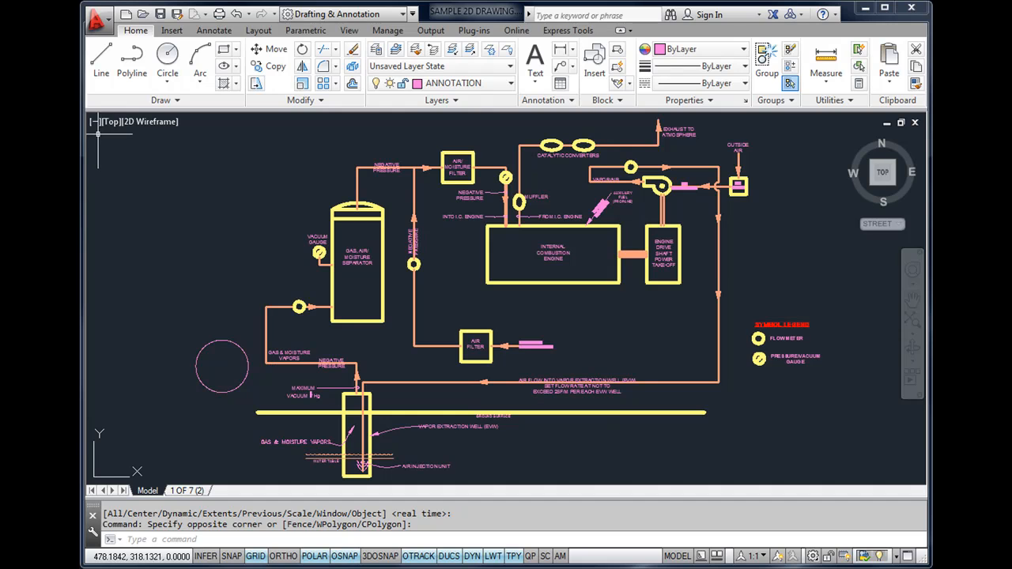
mouse_move(114, 136)
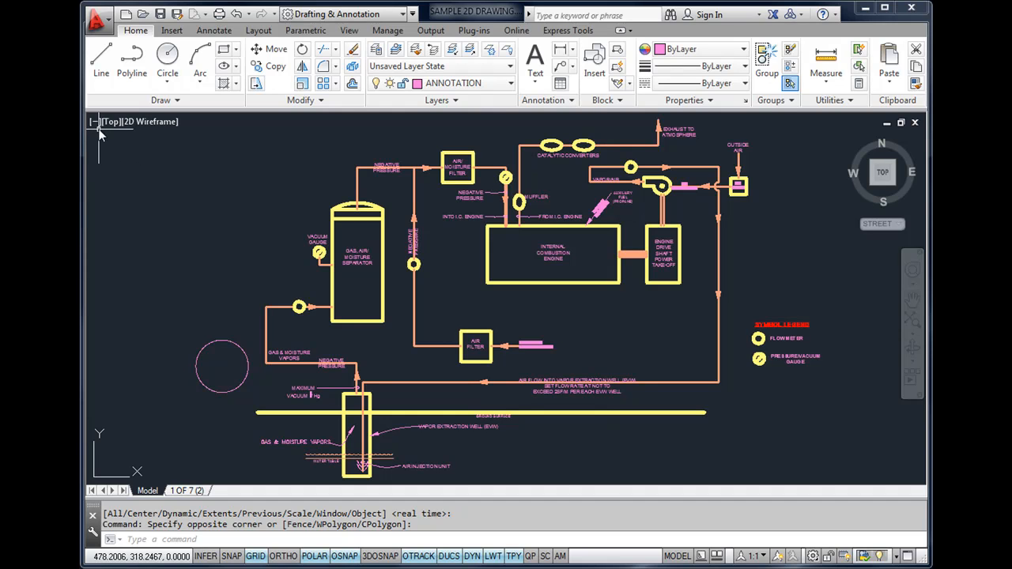
Step: Hide the ViewCube through the [-] viewport control's display options
left_click(92, 120)
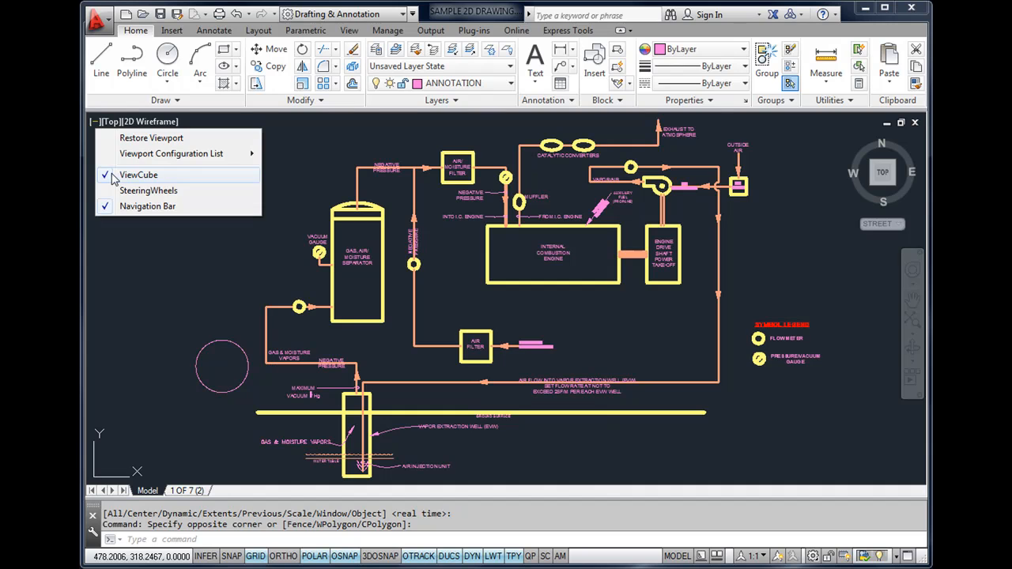
left_click(139, 174)
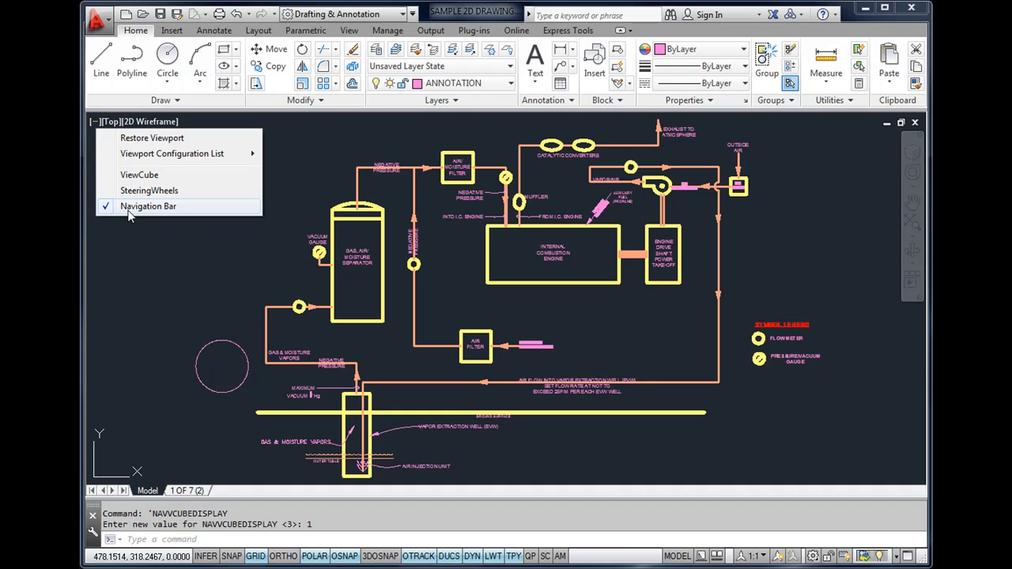
mouse_move(164, 237)
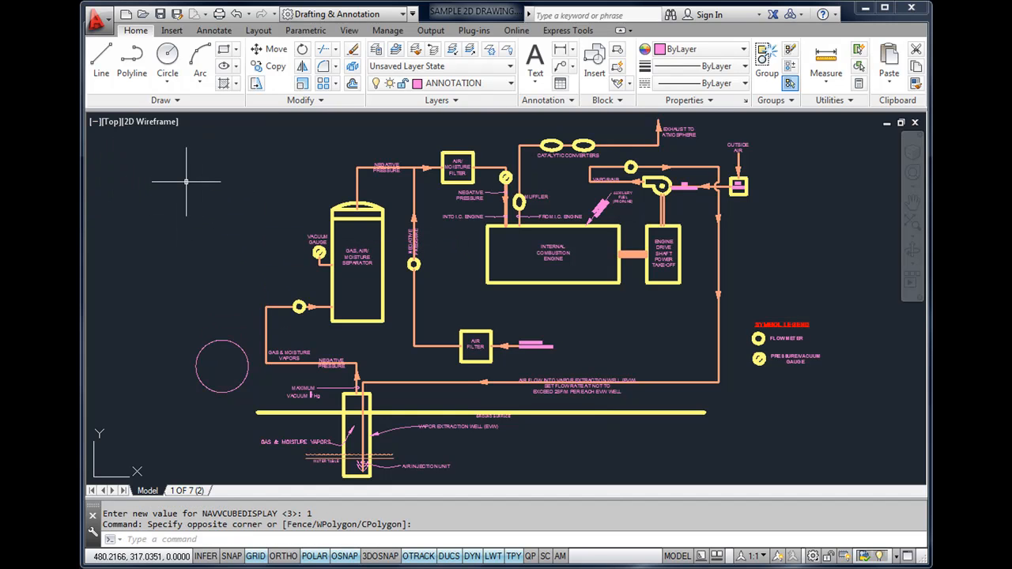
mouse_move(180, 177)
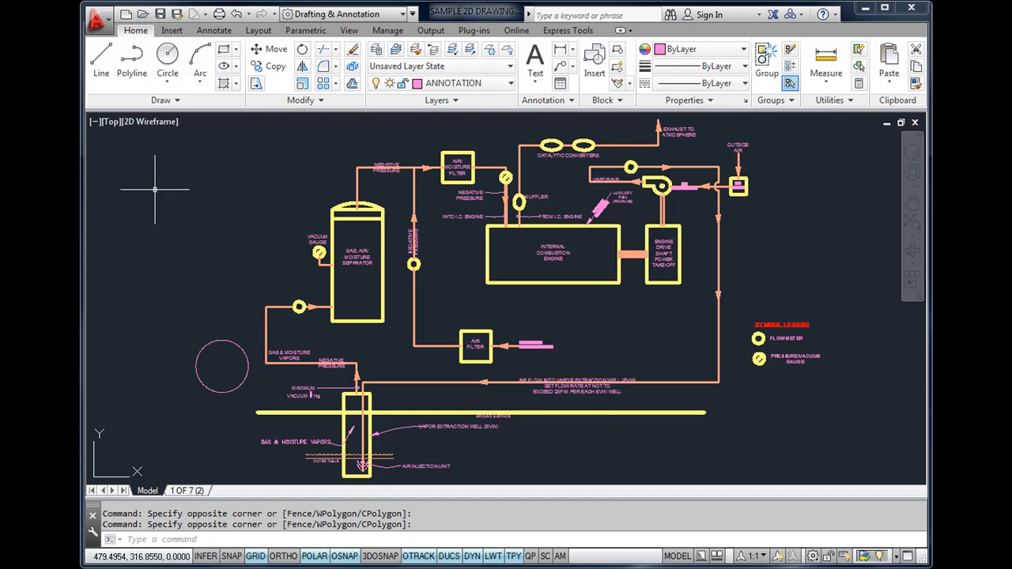
mouse_move(202, 218)
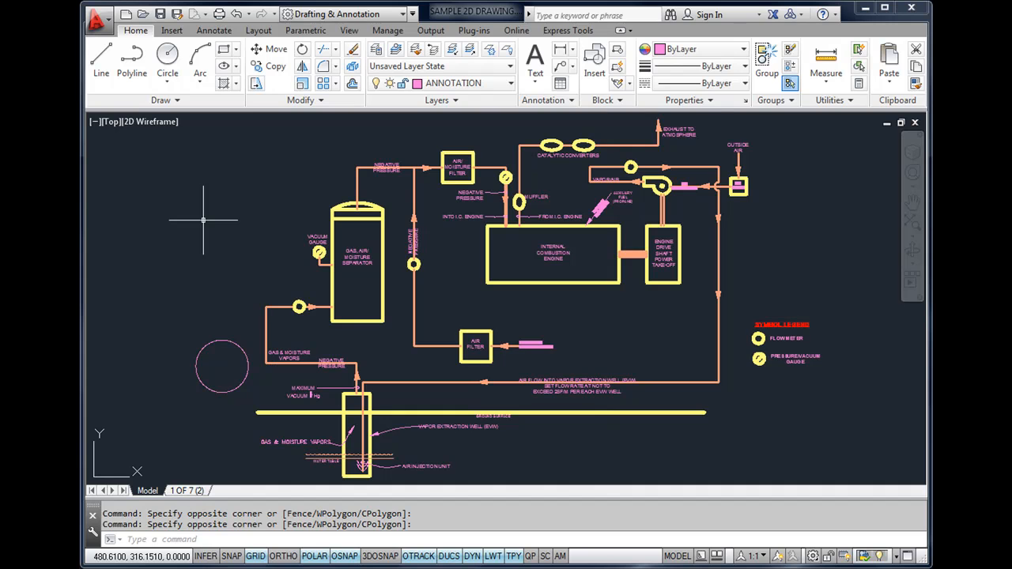
mouse_move(228, 188)
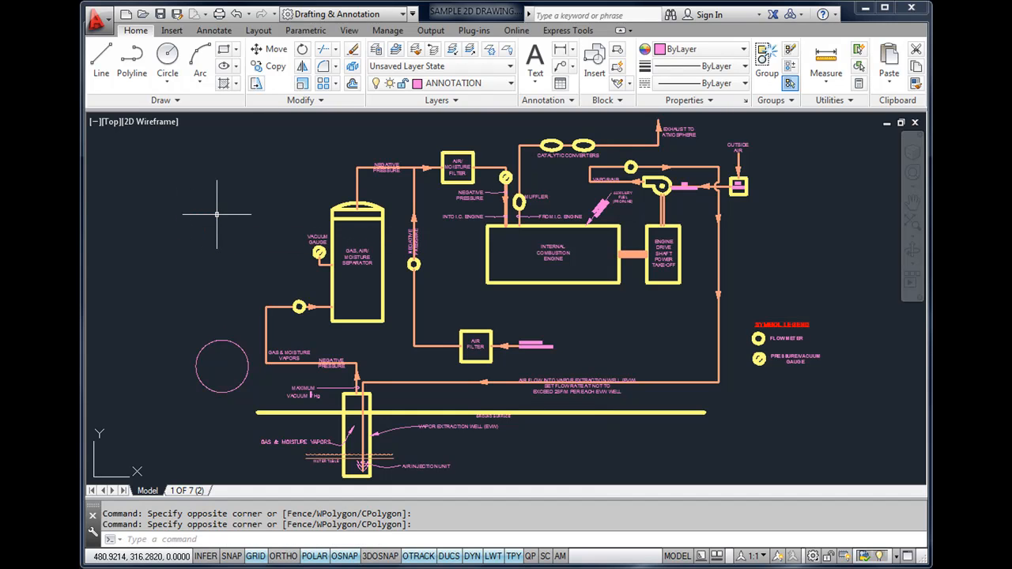
mouse_move(246, 218)
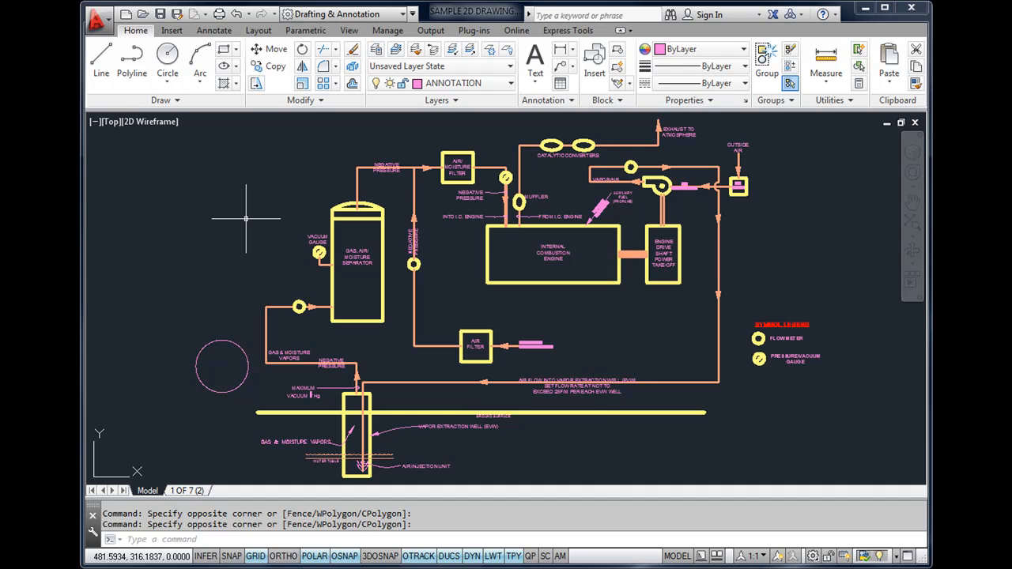
mouse_move(247, 224)
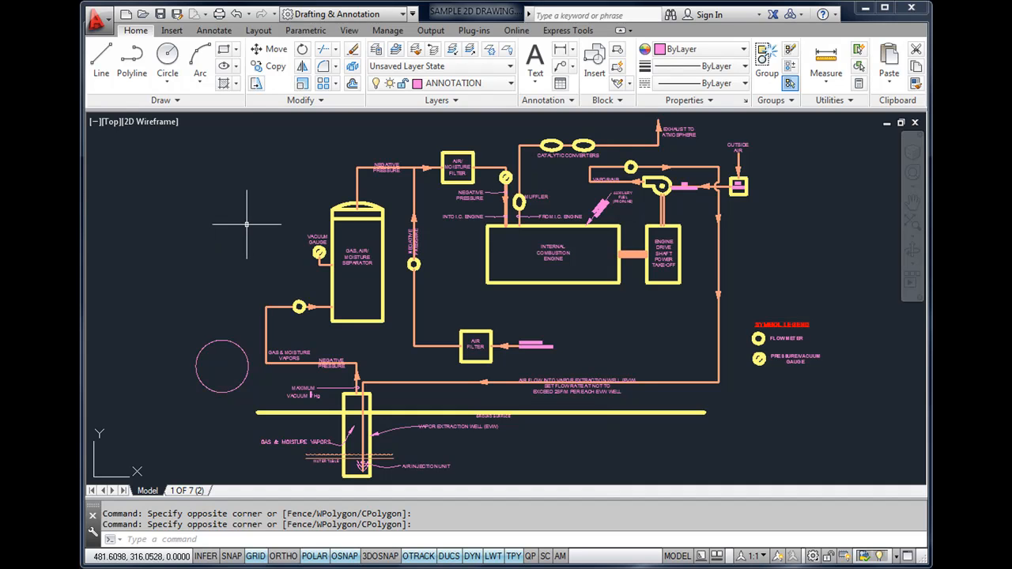
mouse_move(265, 281)
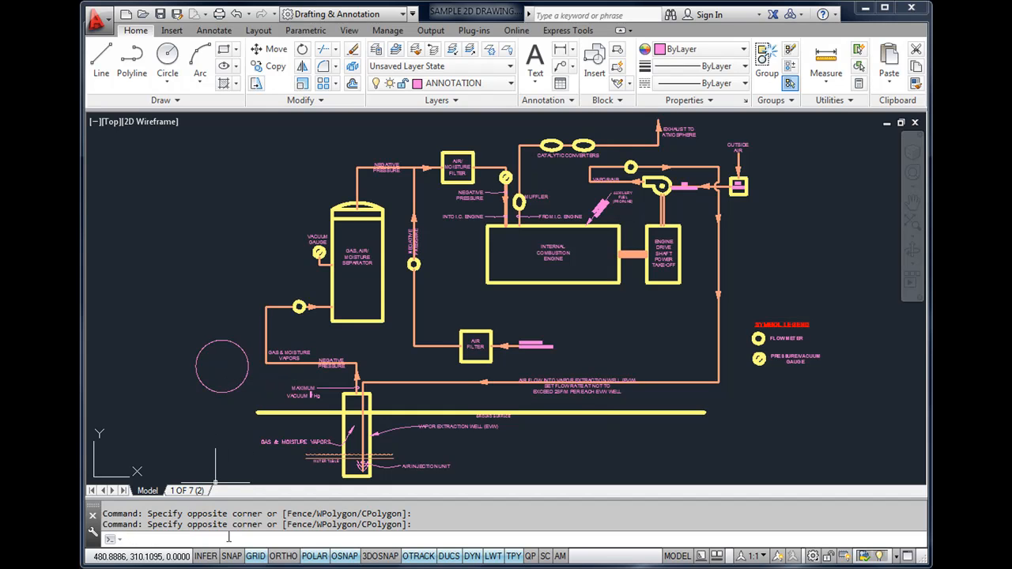
mouse_move(262, 525)
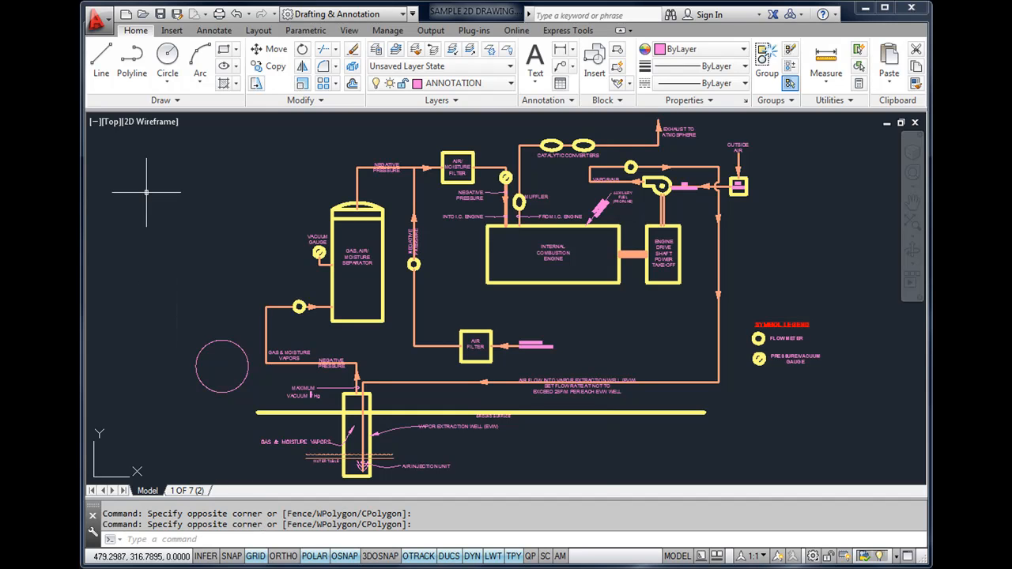
left_click(97, 61)
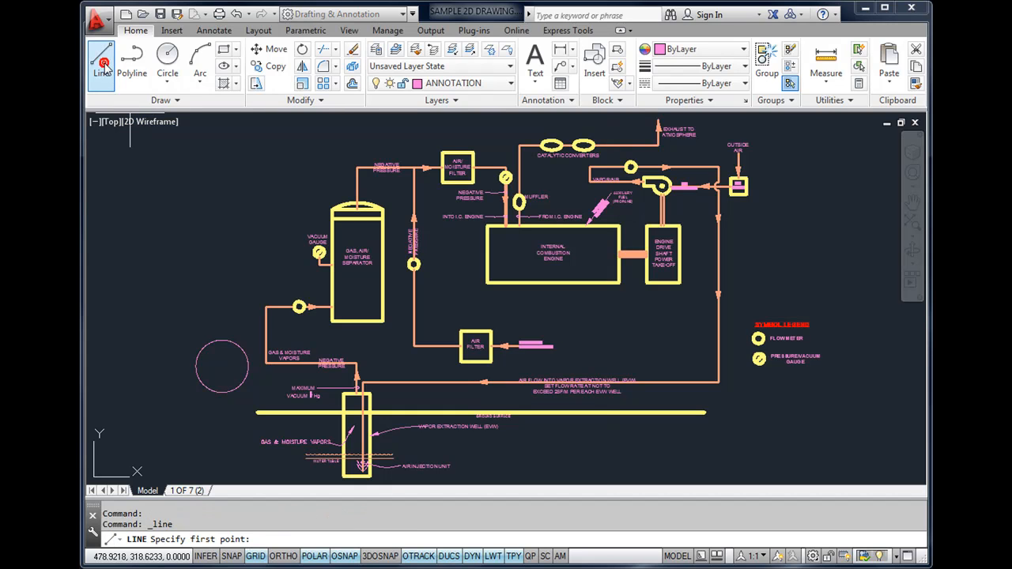
mouse_move(190, 285)
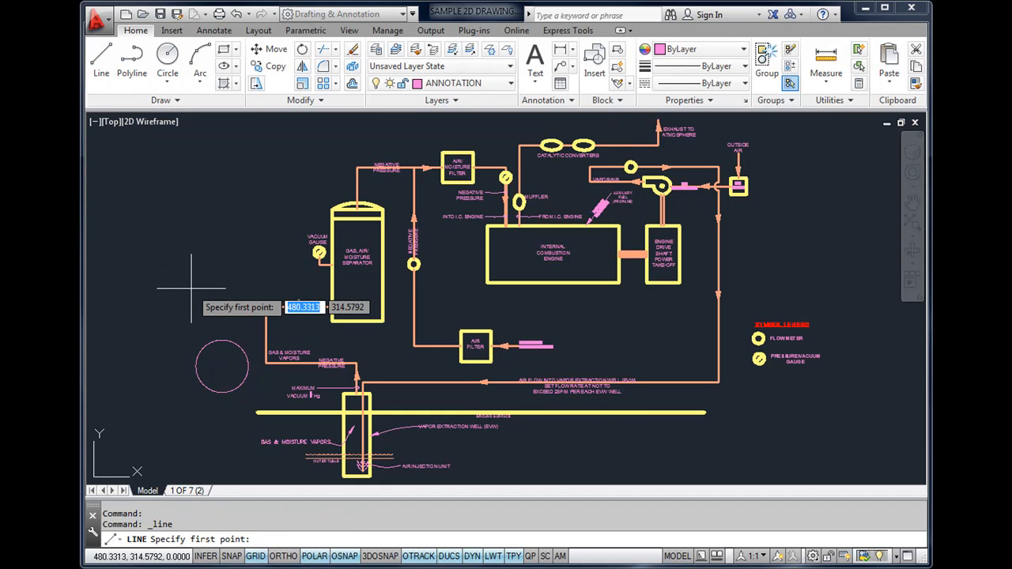
mouse_move(193, 171)
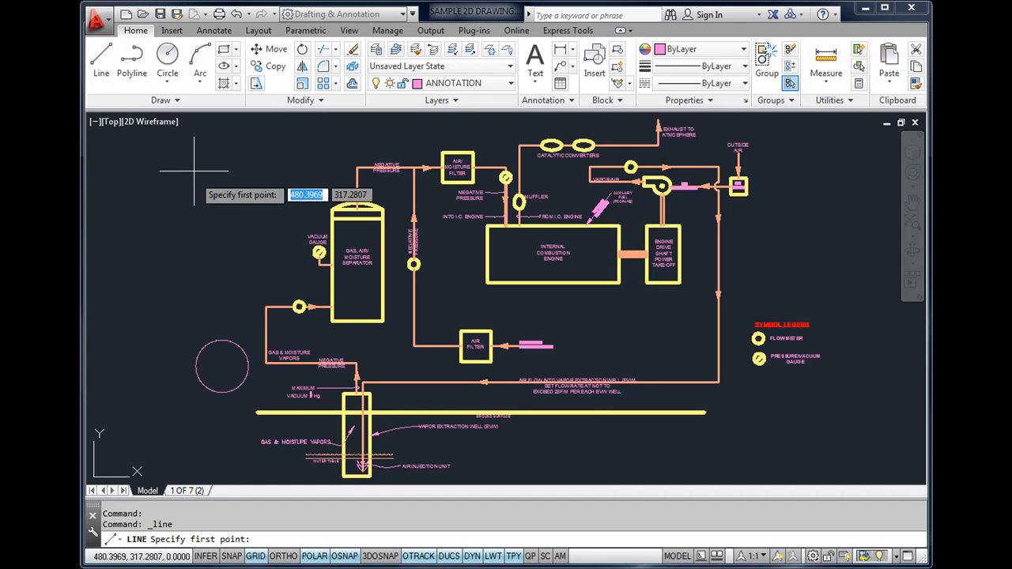
mouse_move(166, 62)
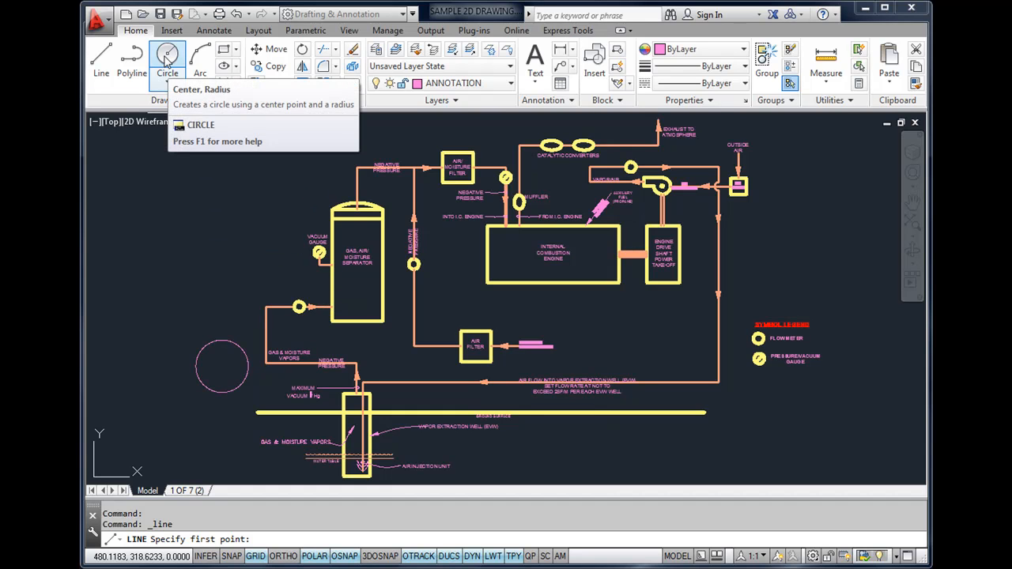
left_click(166, 60)
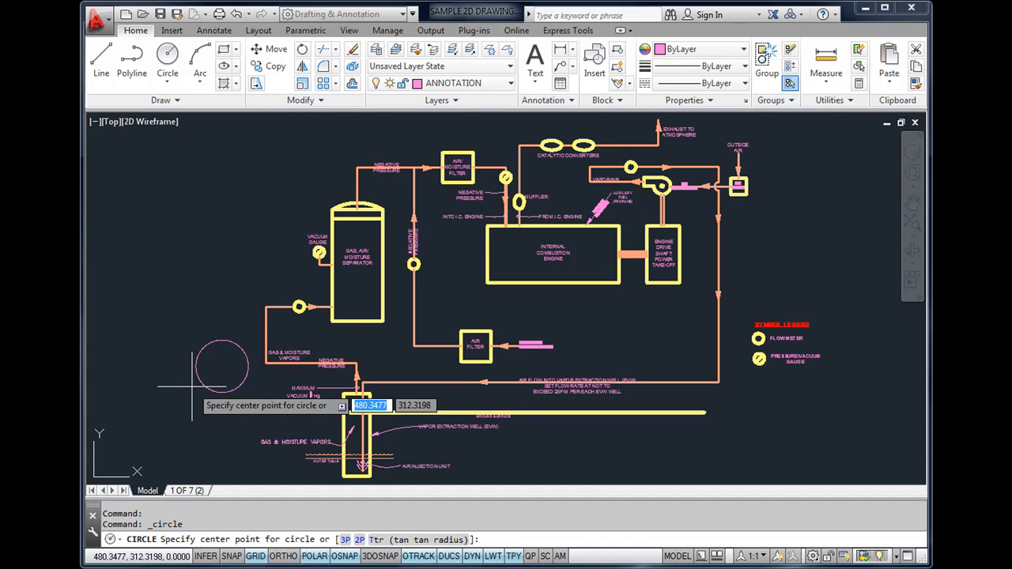
mouse_move(229, 434)
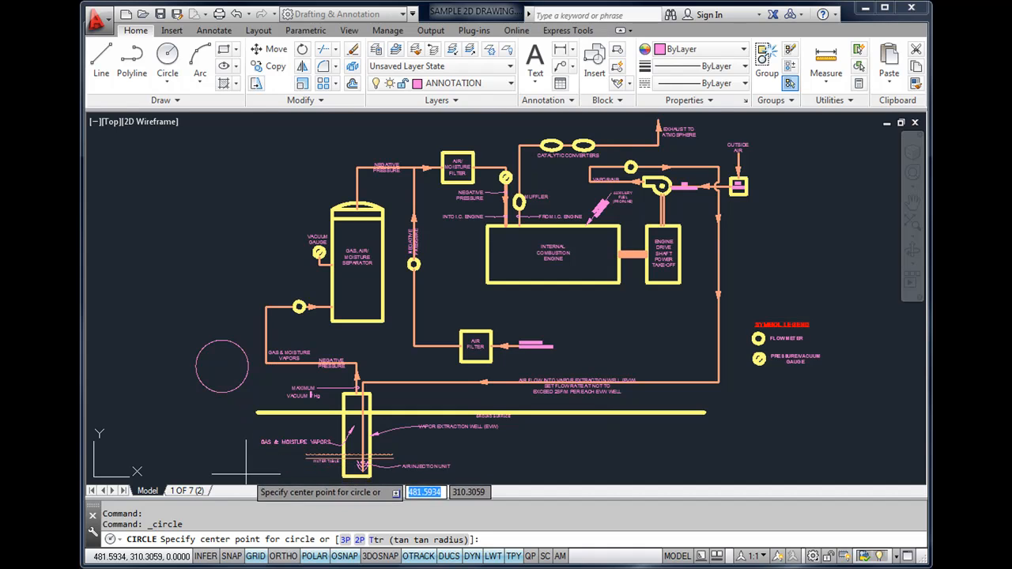
mouse_move(249, 450)
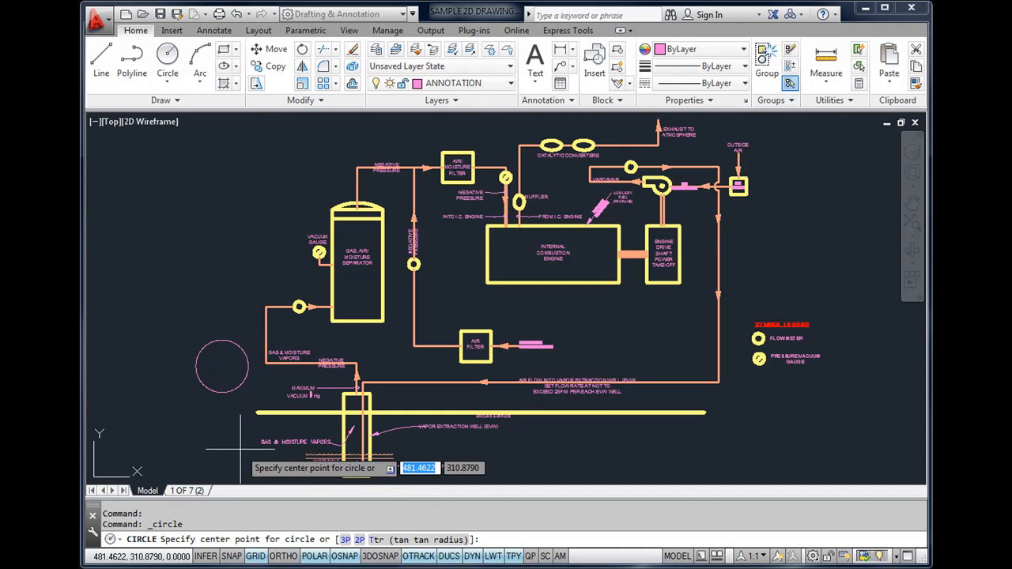
key("Escape")
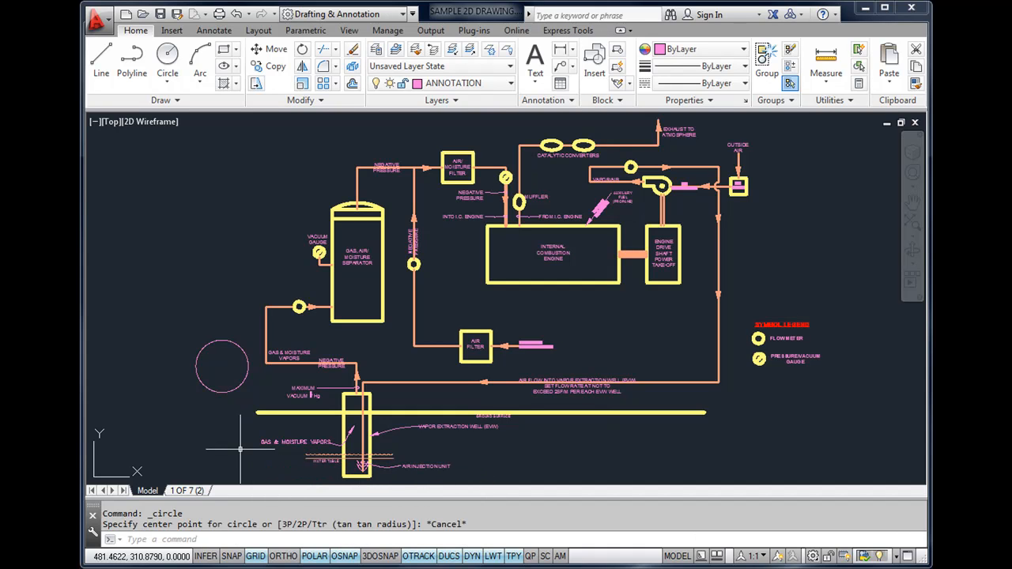
mouse_move(212, 452)
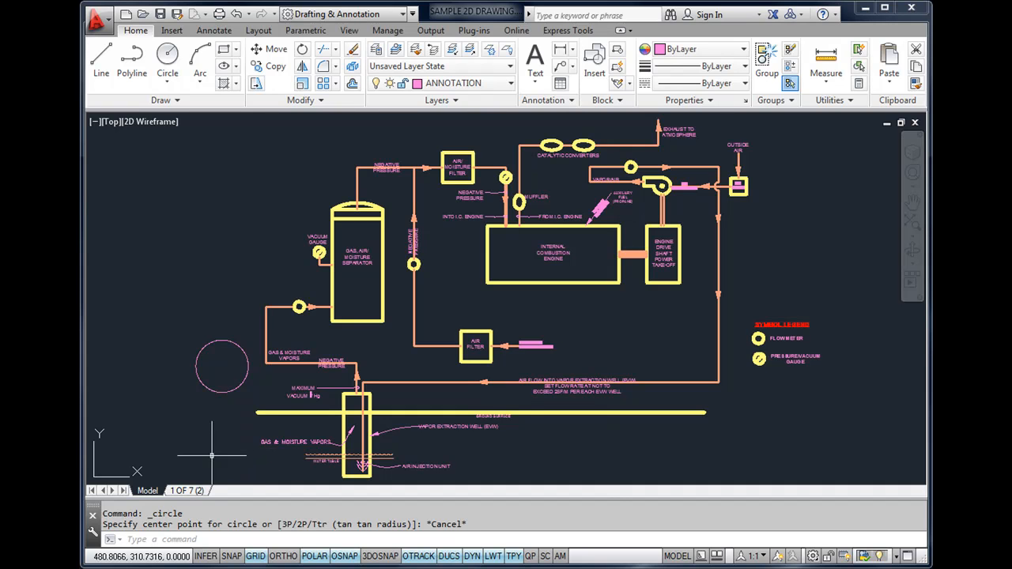
mouse_move(148, 146)
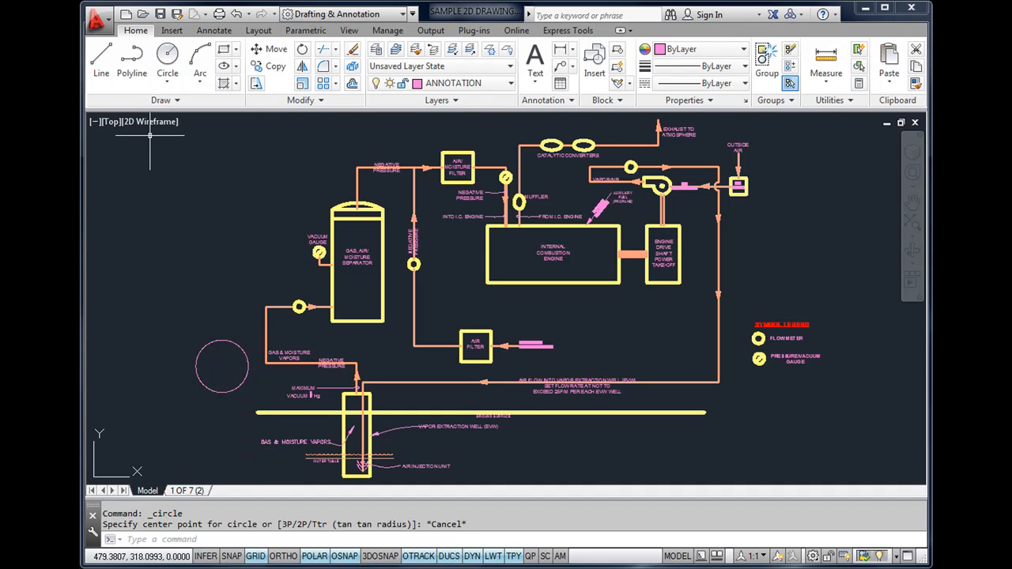
left_click(164, 61)
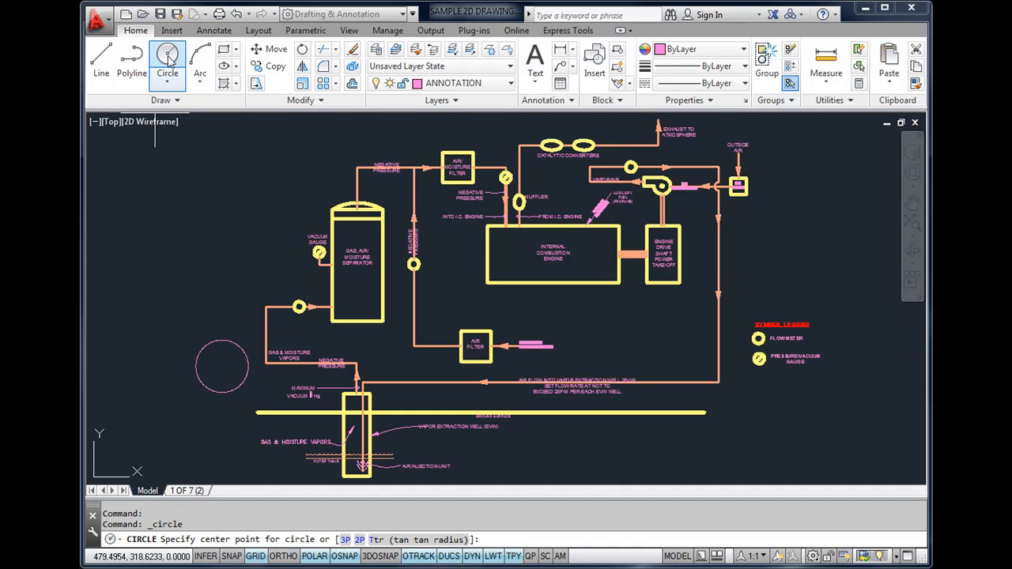
mouse_move(129, 63)
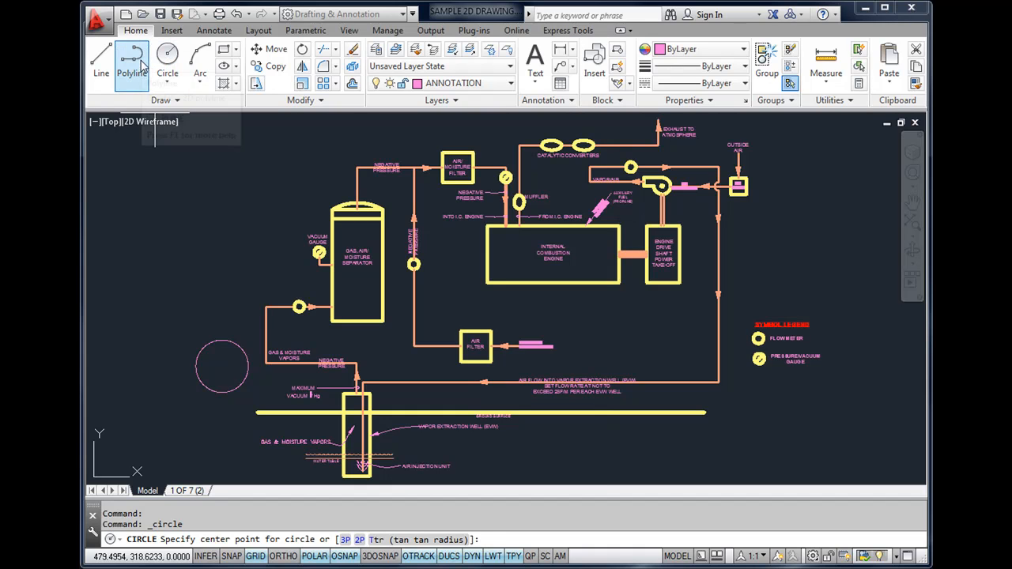
left_click(128, 57)
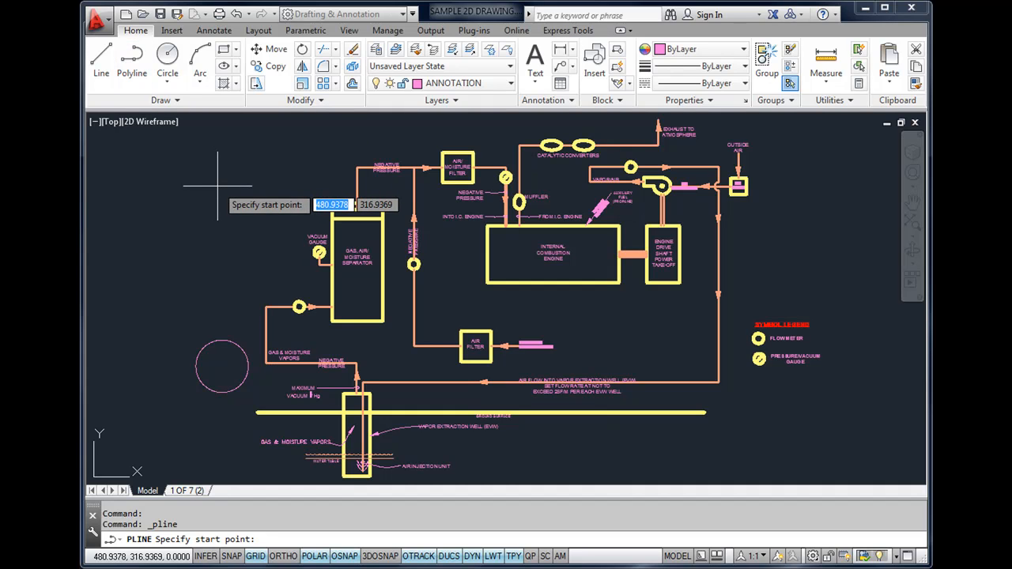
mouse_move(215, 183)
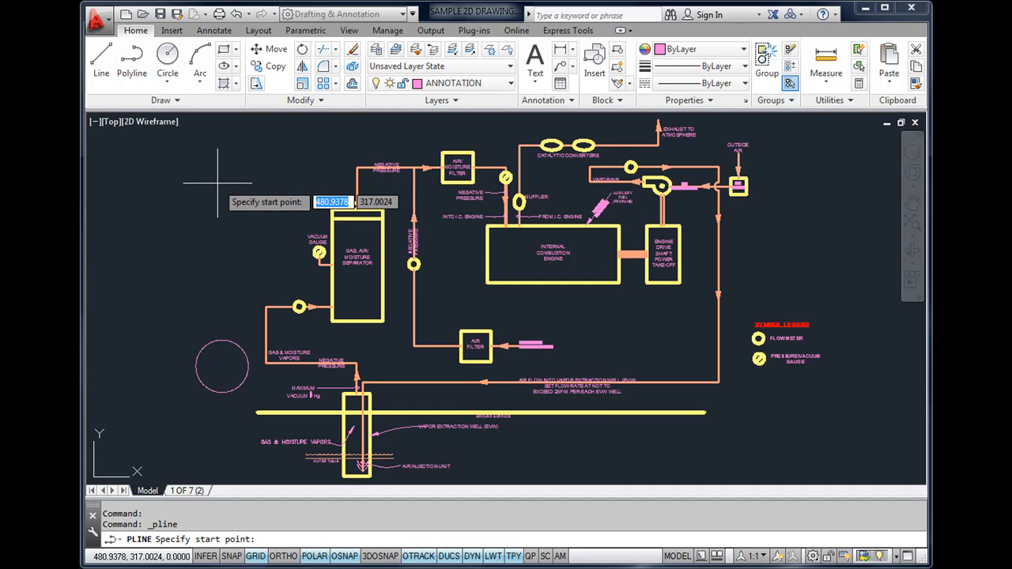
key("Escape")
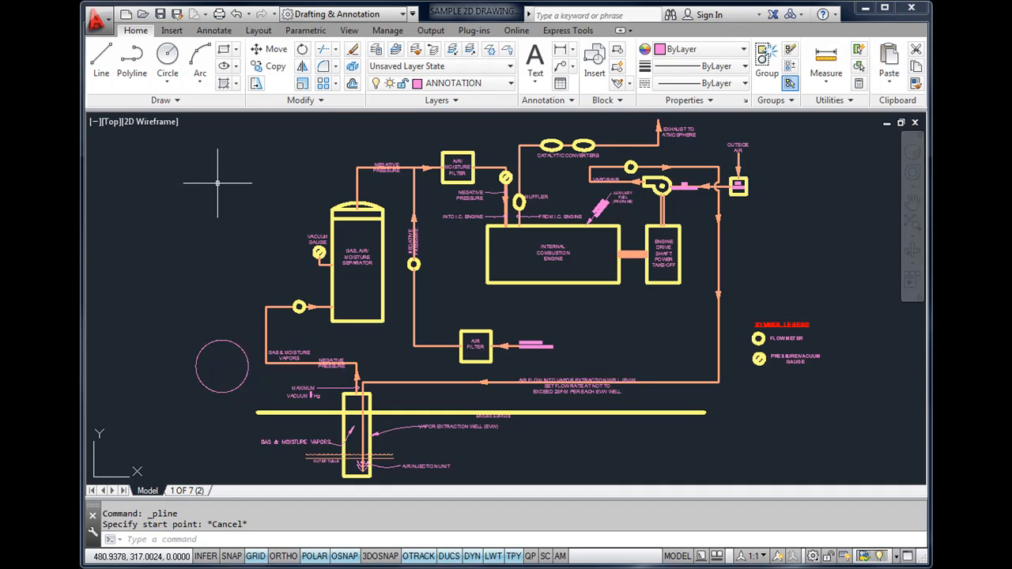
mouse_move(246, 169)
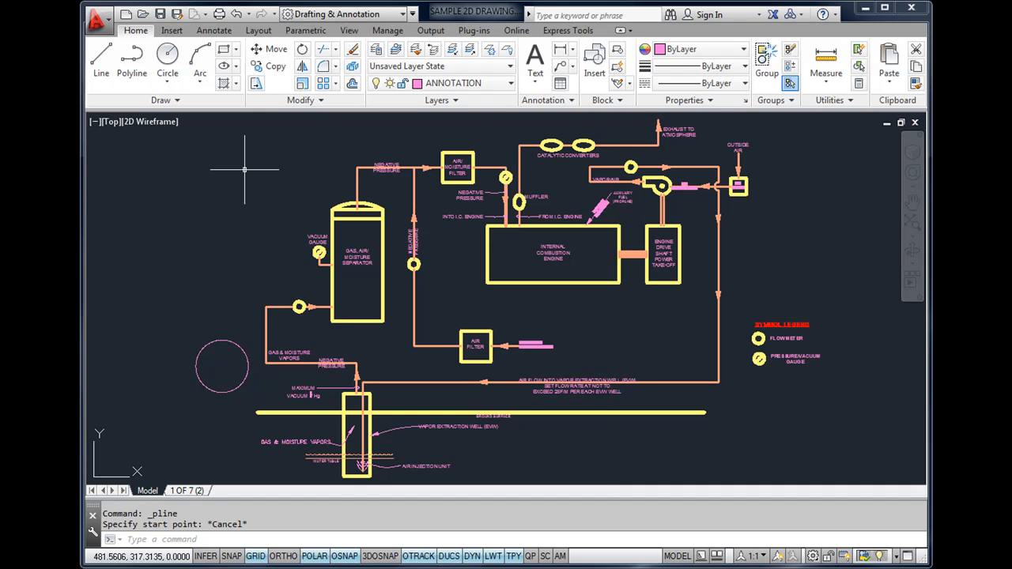
mouse_move(291, 152)
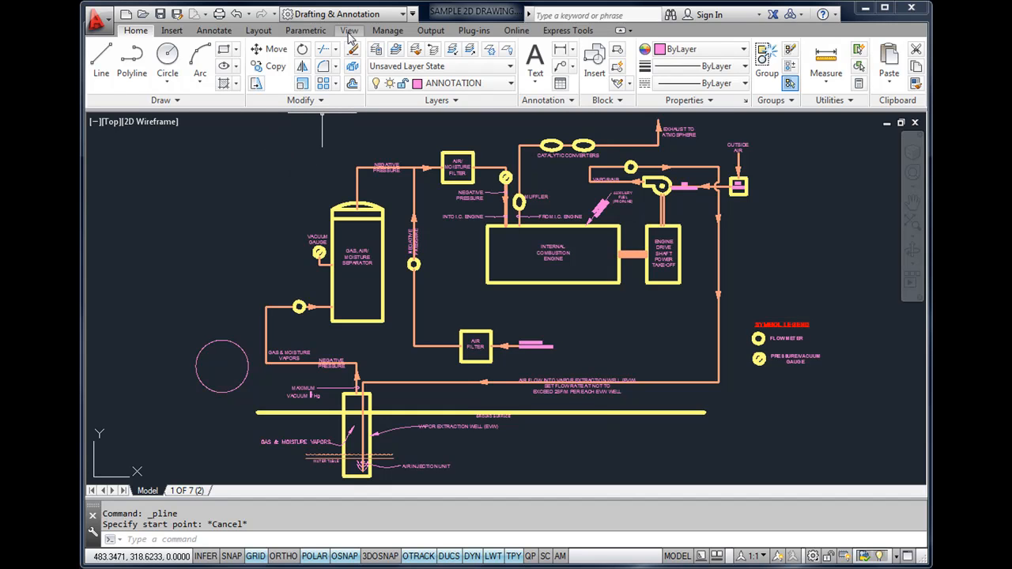
Step: Switch the ribbon to the View tab with its navigation, visual styles, viewports and palettes tools
left_click(348, 30)
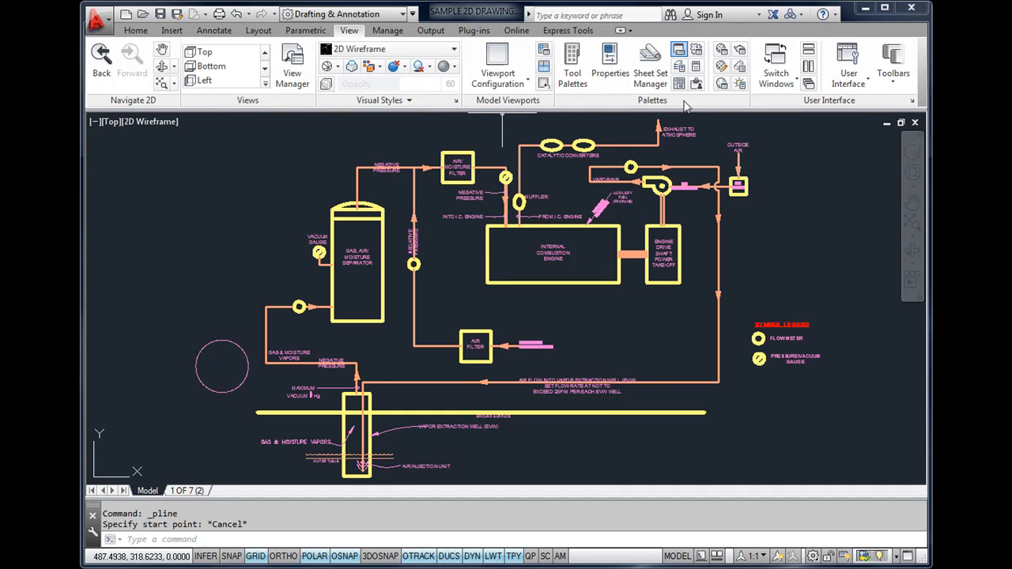
mouse_move(625, 102)
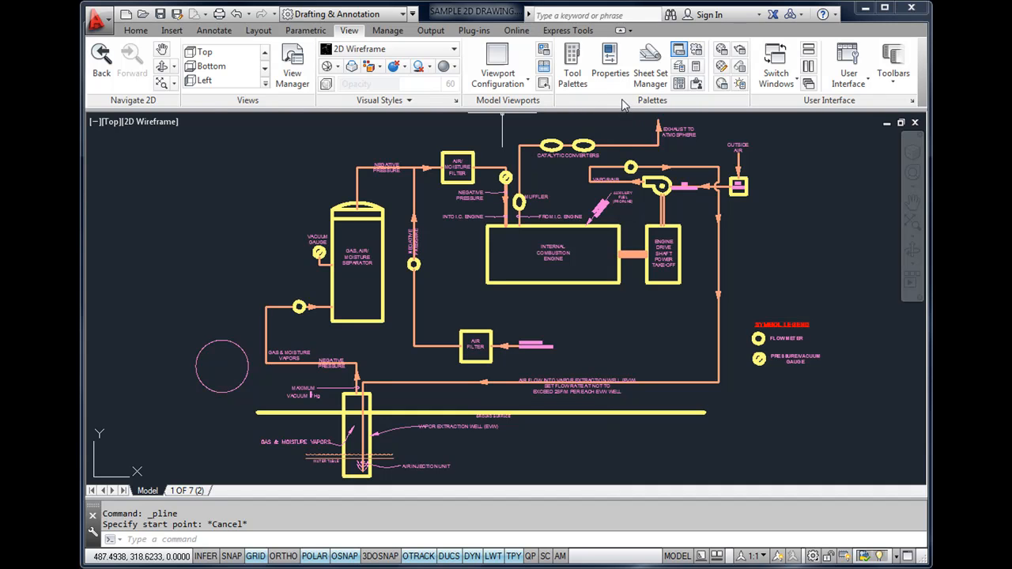
mouse_move(648, 107)
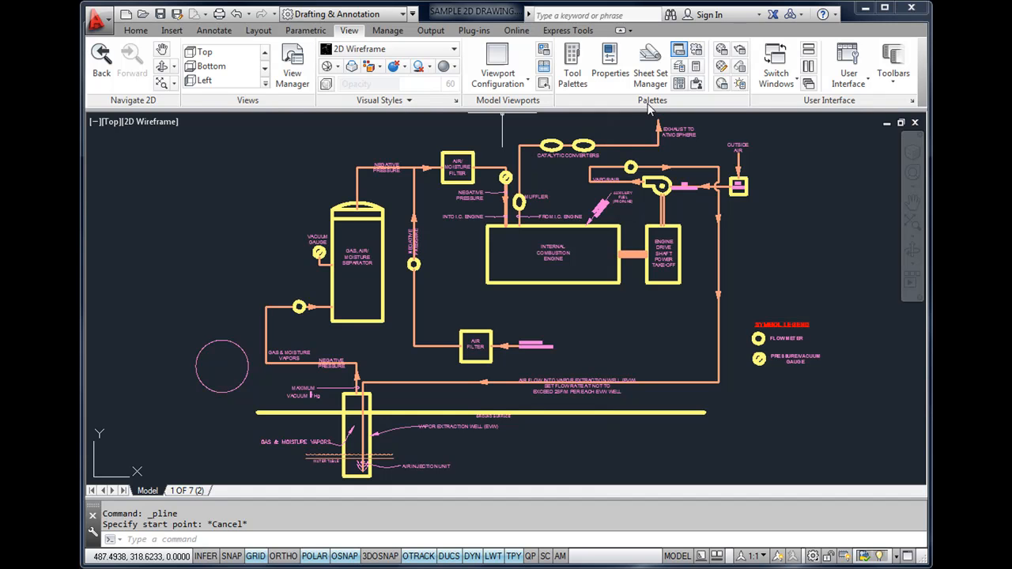
mouse_move(607, 63)
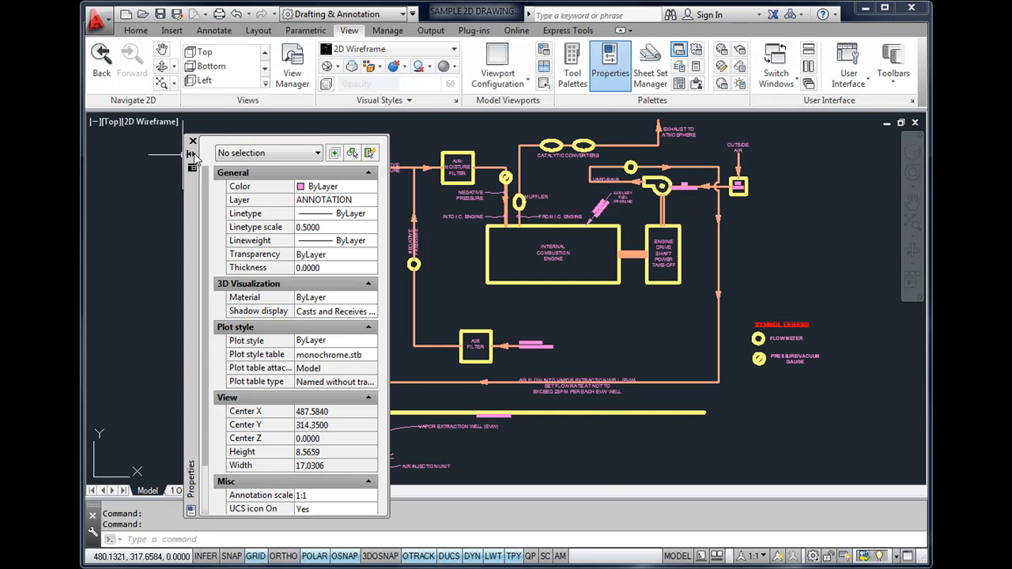
mouse_move(193, 155)
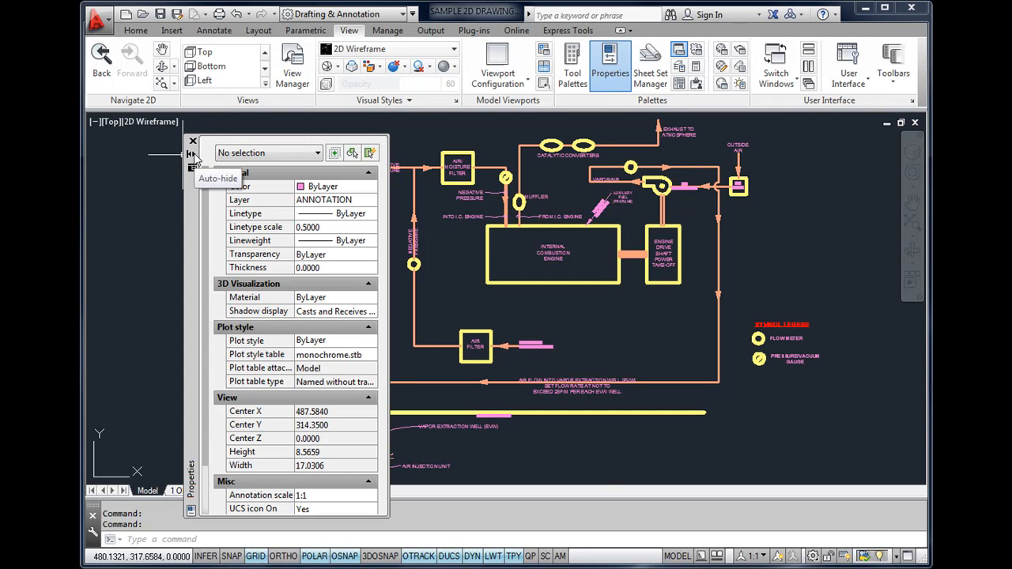
Step: Set the Properties palette to auto-hide, then expand it again from its collapsed strip
left_click(190, 155)
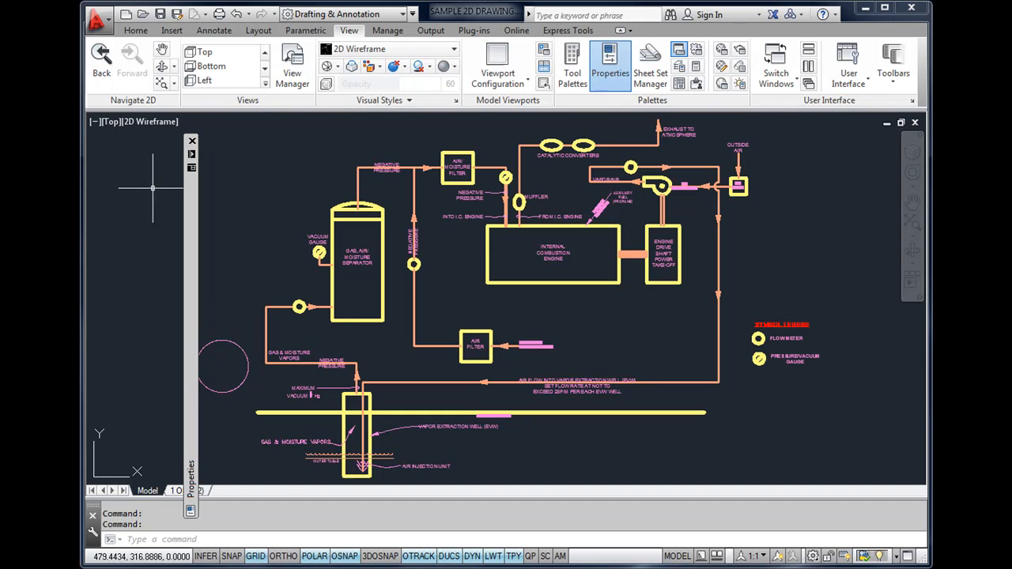
mouse_move(158, 205)
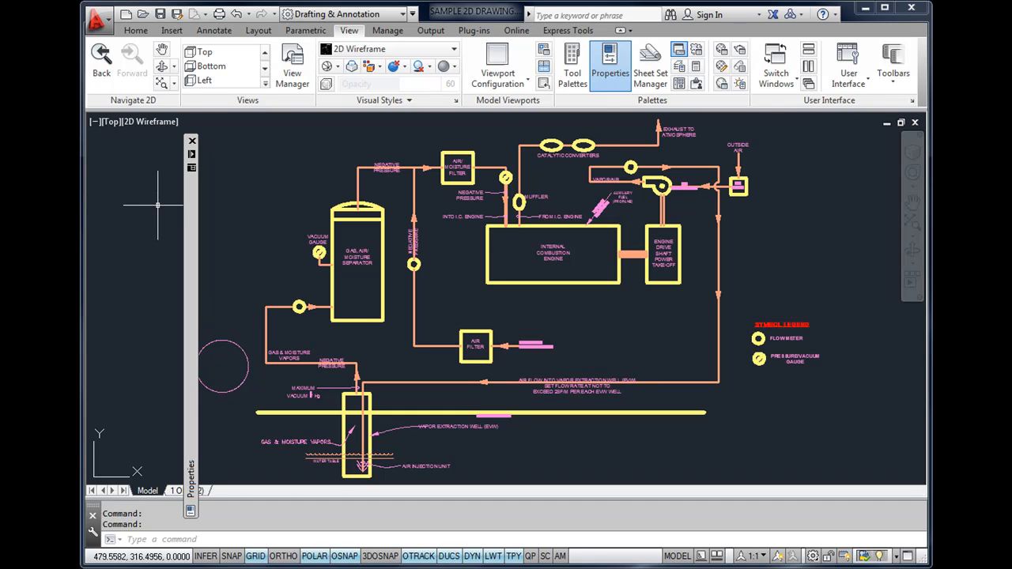
mouse_move(190, 207)
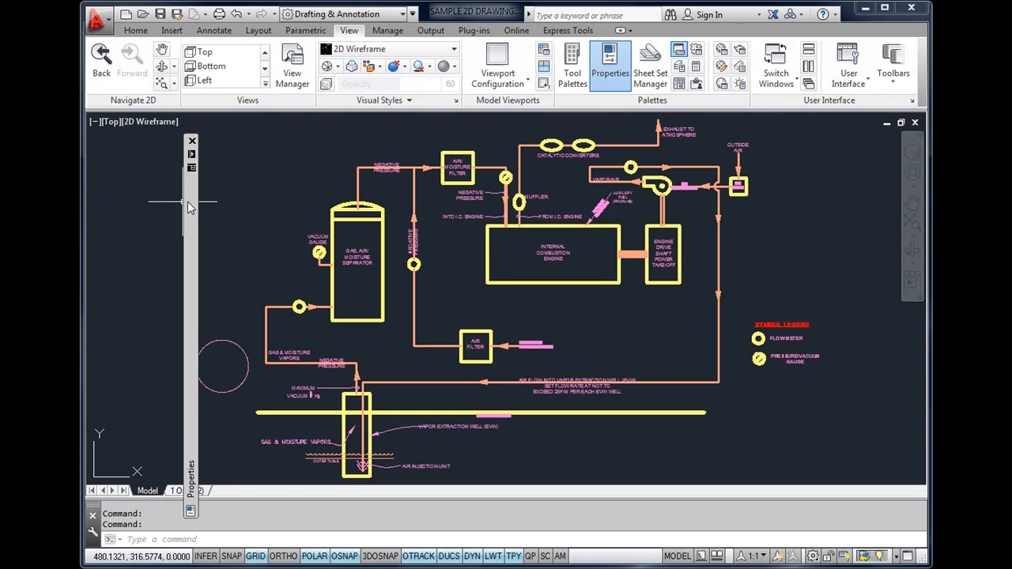
left_click(605, 62)
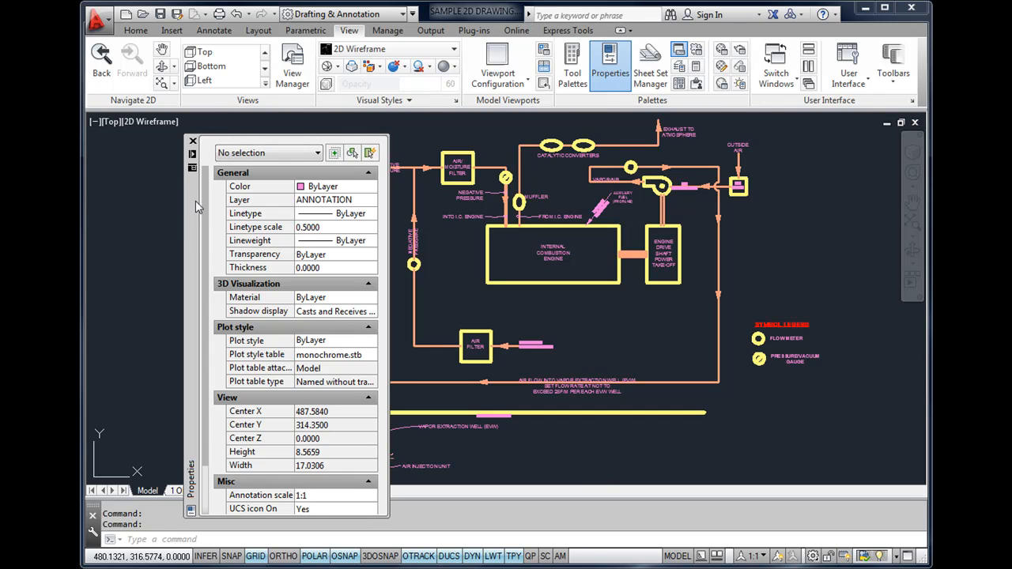
mouse_move(190, 186)
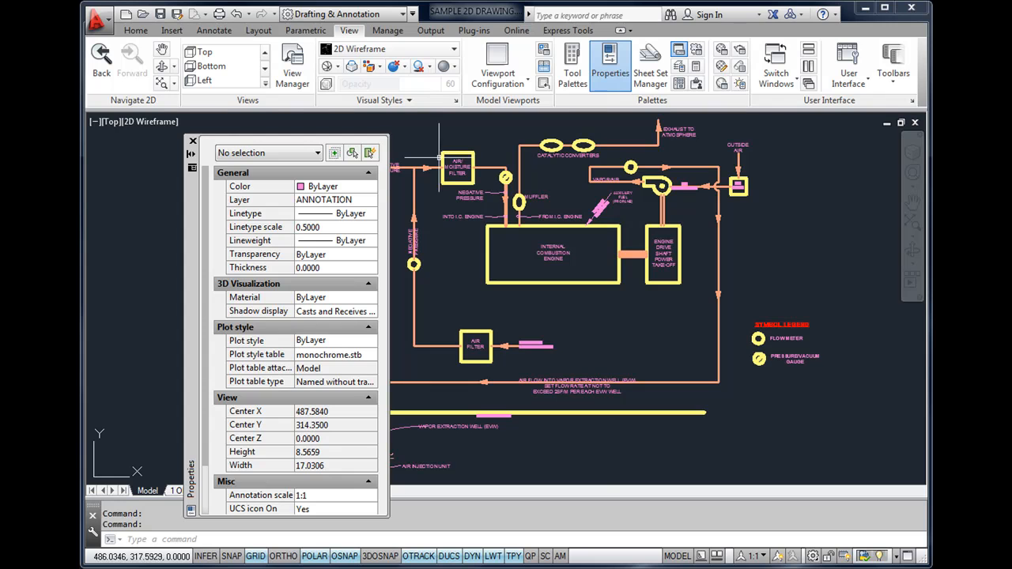
mouse_move(635, 134)
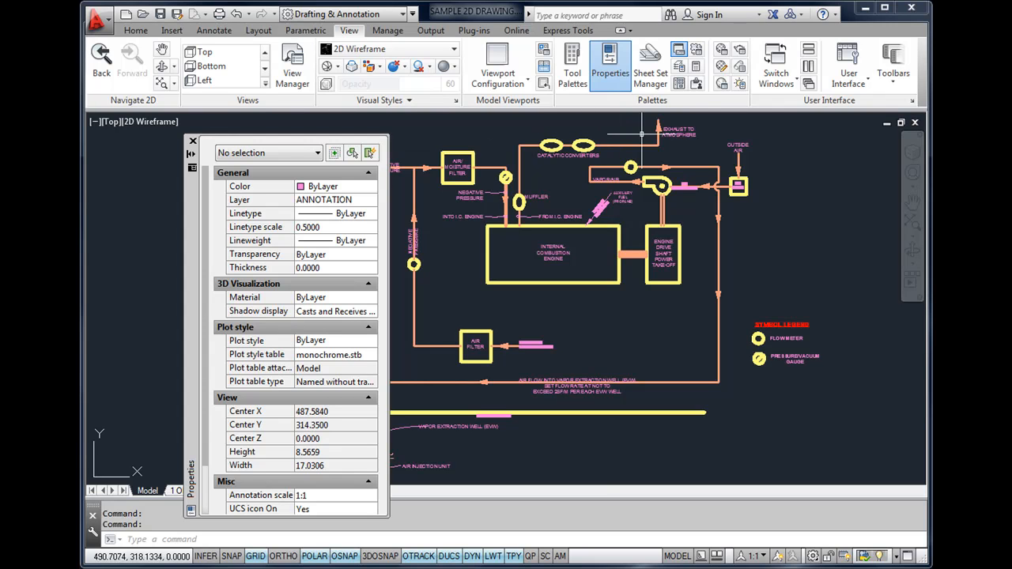
mouse_move(683, 117)
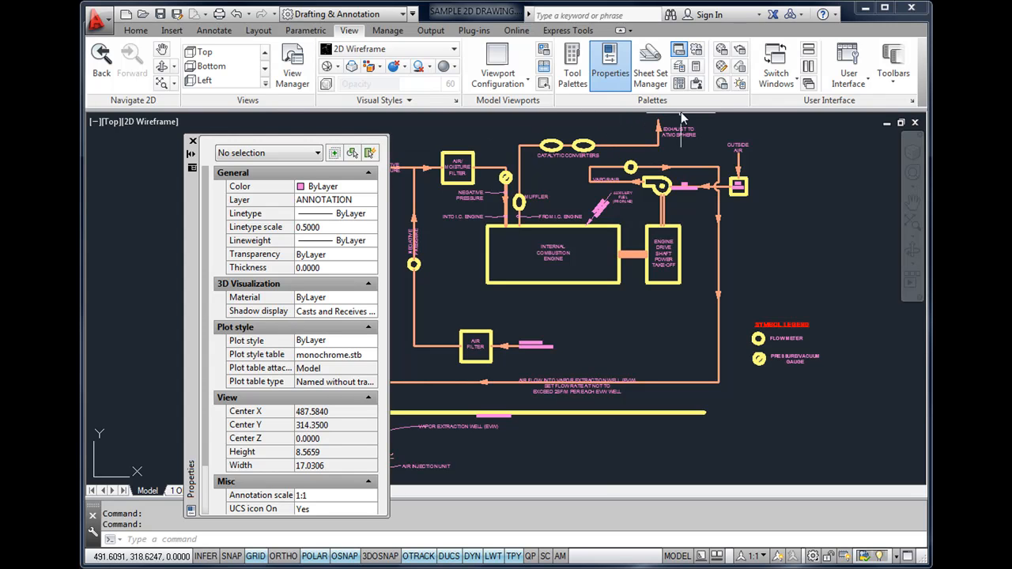
mouse_move(683, 99)
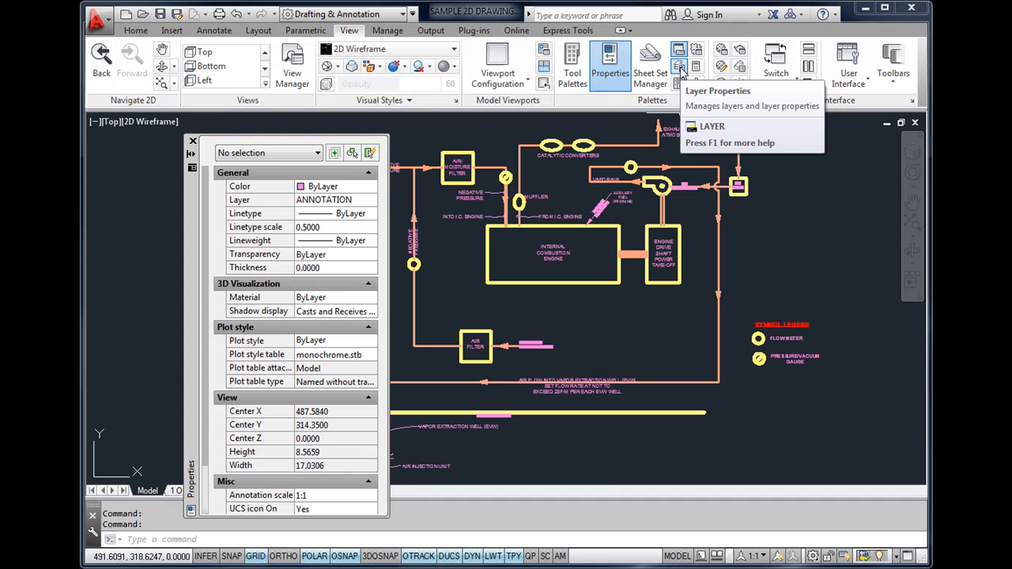
Step: Show the Layer Properties Manager with its 38 layers, then close it and the Properties palette
left_click(679, 66)
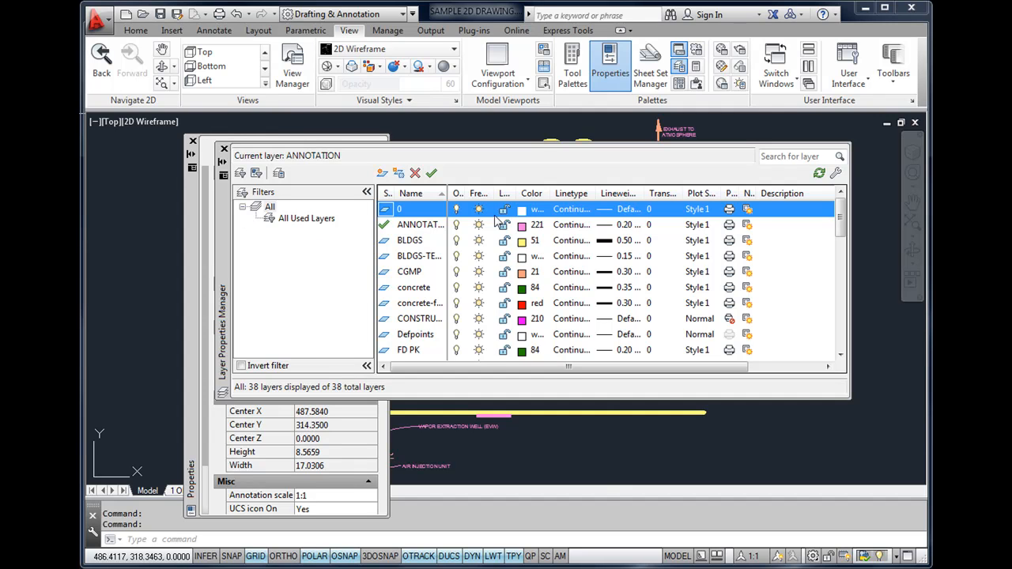
mouse_move(482, 240)
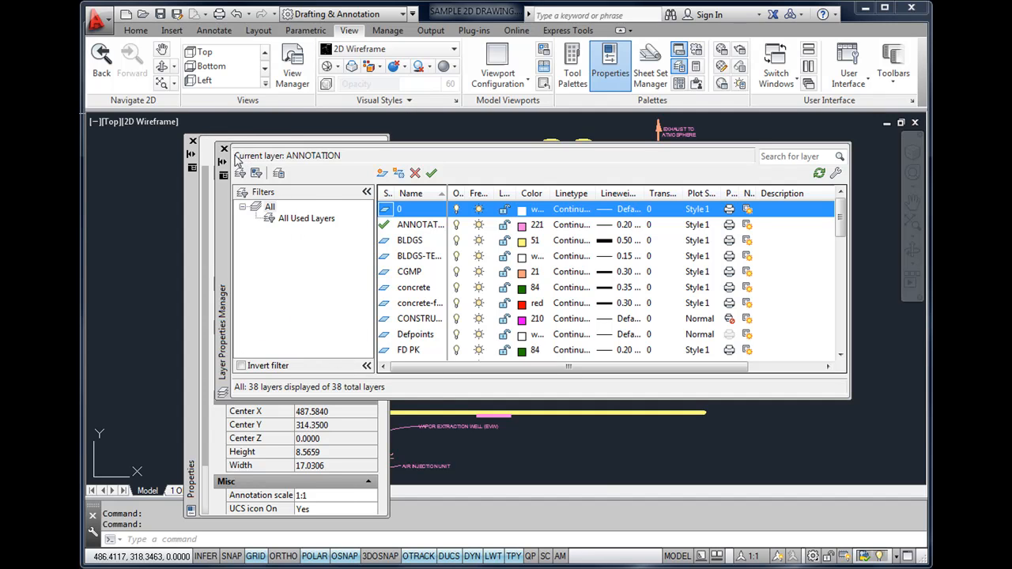
mouse_move(226, 152)
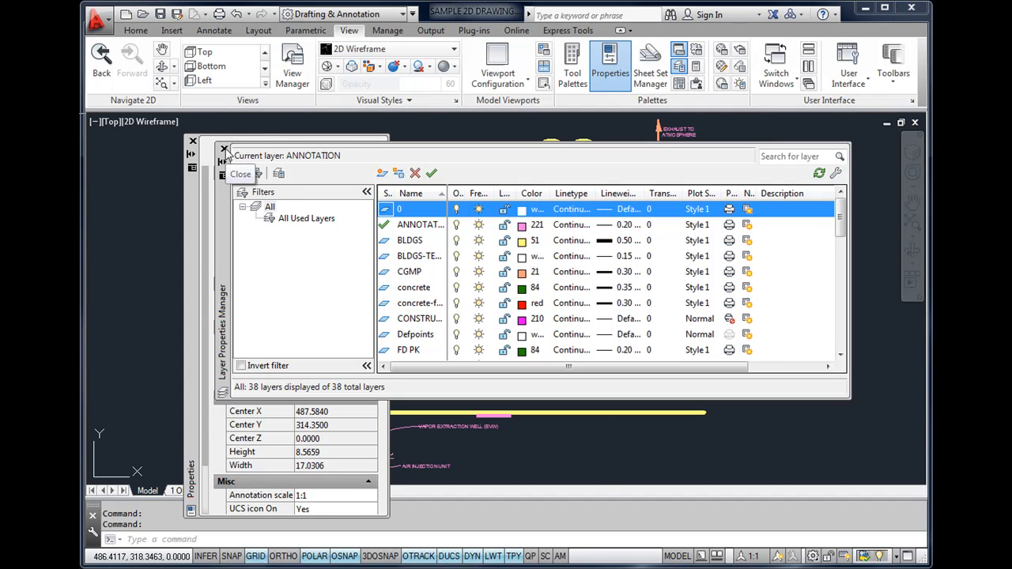
left_click(240, 173)
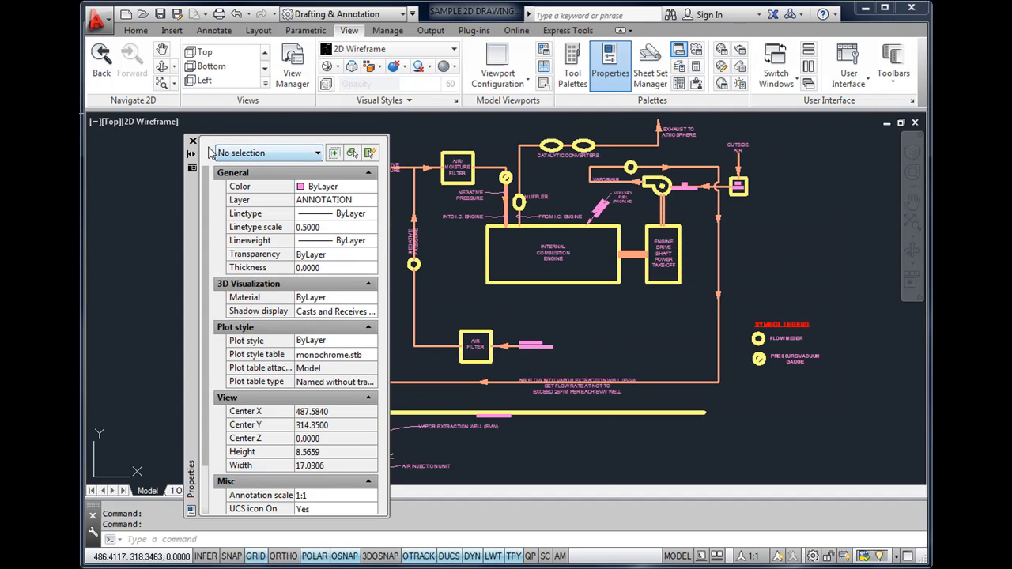
mouse_move(193, 142)
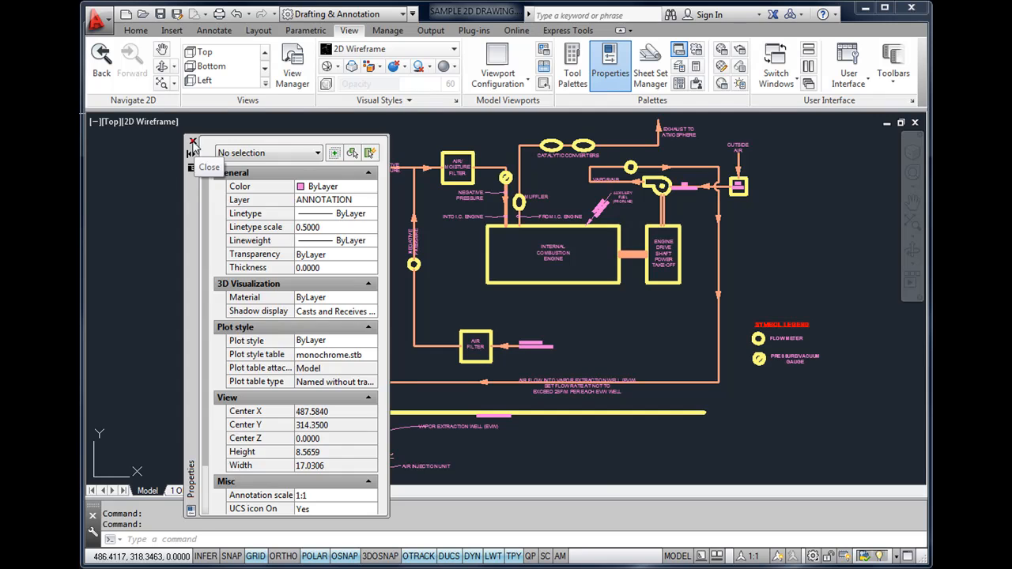
left_click(192, 149)
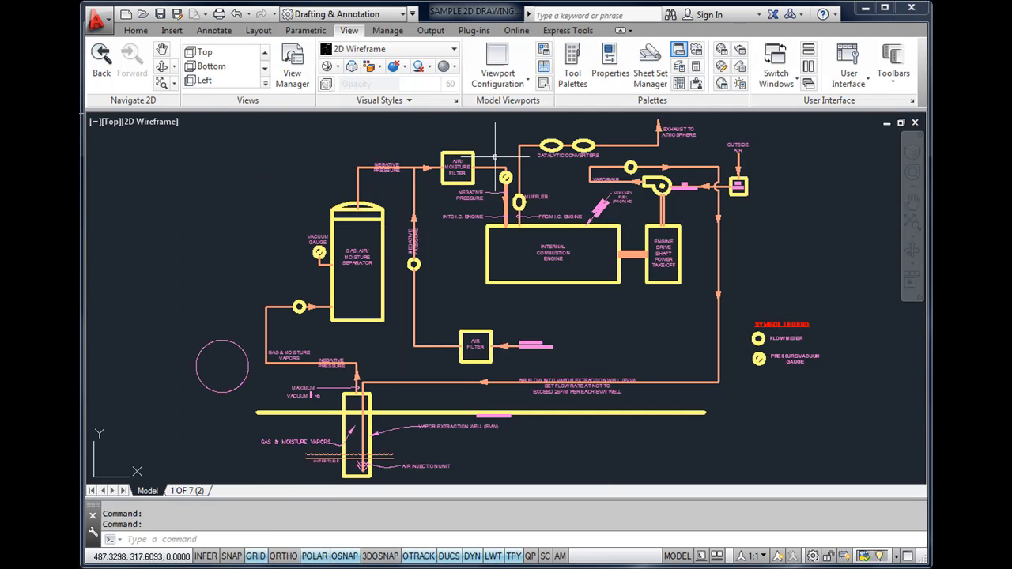
mouse_move(595, 142)
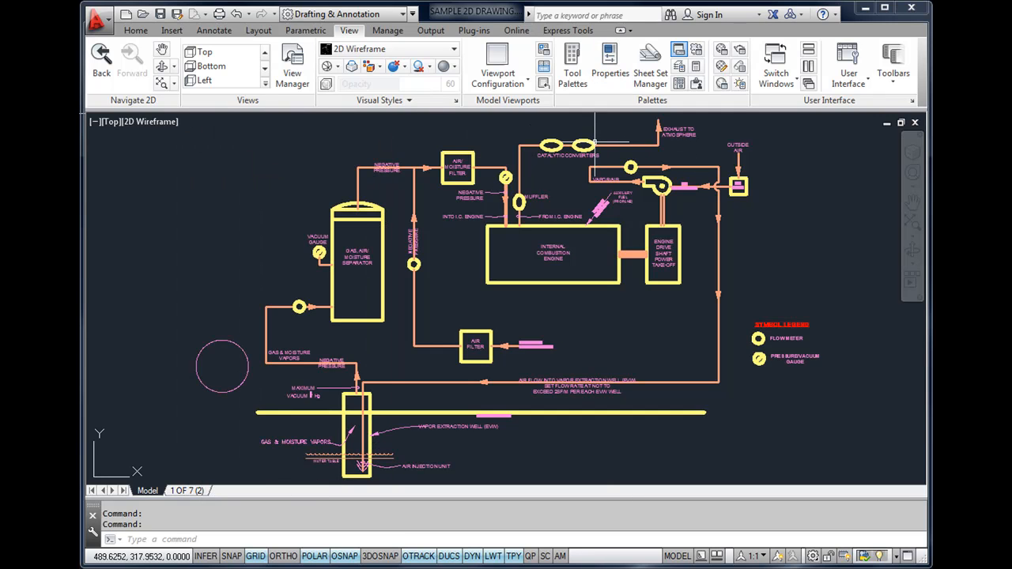
mouse_move(799, 129)
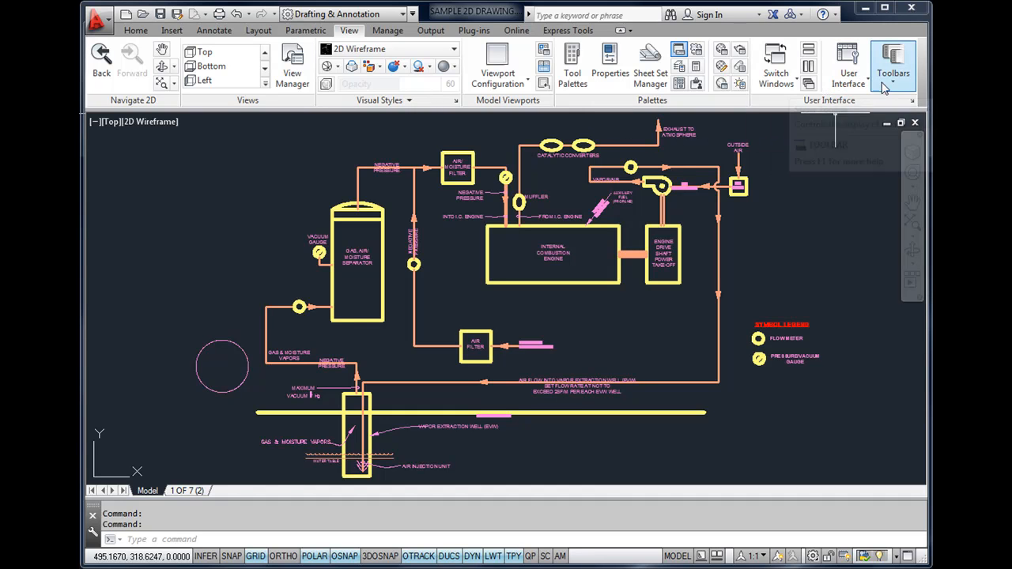
mouse_move(892, 83)
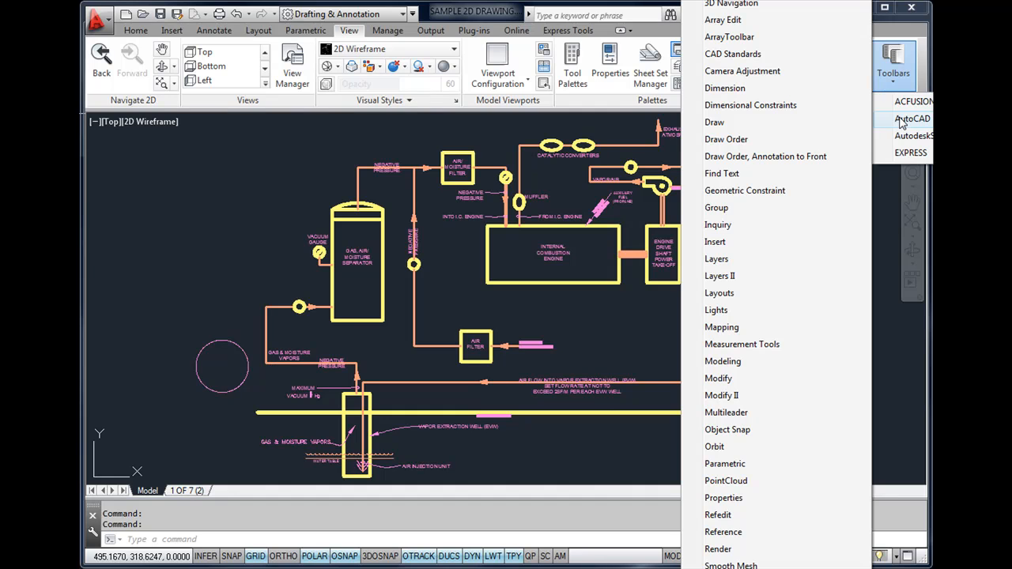
mouse_move(746, 203)
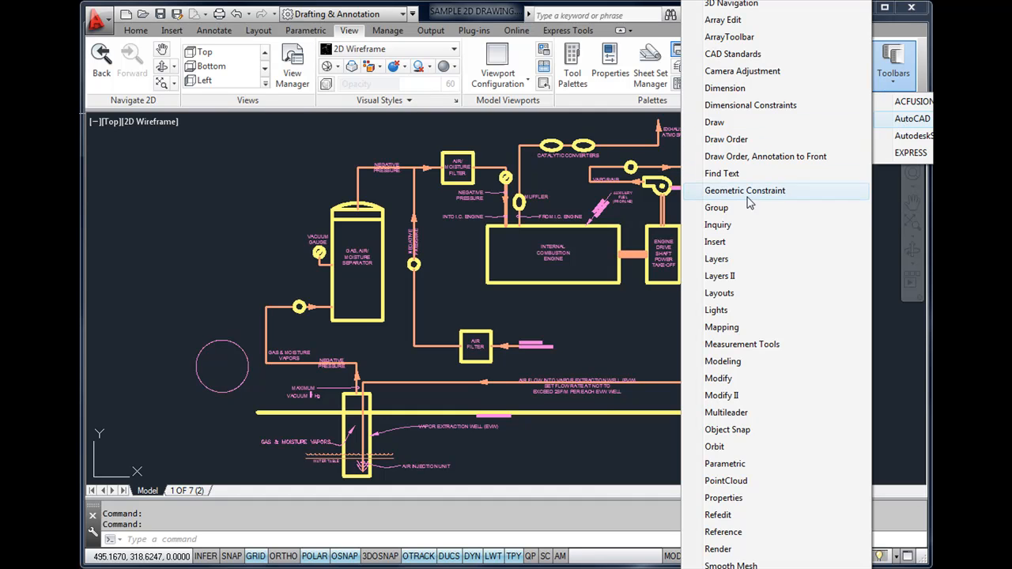
mouse_move(742, 345)
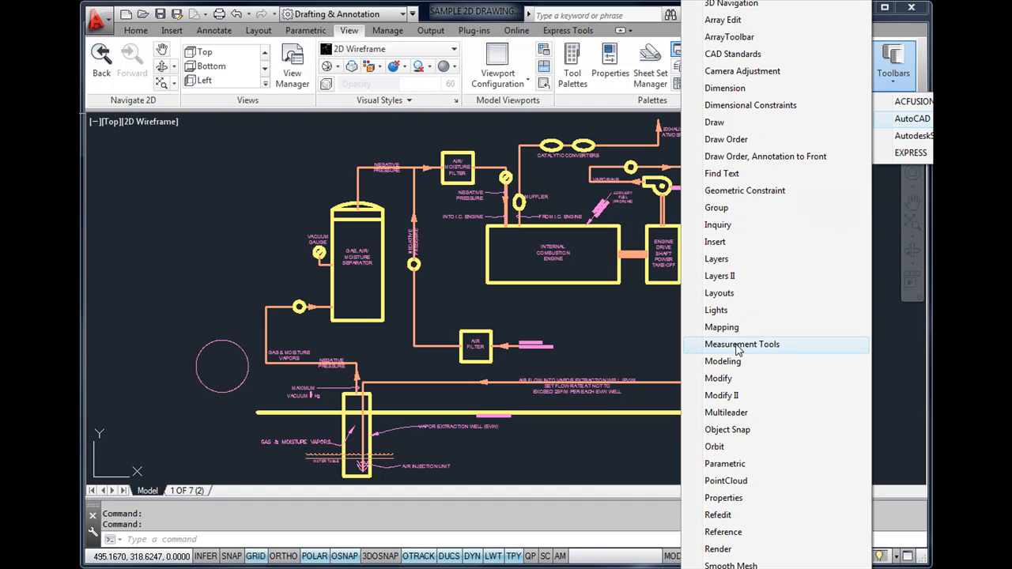
mouse_move(718, 378)
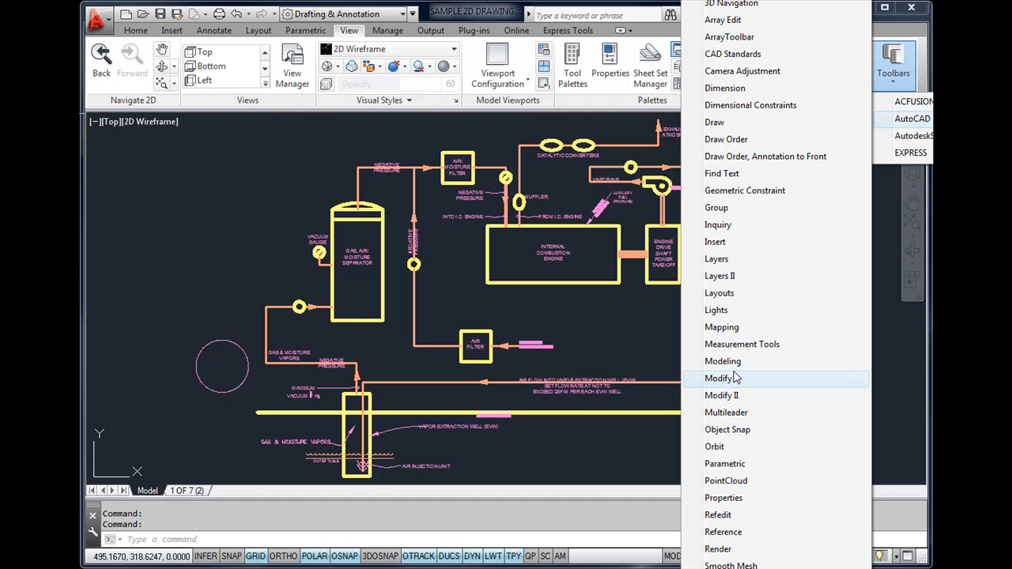
mouse_move(730, 378)
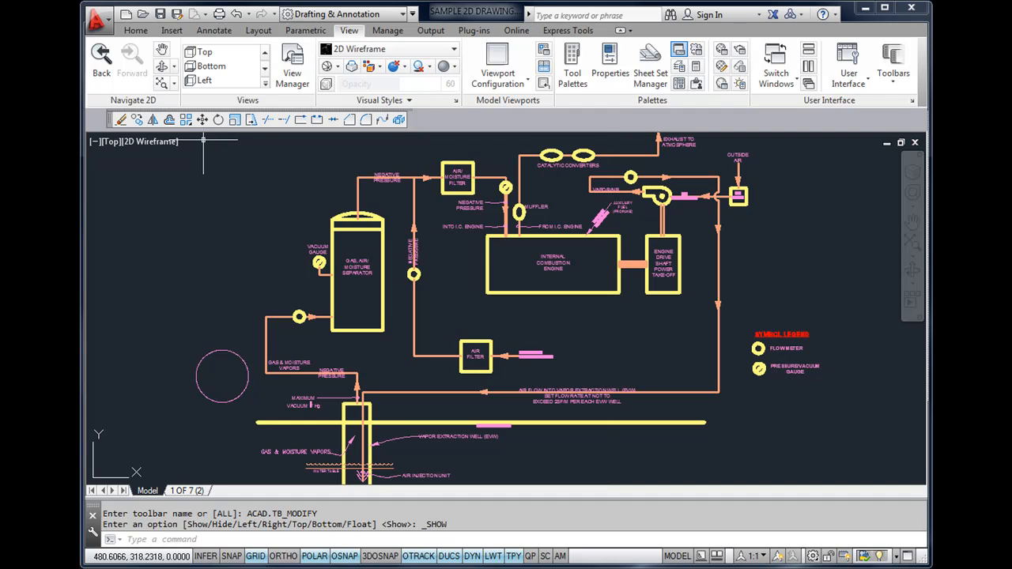
mouse_move(168, 342)
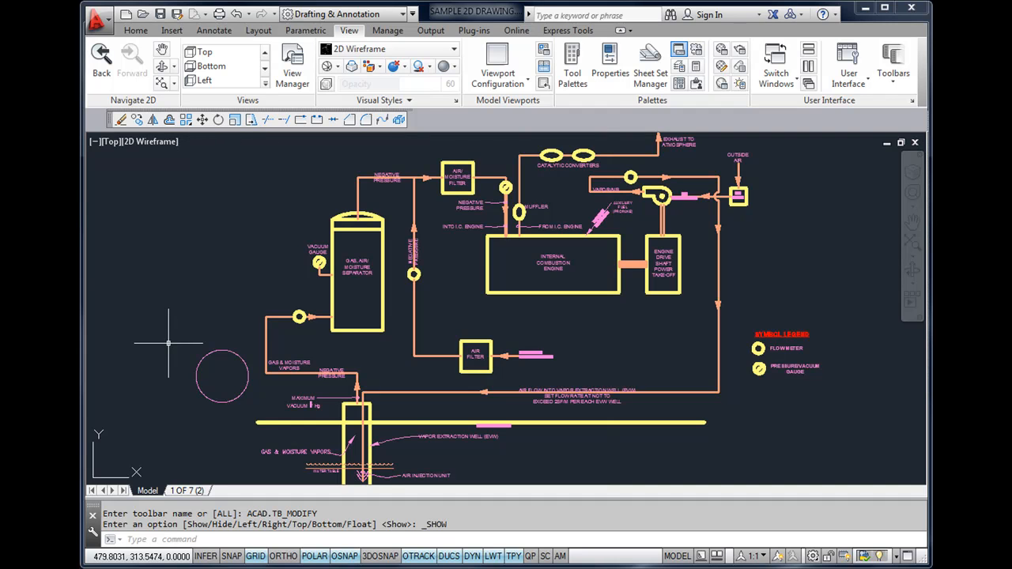
mouse_move(206, 335)
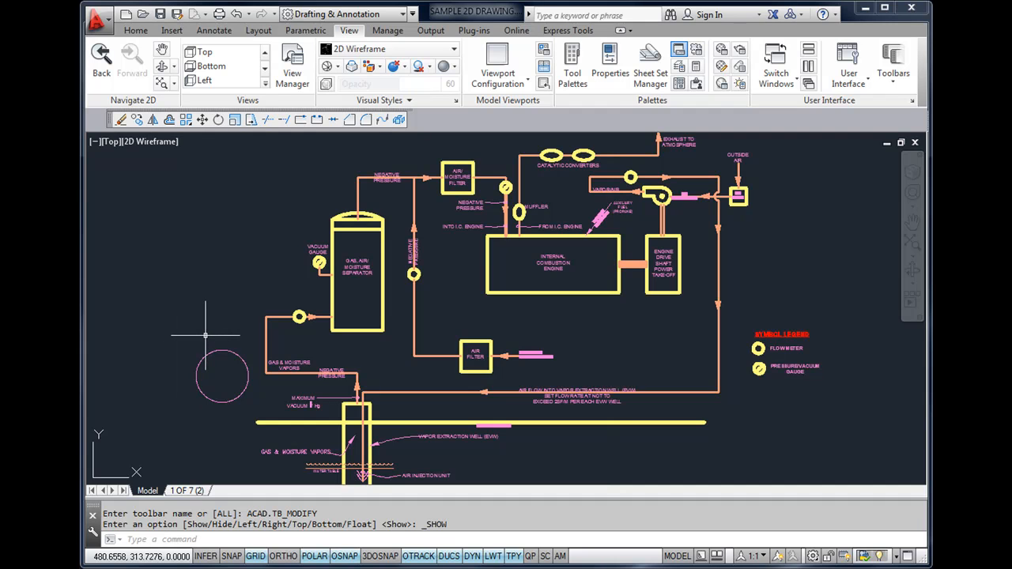
mouse_move(208, 335)
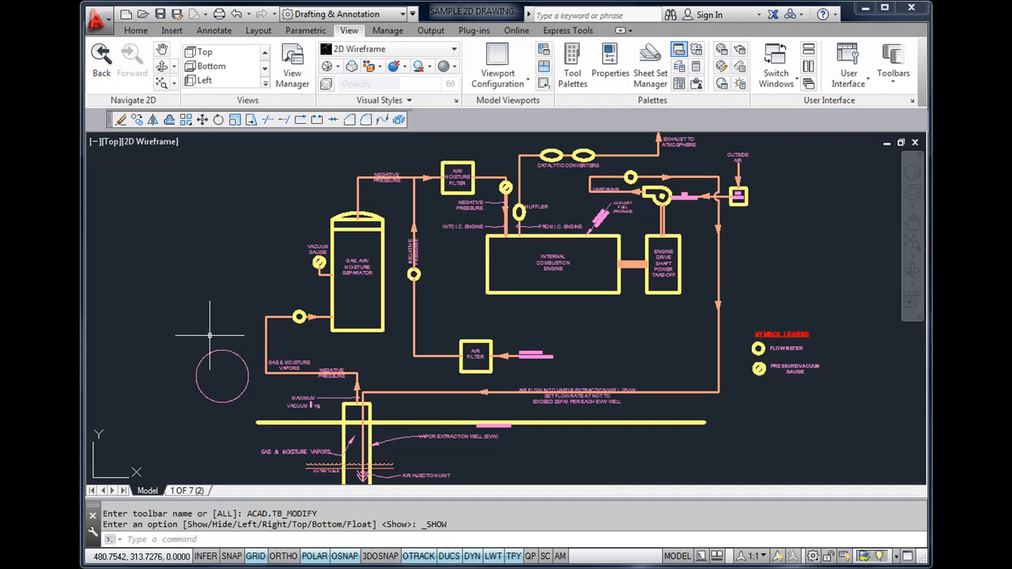
Step: Return to the Home ribbon with its draw, modify and layer tools
left_click(136, 30)
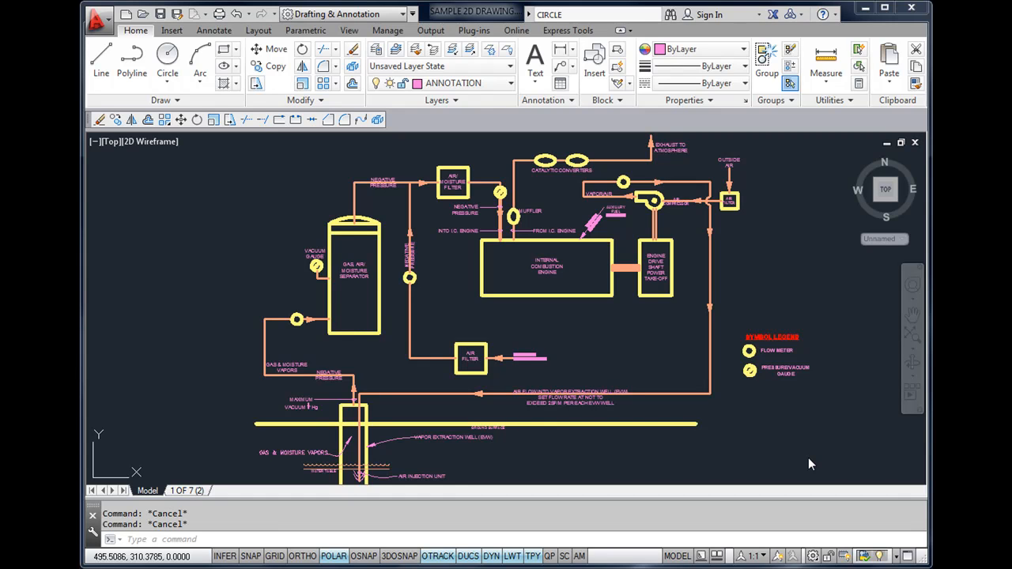
mouse_move(651, 133)
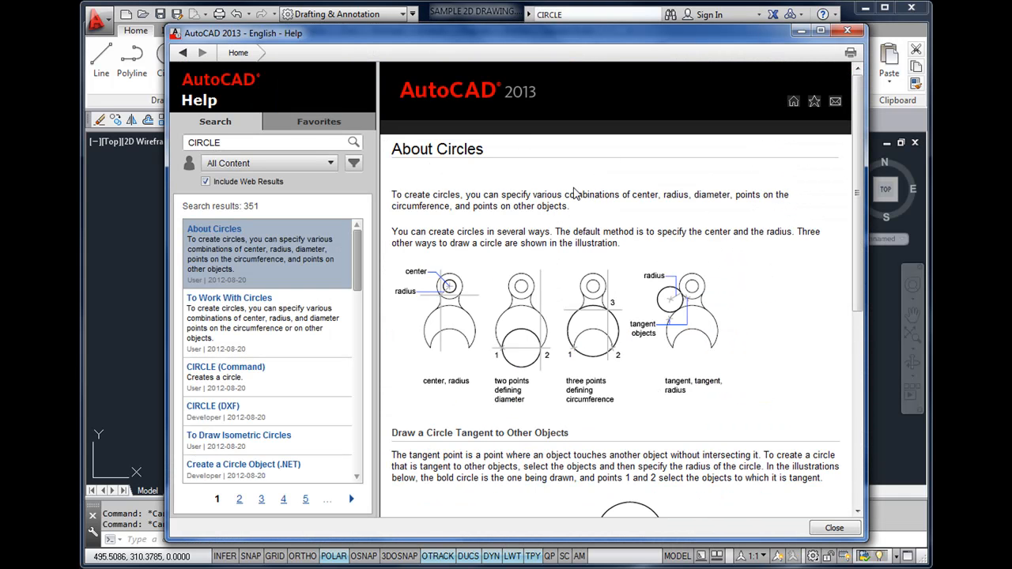
mouse_move(462, 313)
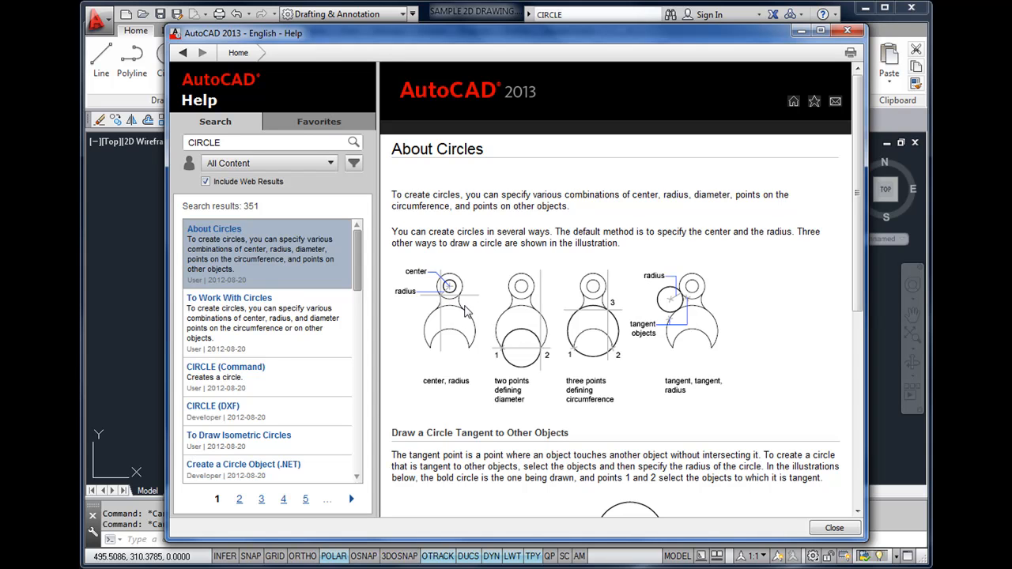
mouse_move(320, 252)
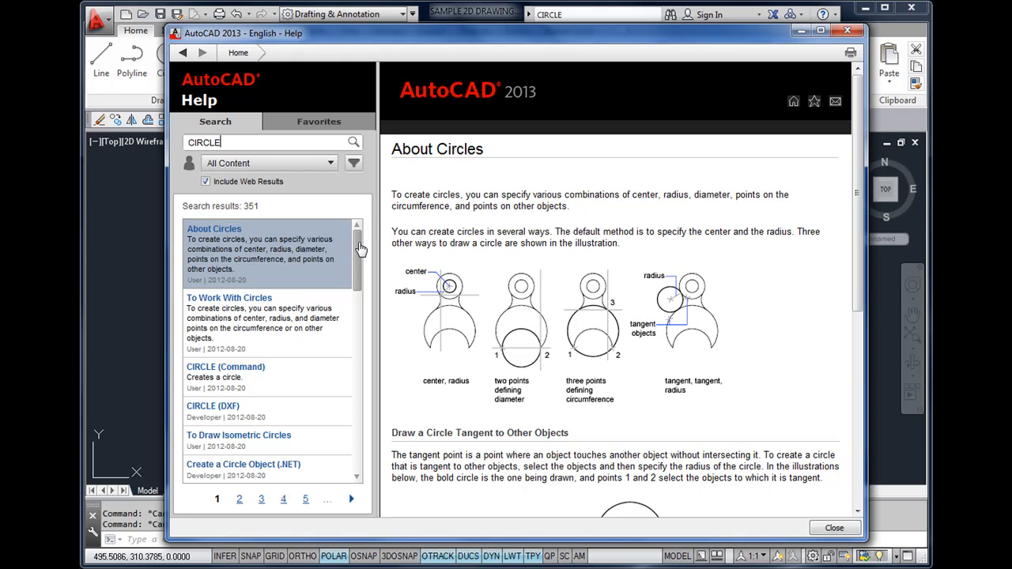
Step: Locate and display the CIRCLE (Command) topic in the Help search results
scroll("down", 3)
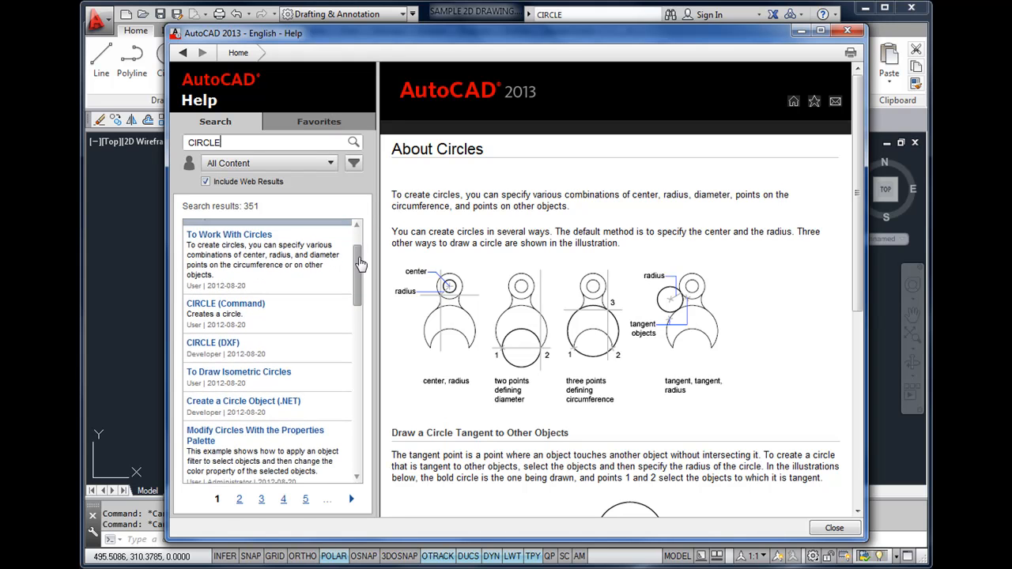
scroll("down", 3)
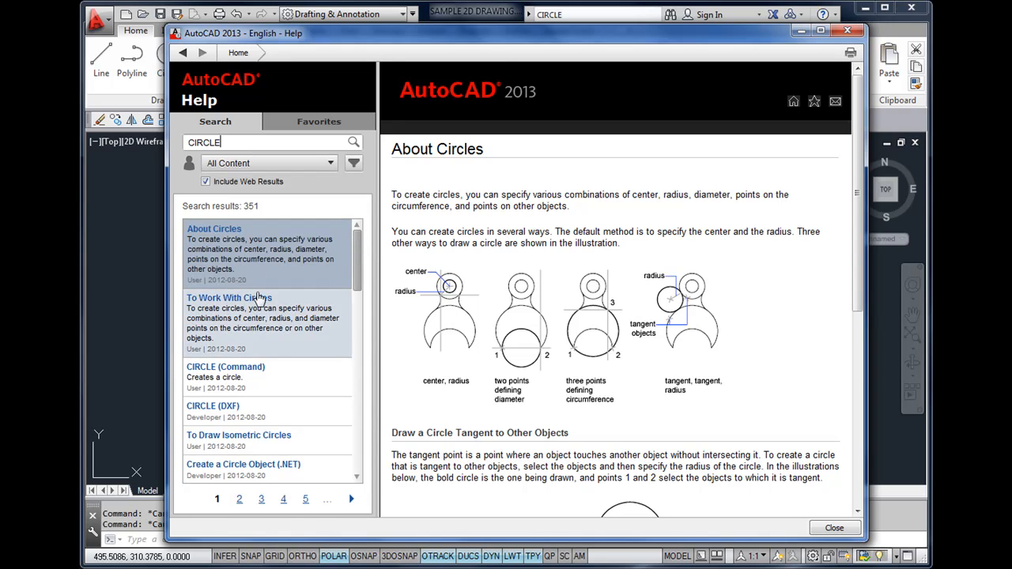
mouse_move(228, 380)
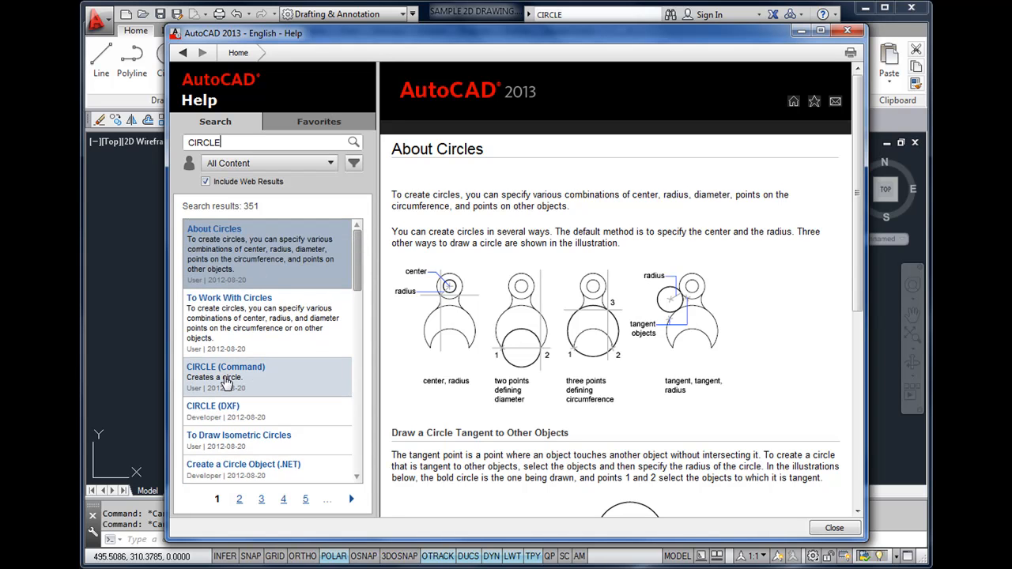
mouse_move(231, 377)
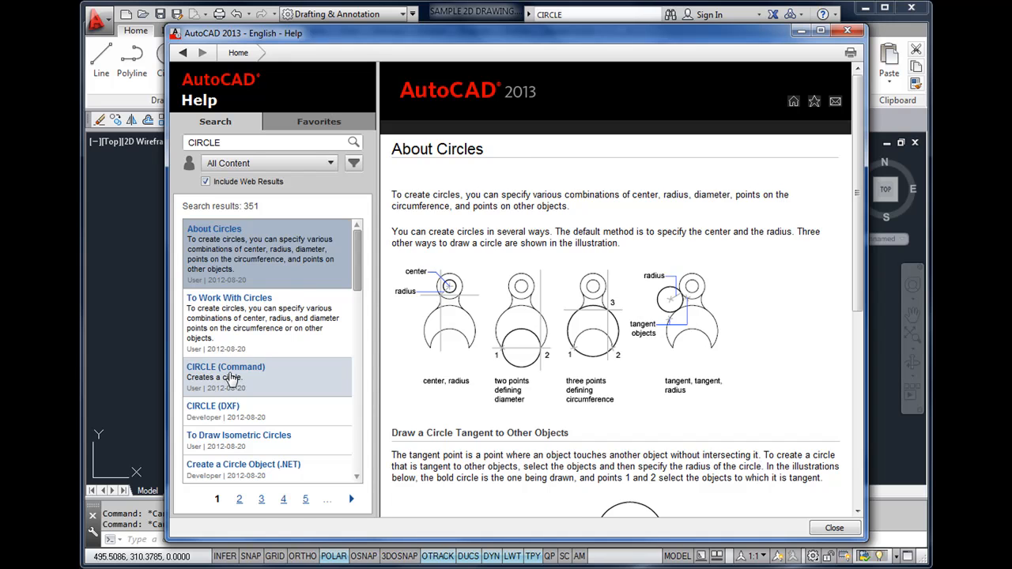
left_click(225, 367)
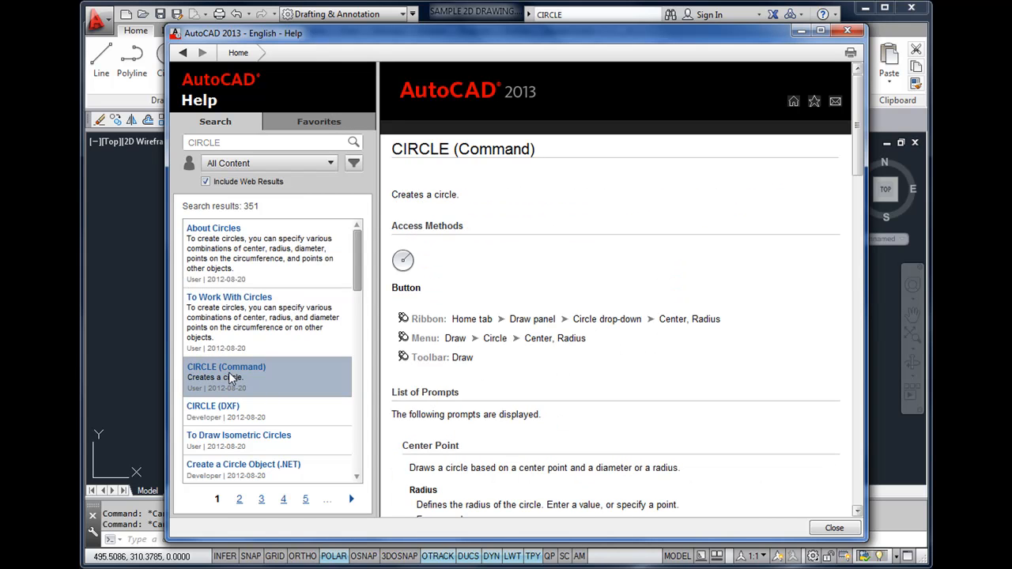
mouse_move(450, 268)
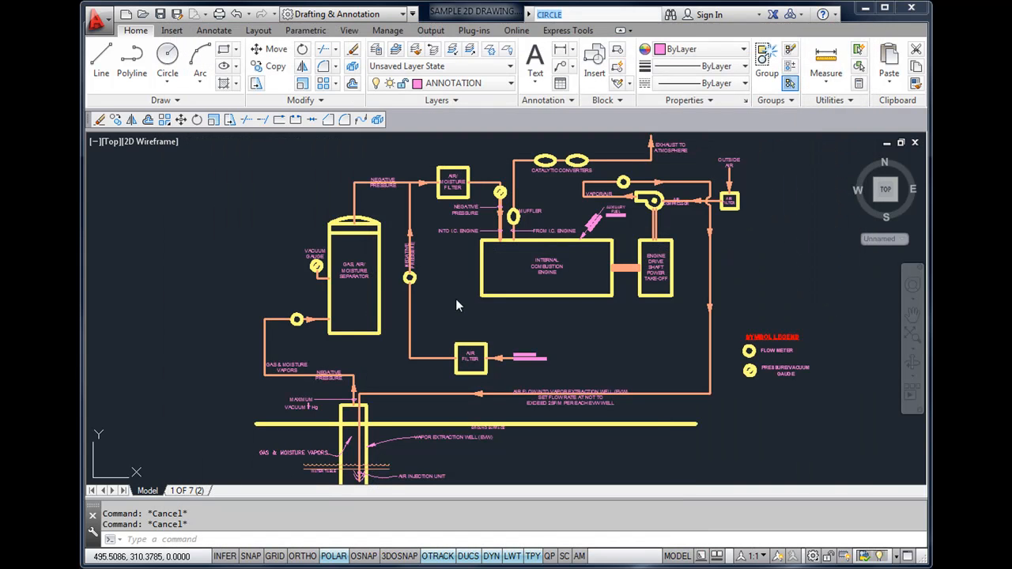
mouse_move(168, 57)
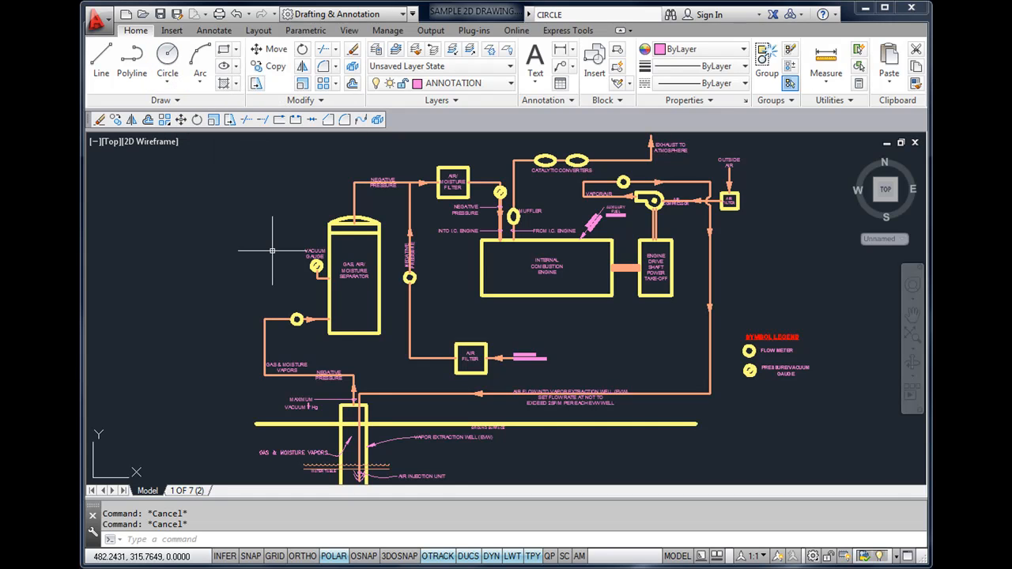
Step: Start the CIRCLE command so it prompts for a center point
left_click(164, 57)
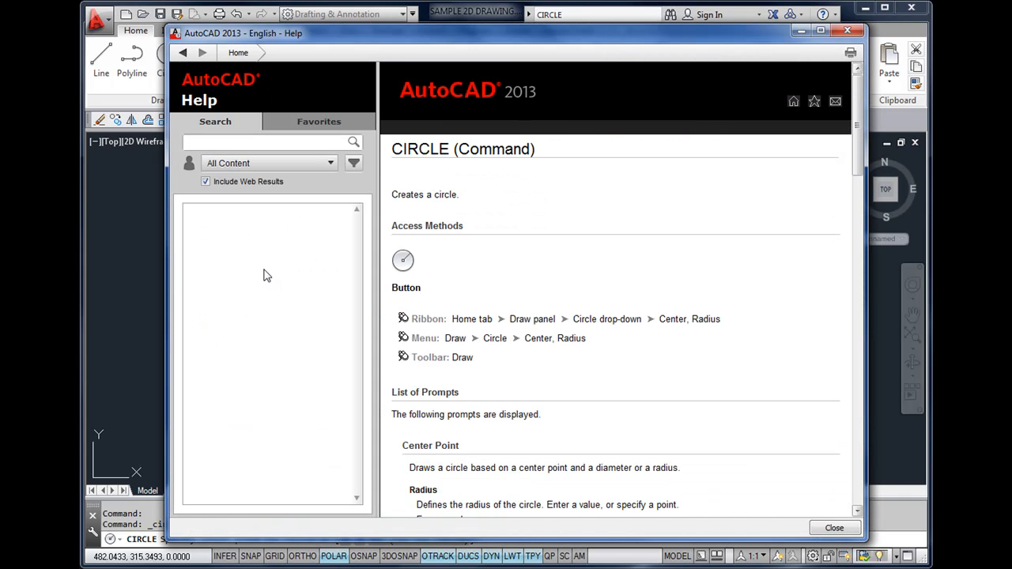
mouse_move(459, 239)
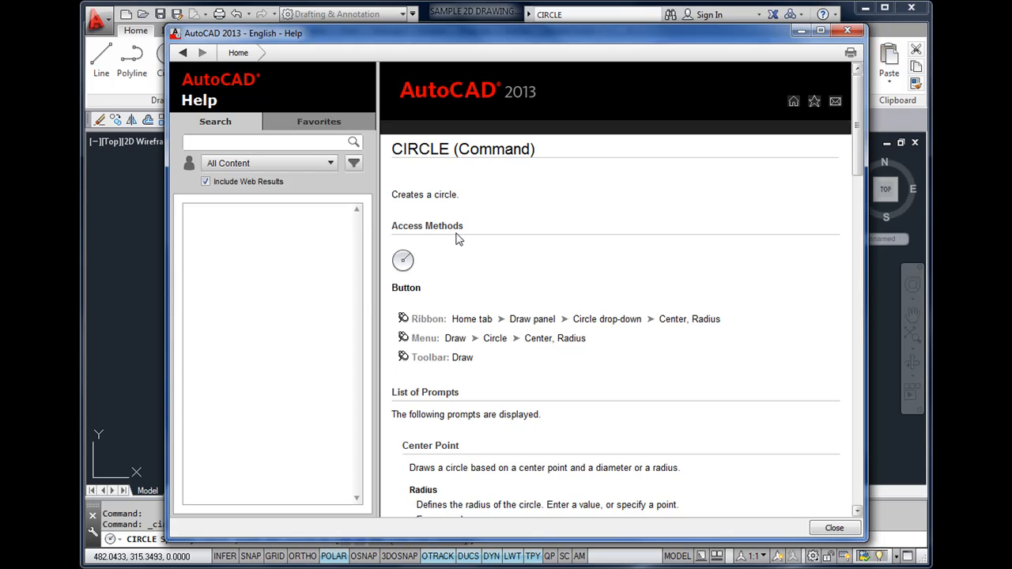
mouse_move(699, 142)
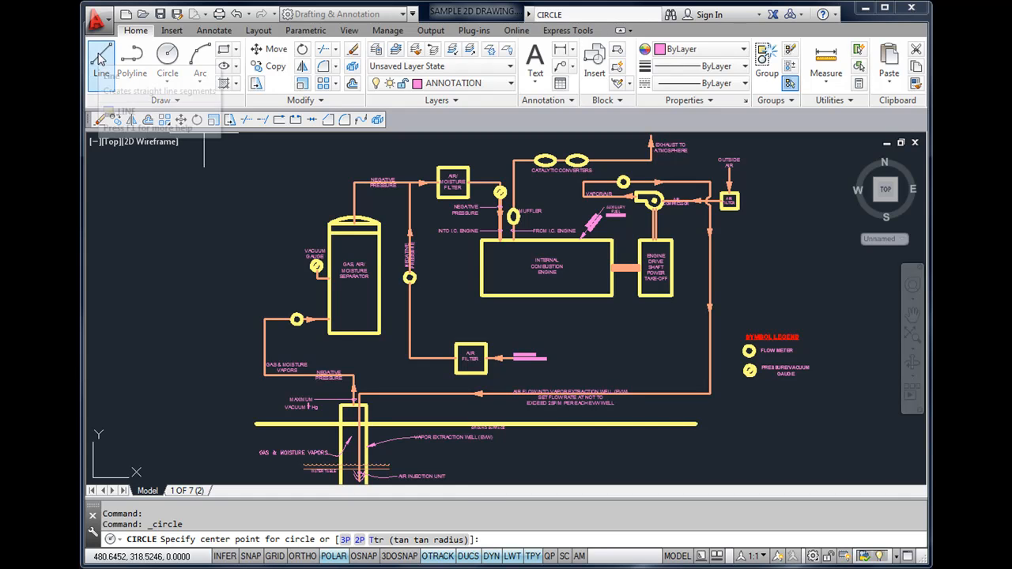
Step: Start the LINE command and bring up its LINE (Command) help topic with F1
left_click(102, 60)
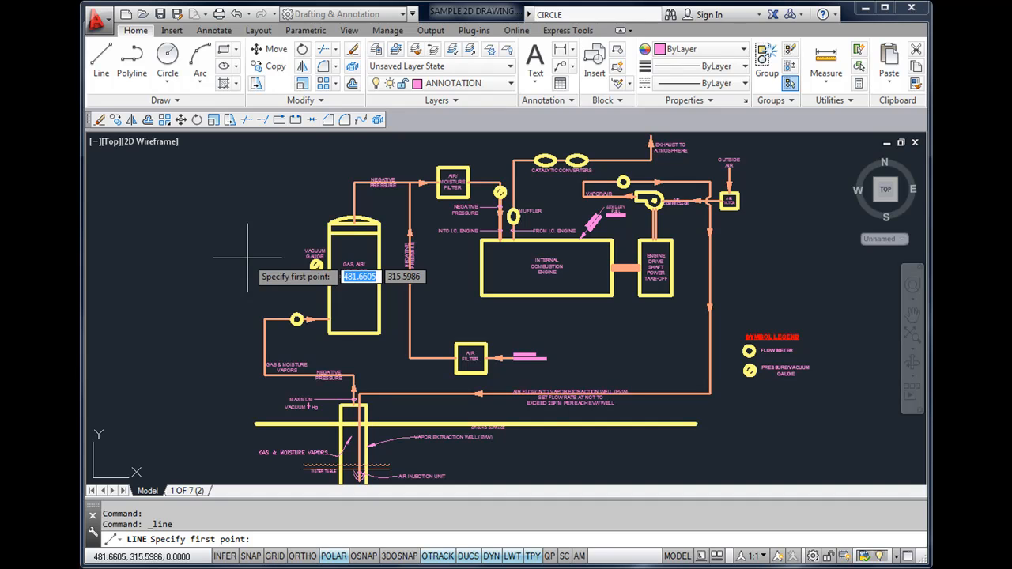
key("f1")
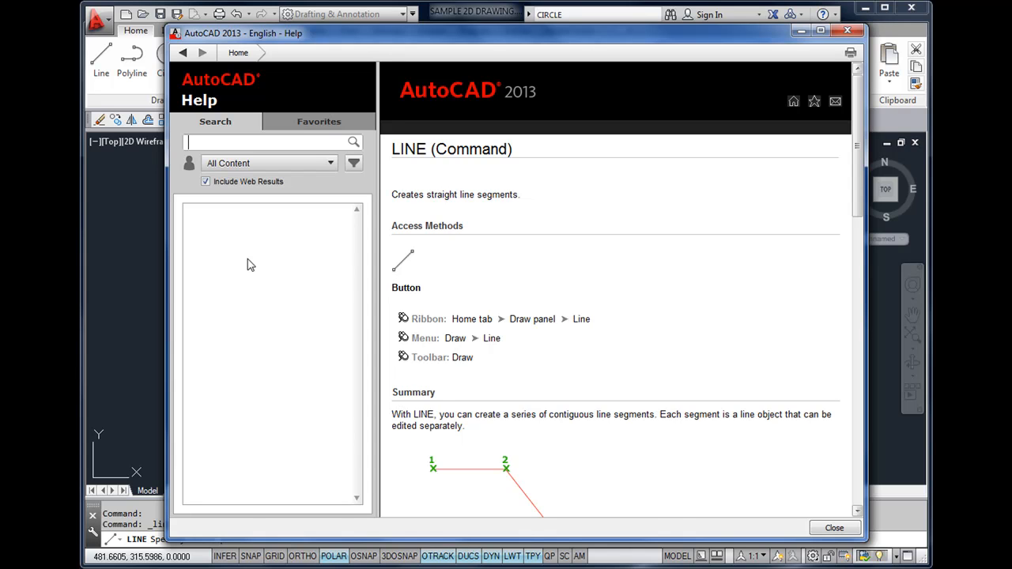
mouse_move(487, 269)
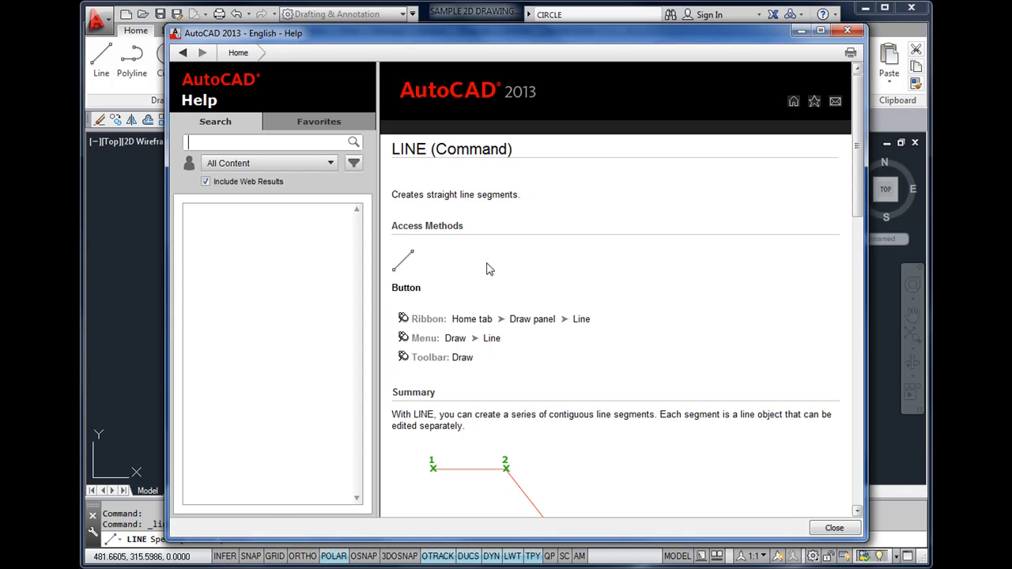
mouse_move(433, 231)
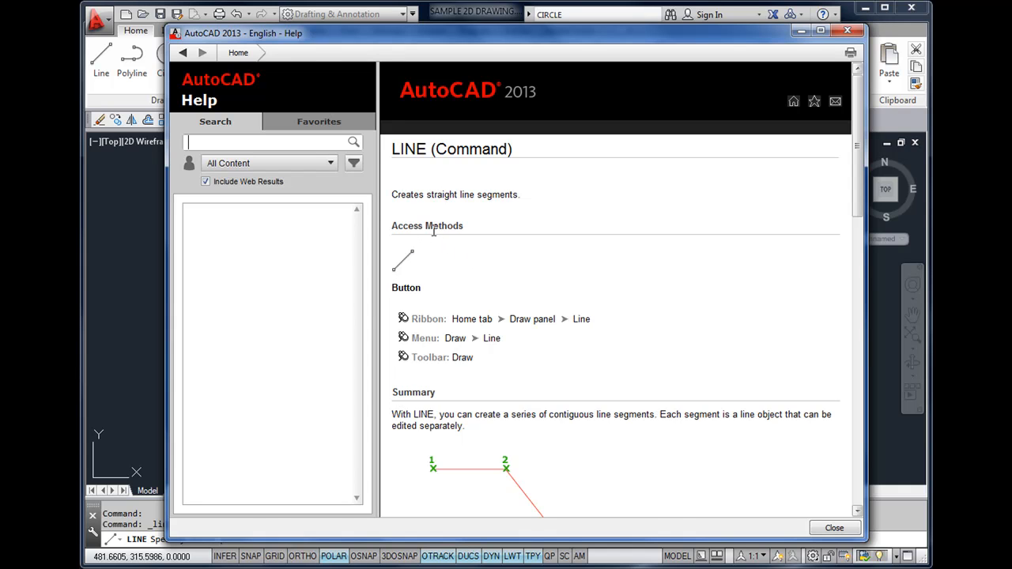
mouse_move(431, 267)
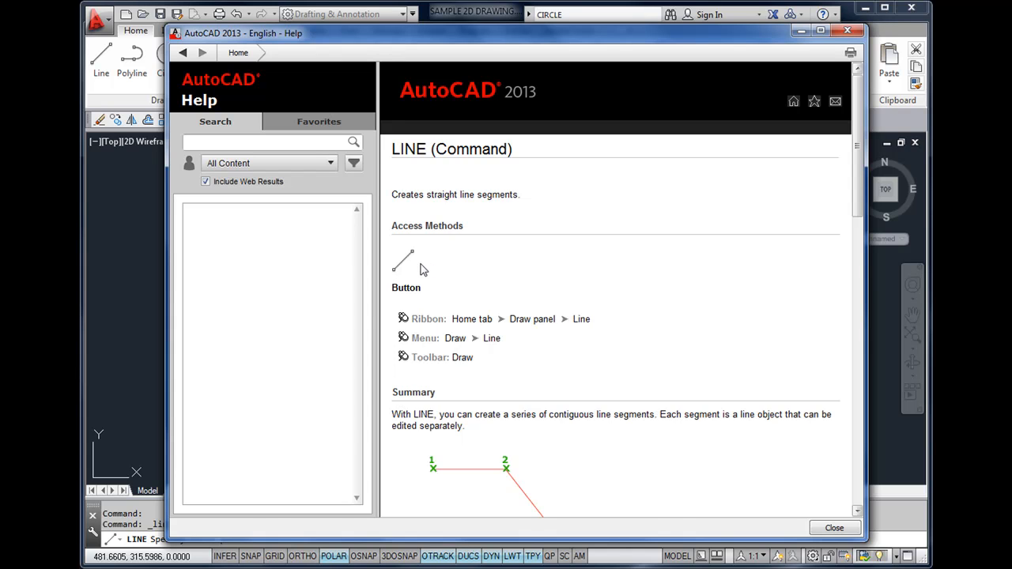
mouse_move(427, 327)
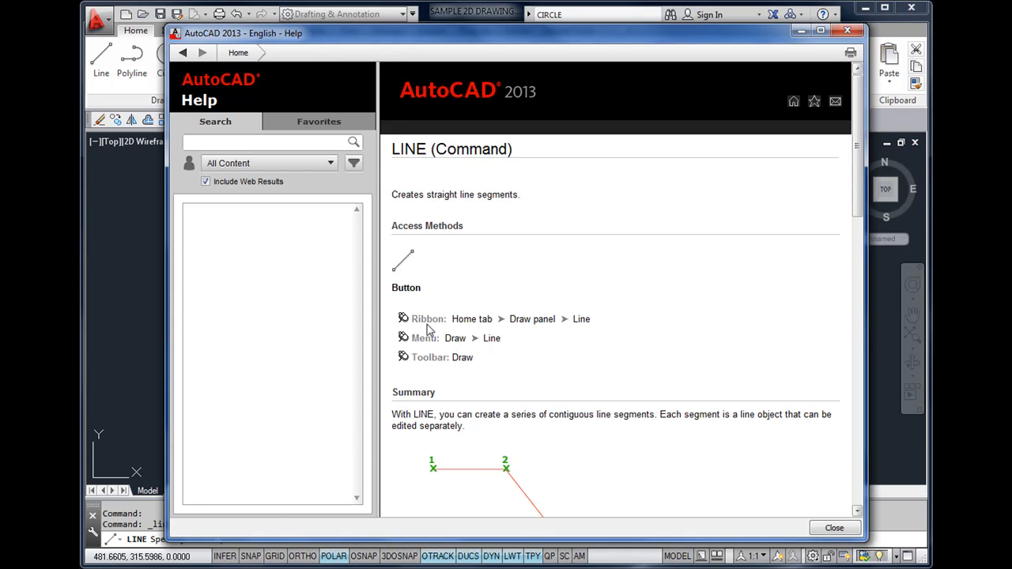
mouse_move(491, 338)
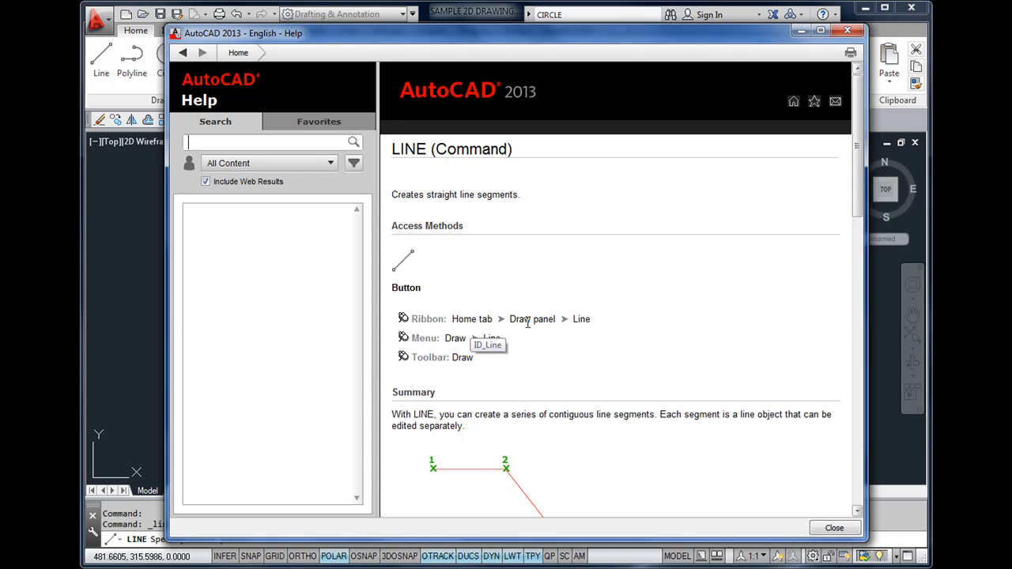
mouse_move(429, 342)
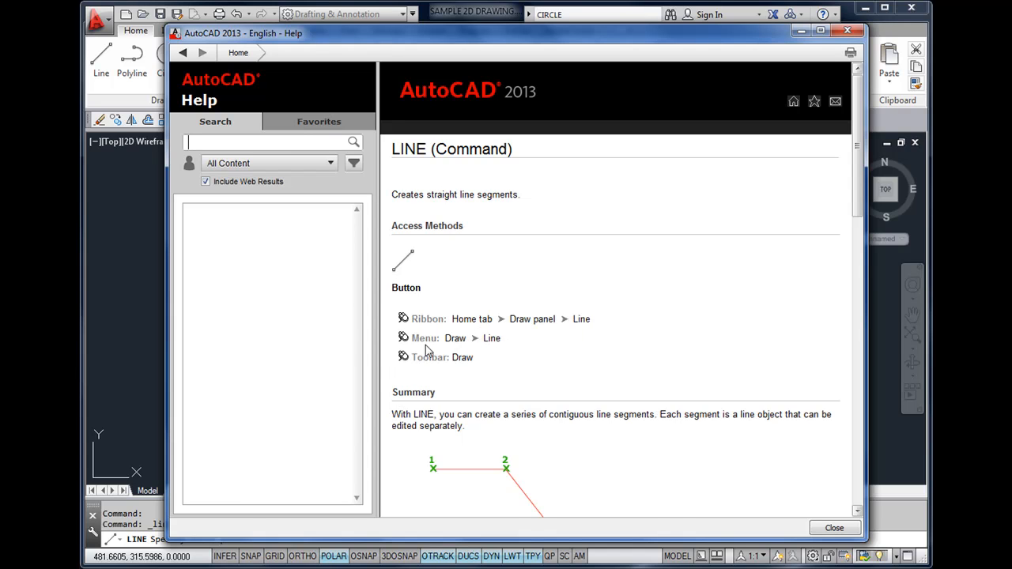
mouse_move(462, 341)
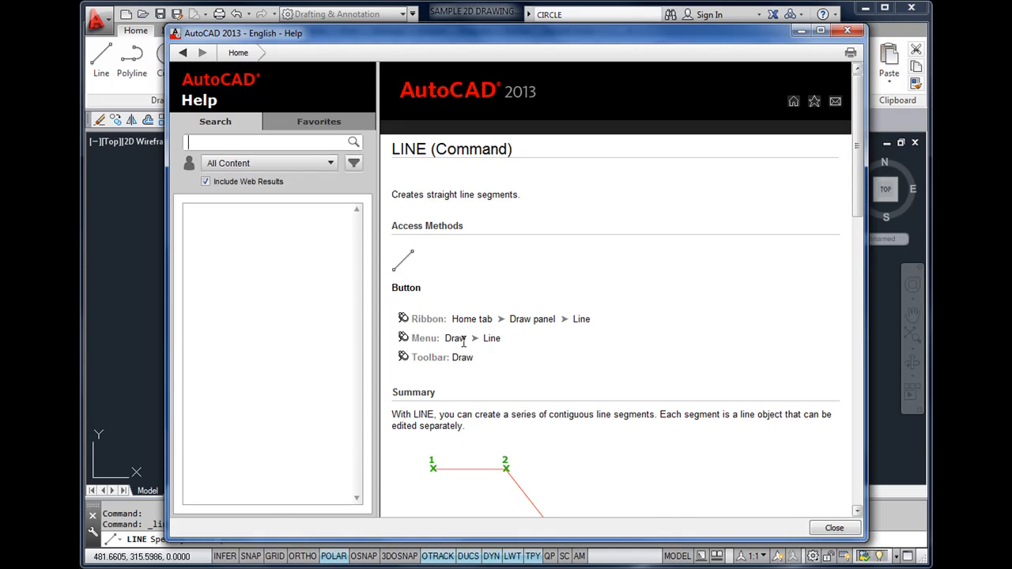
mouse_move(439, 358)
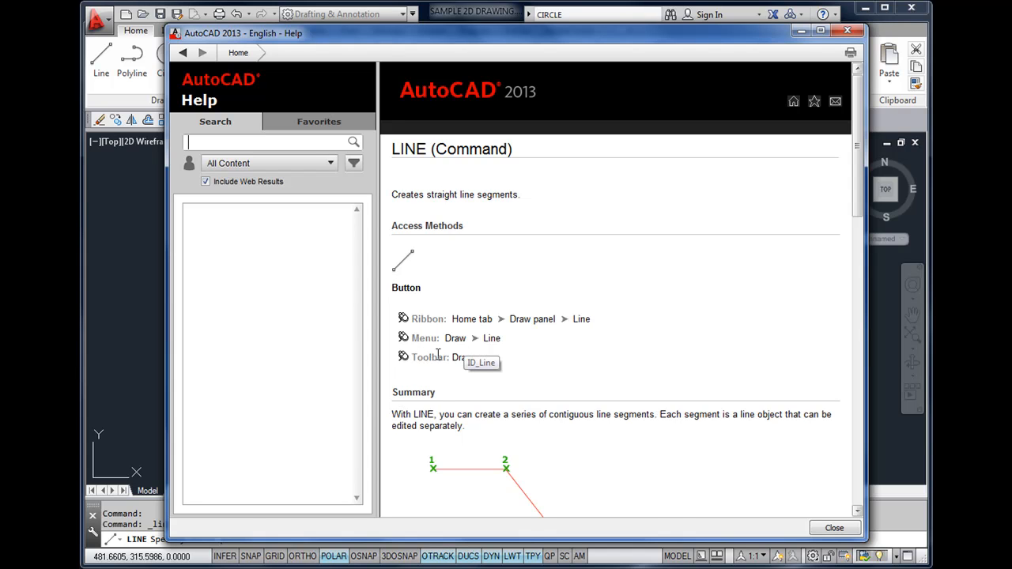
mouse_move(461, 360)
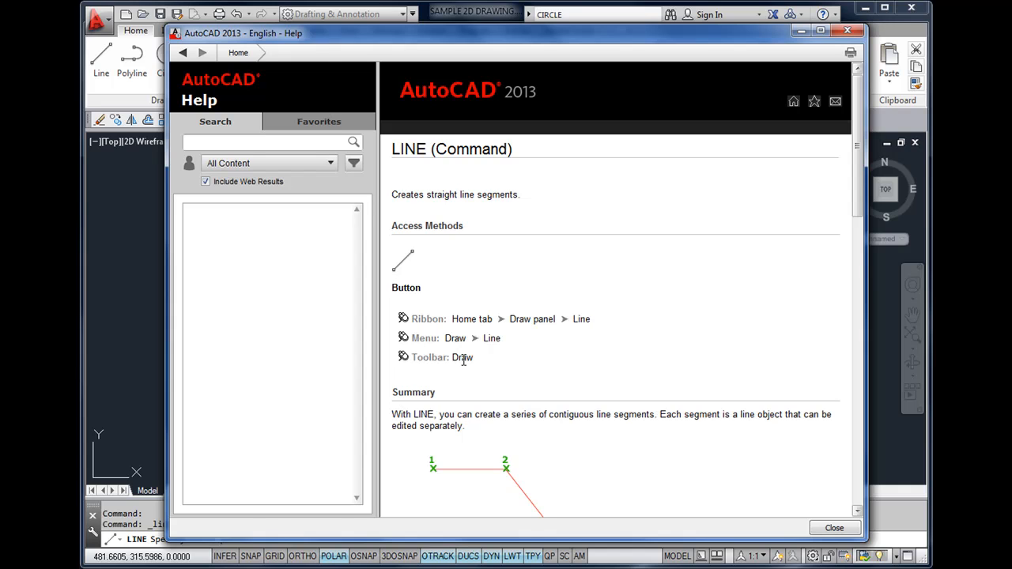
mouse_move(487, 369)
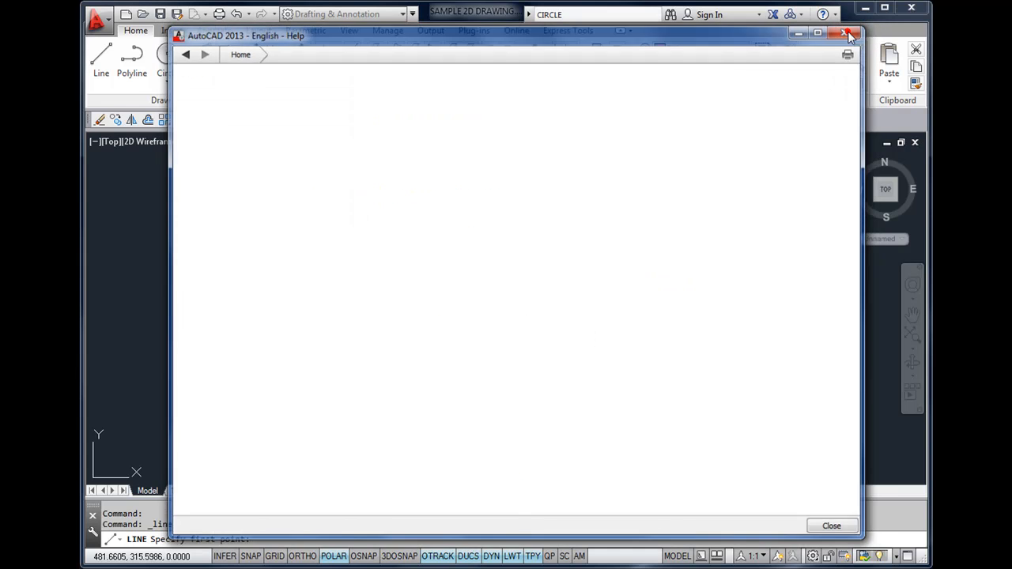
Step: Close the Help window and reopen Help on its home page via the title-bar ? button
left_click(844, 32)
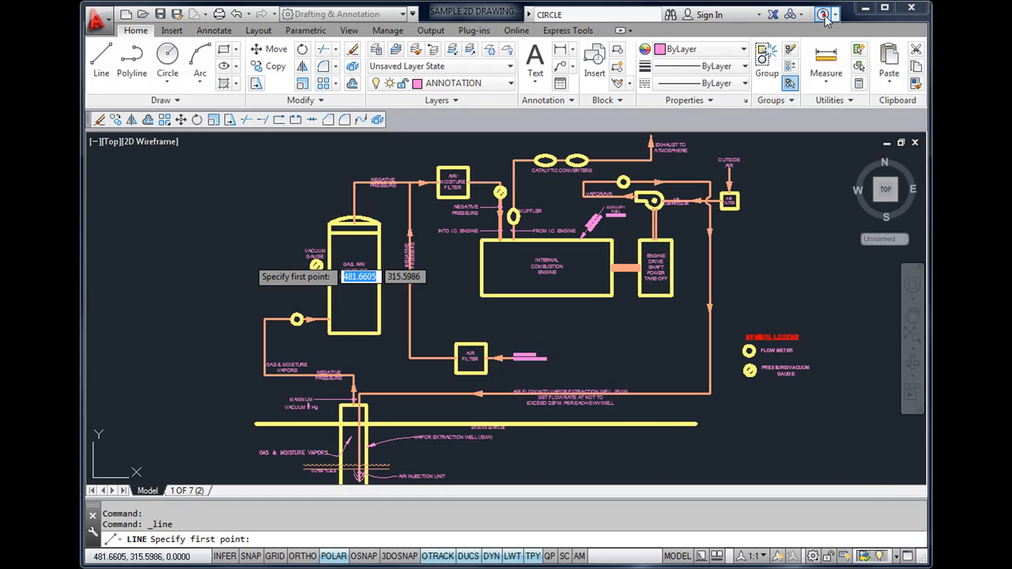
left_click(819, 15)
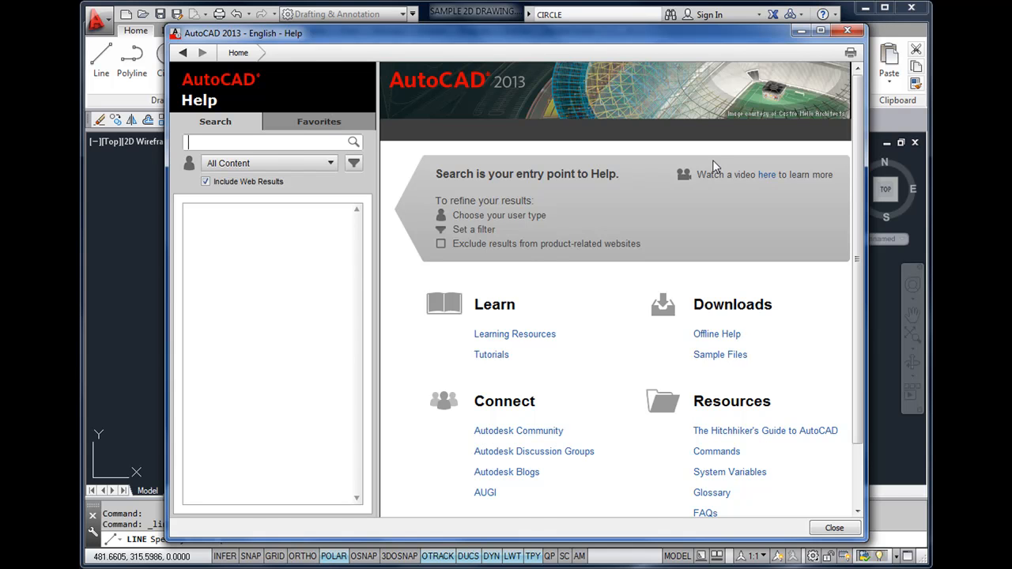
mouse_move(538, 261)
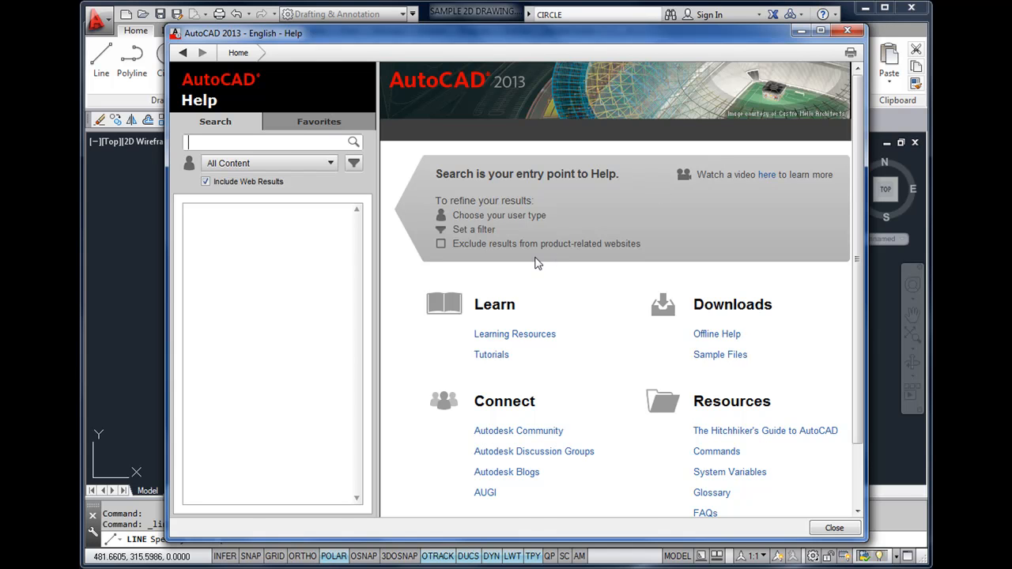